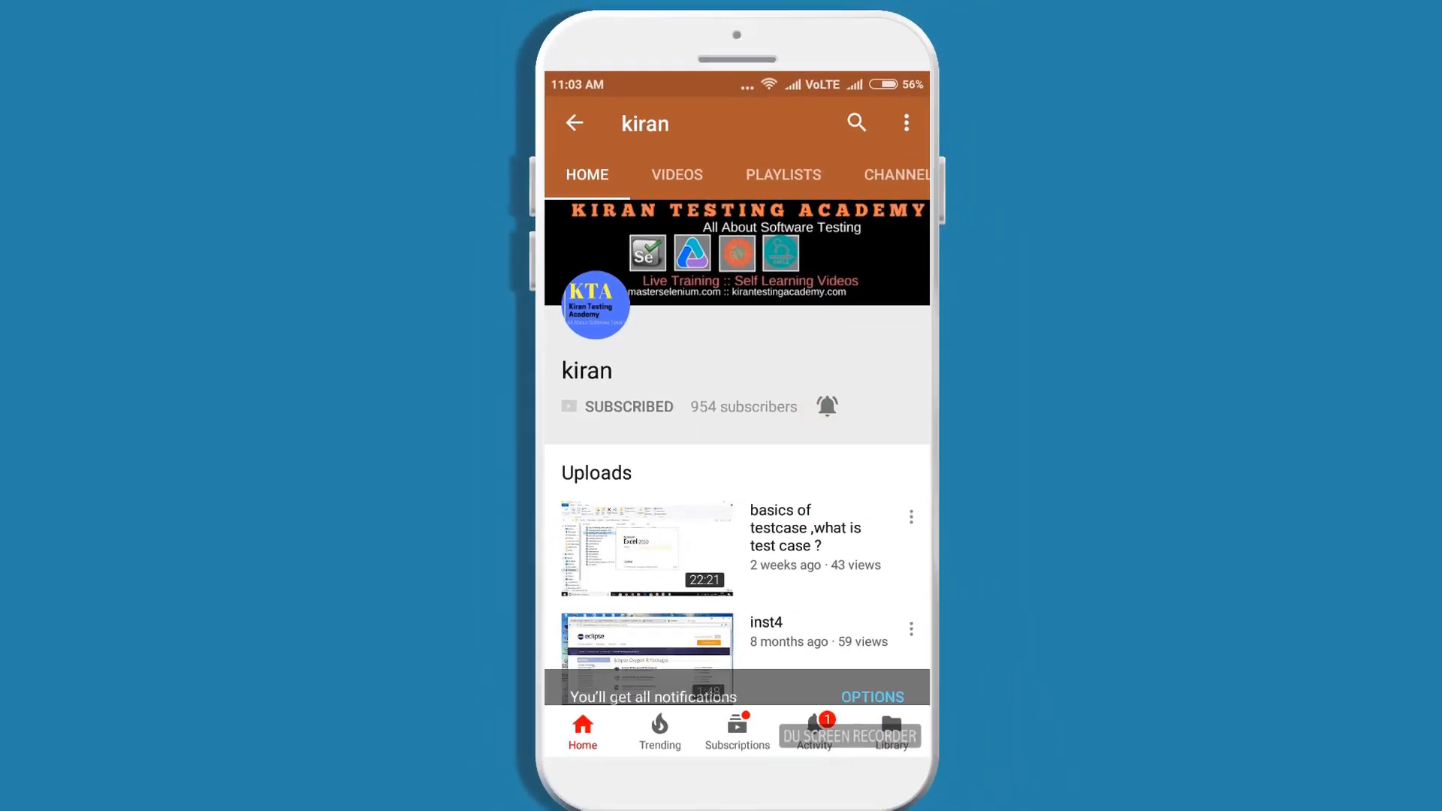
Step: Download the 64-bit IEDriverServer_x64_3.6.0.zip from the Internet Explorer Driver Server section into Downloads
{"action": "left_click", "coordinate": [826, 406]}
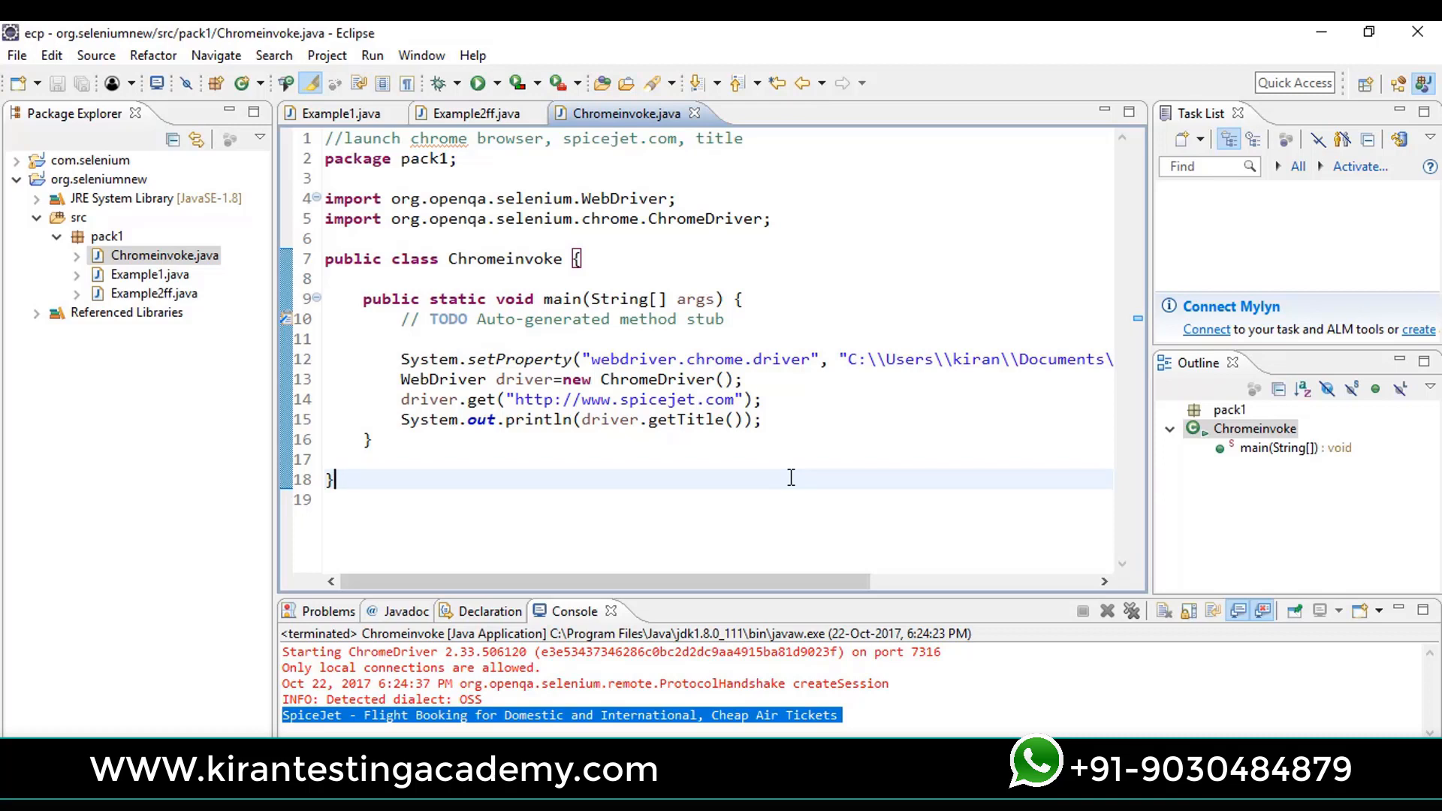
{"action": "mouse_move", "coordinate": [730, 556]}
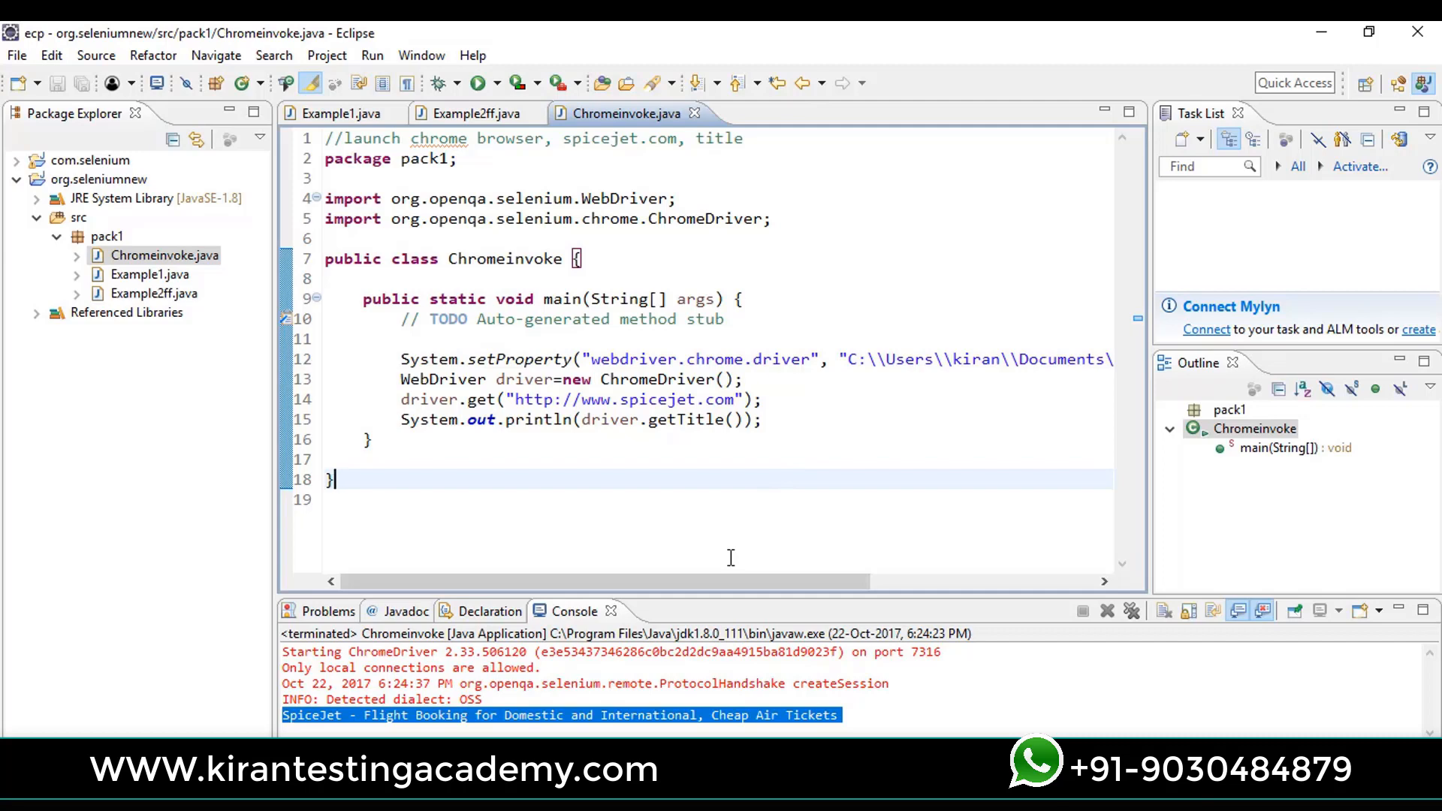
{"action": "mouse_move", "coordinate": [598, 662]}
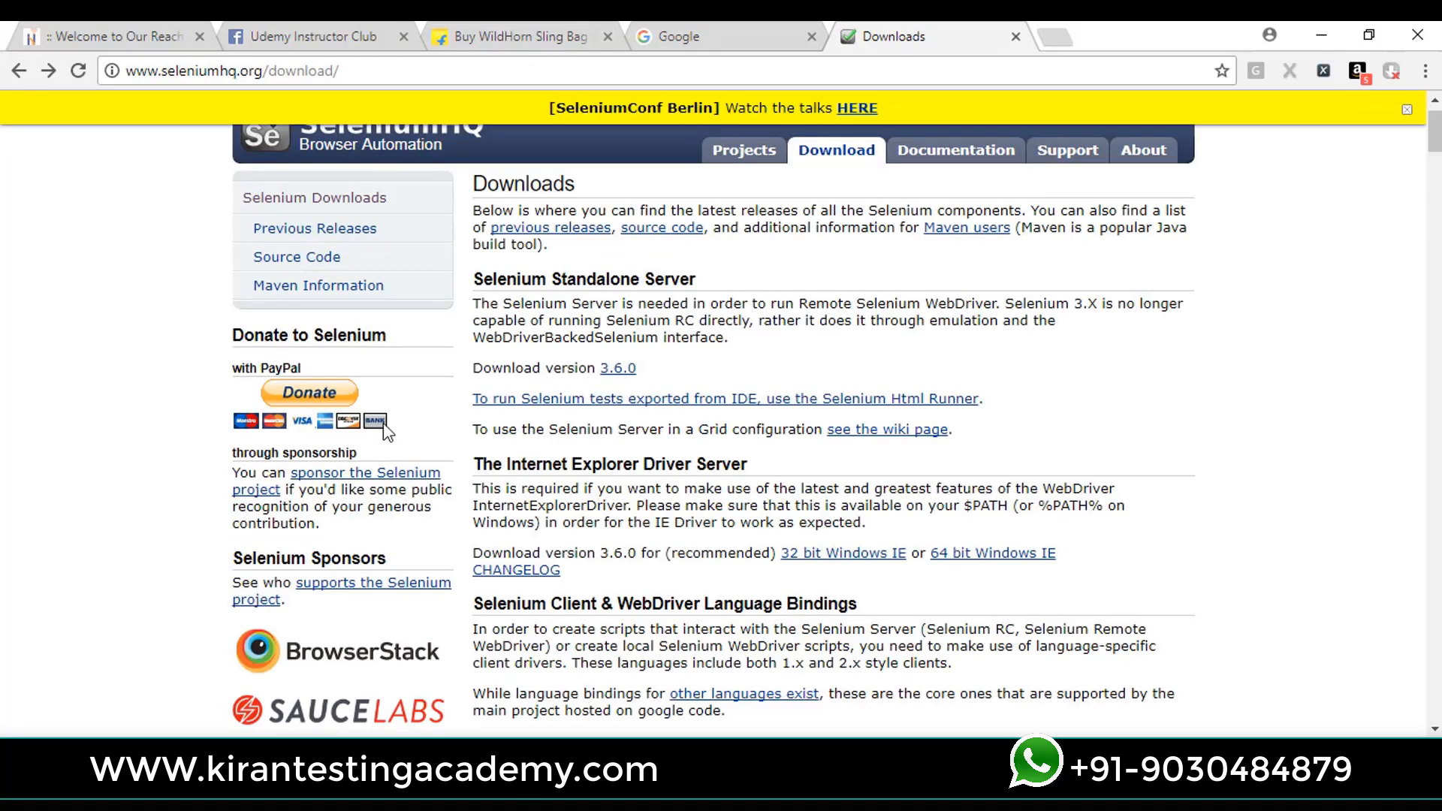
{"action": "scroll", "scroll_direction": "down", "scroll_amount": 3}
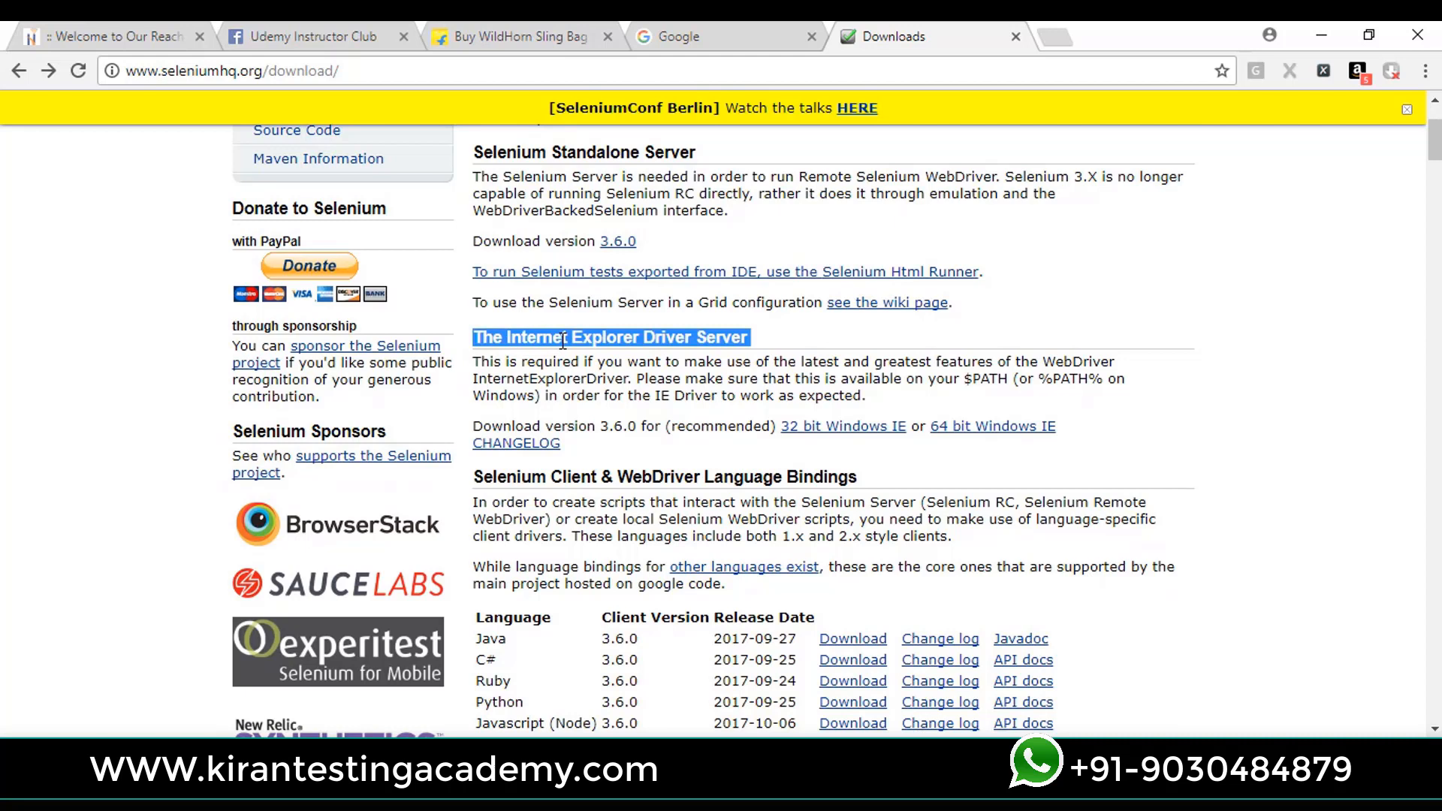
{"action": "mouse_move", "coordinate": [810, 425]}
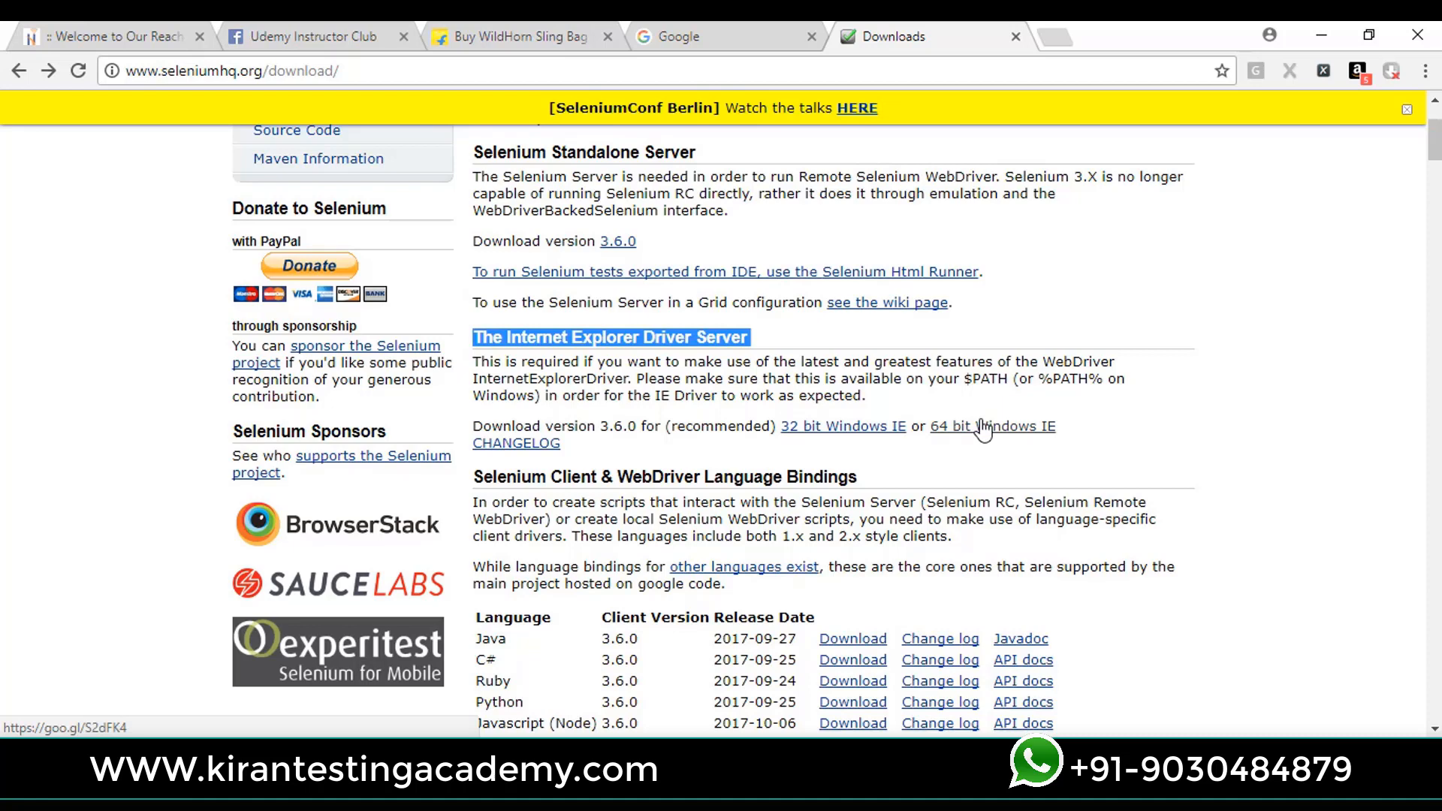
{"action": "left_click", "coordinate": [993, 425]}
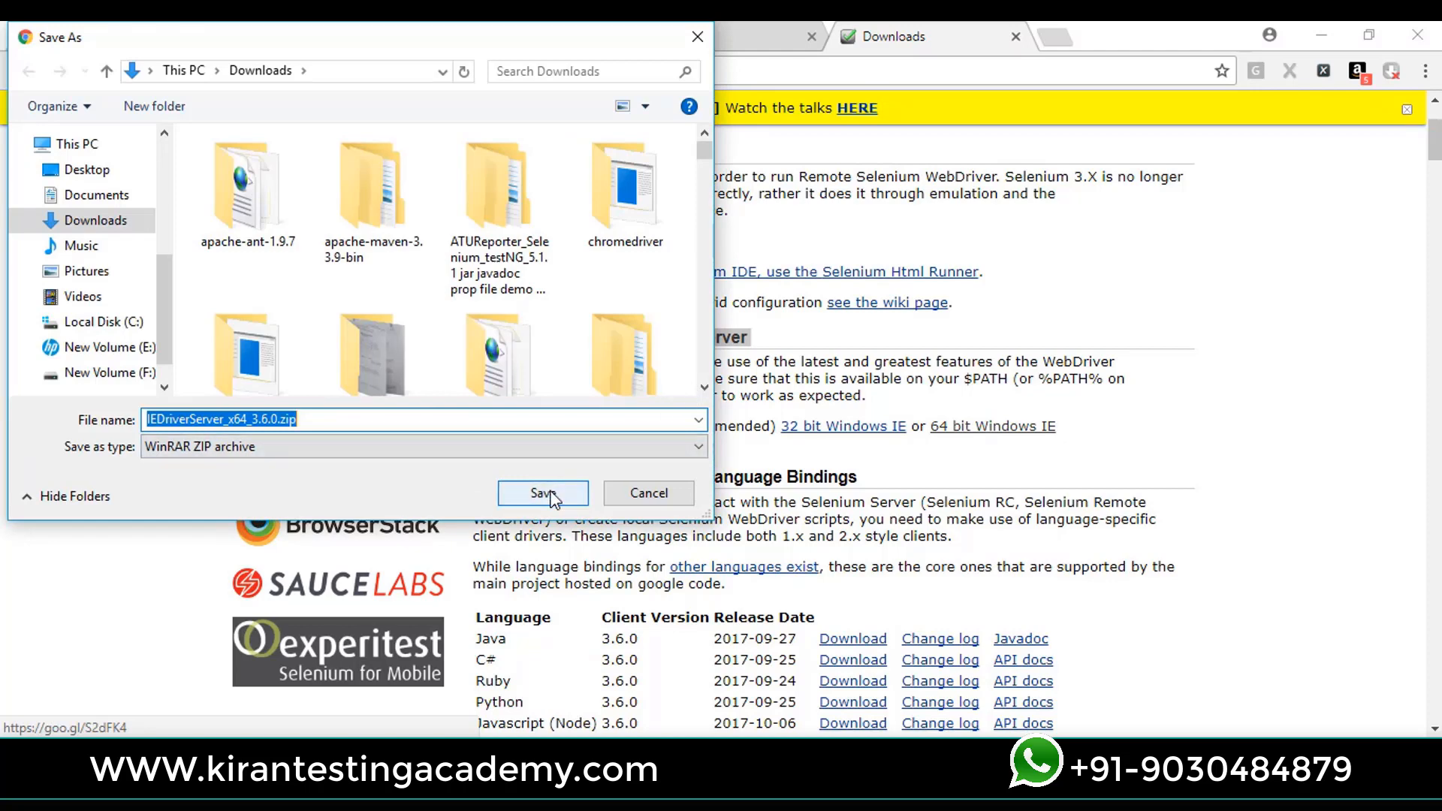
{"action": "left_click", "coordinate": [542, 493]}
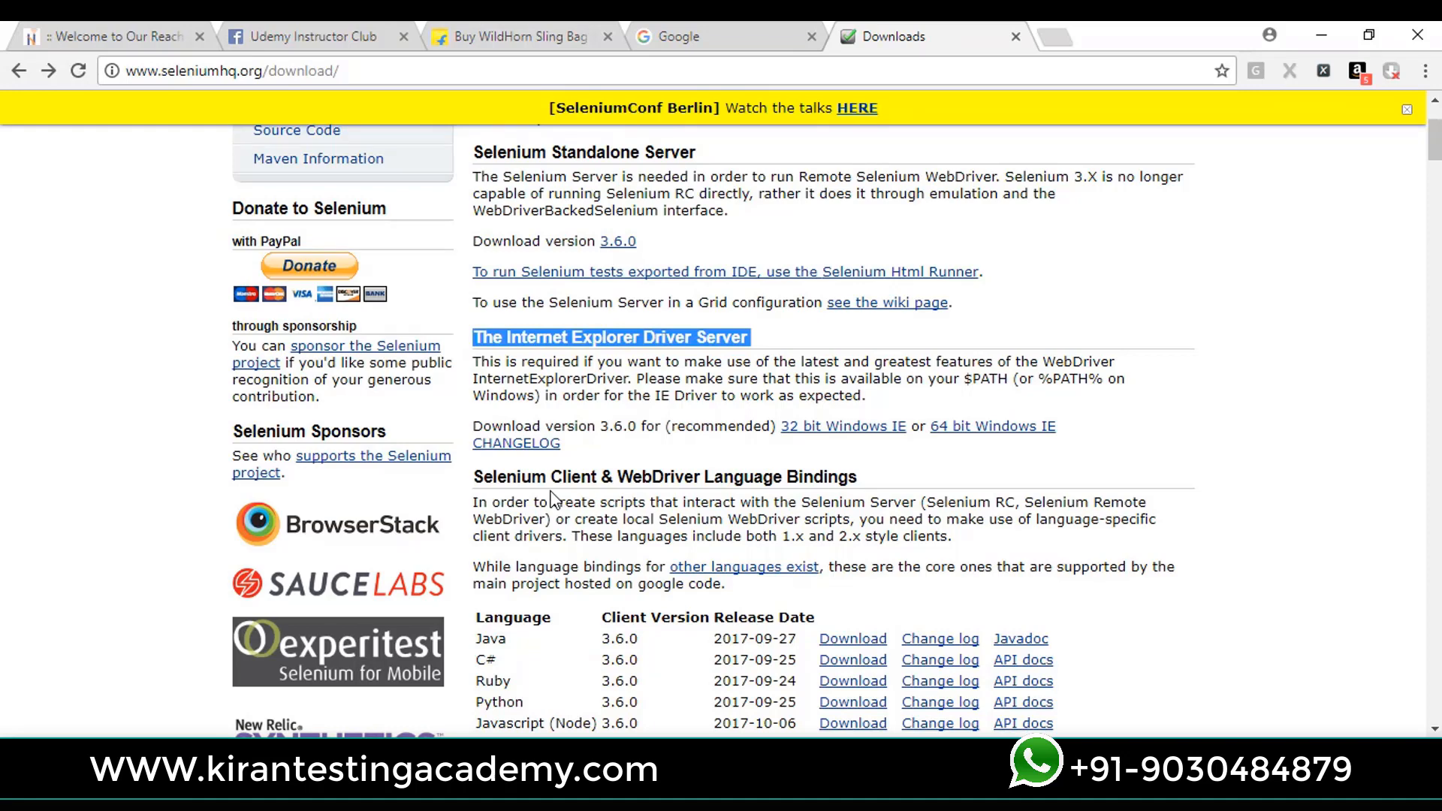
{"action": "double_click", "coordinate": [574, 502]}
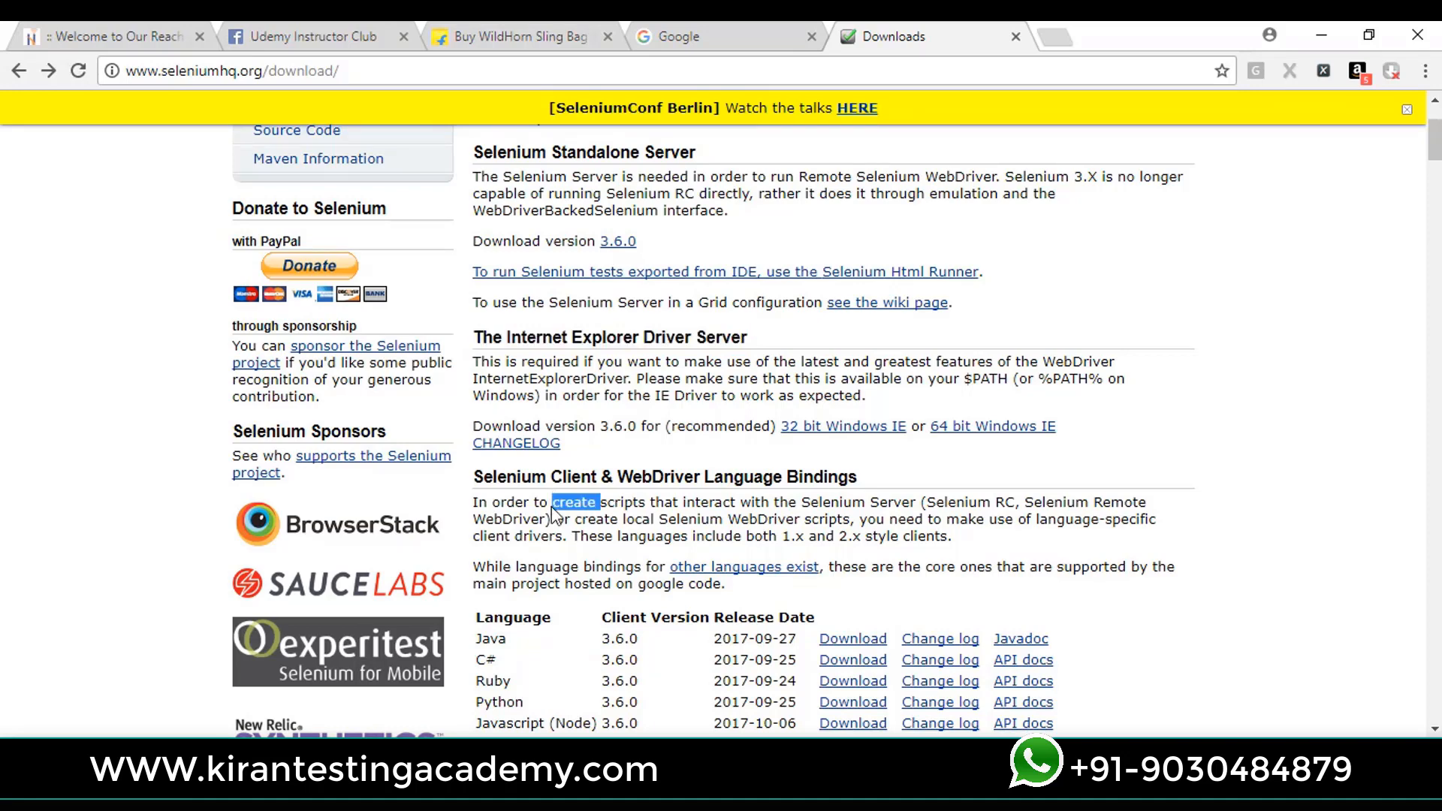
{"action": "scroll", "scroll_direction": "down", "scroll_amount": 3}
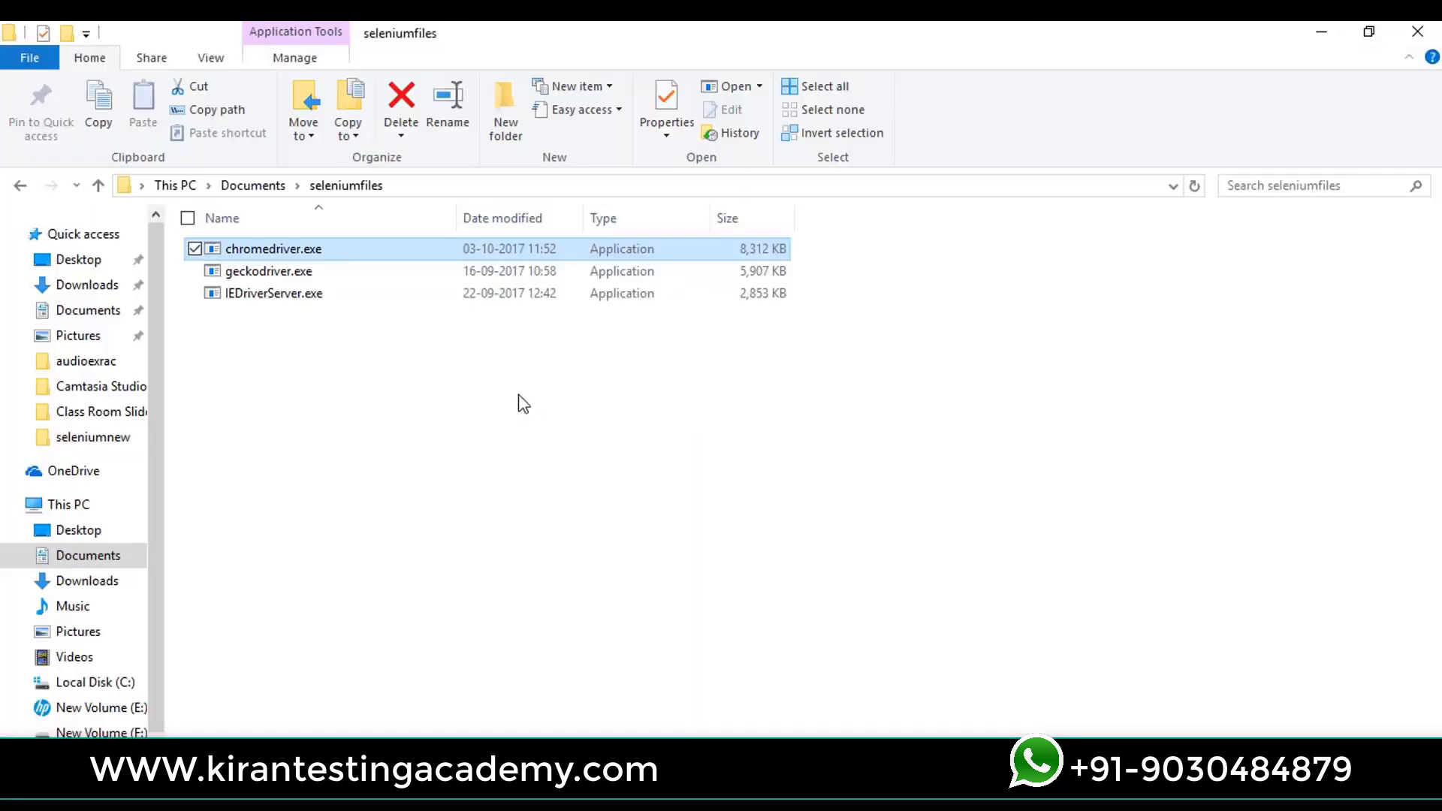
{"action": "left_click", "coordinate": [274, 293]}
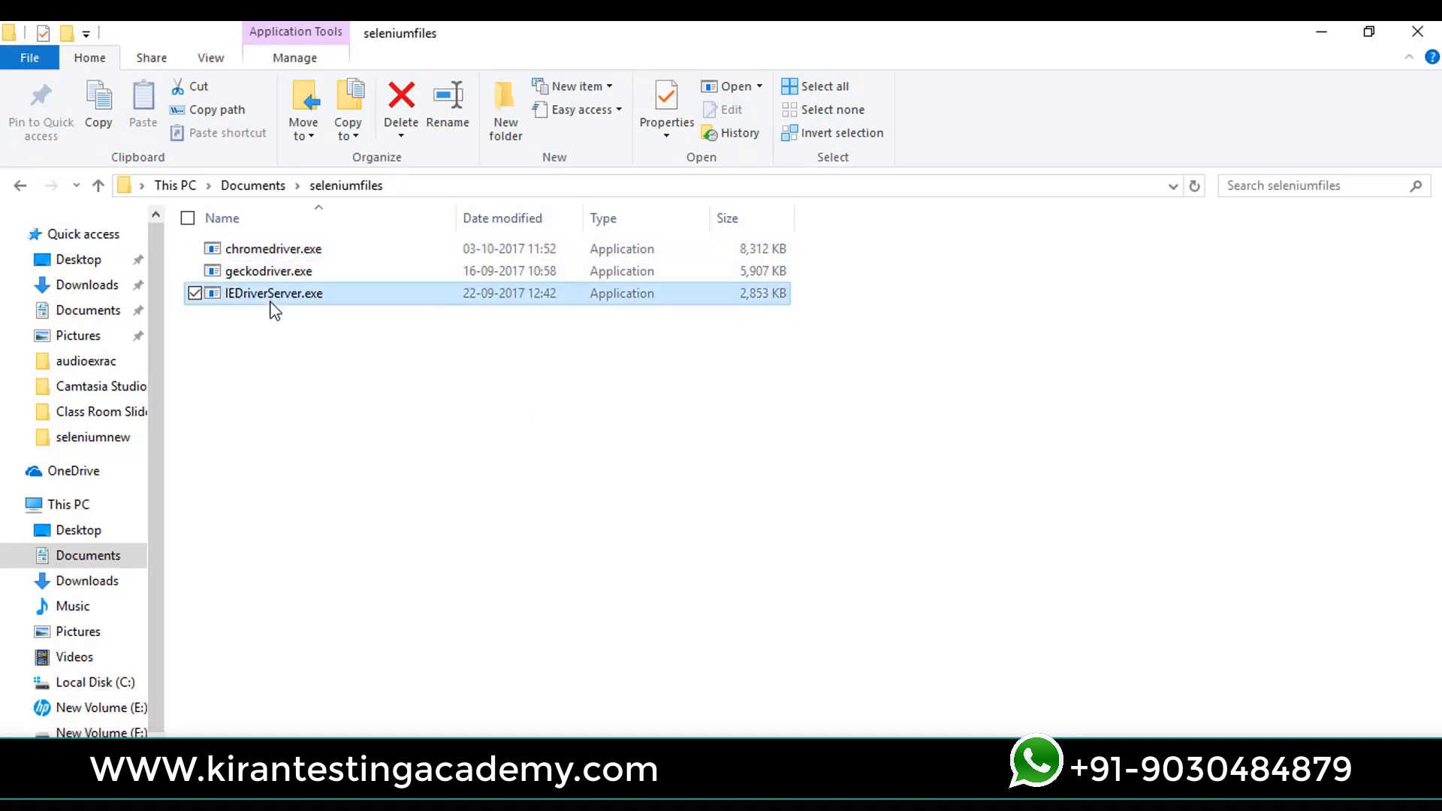
{"action": "mouse_move", "coordinate": [246, 296]}
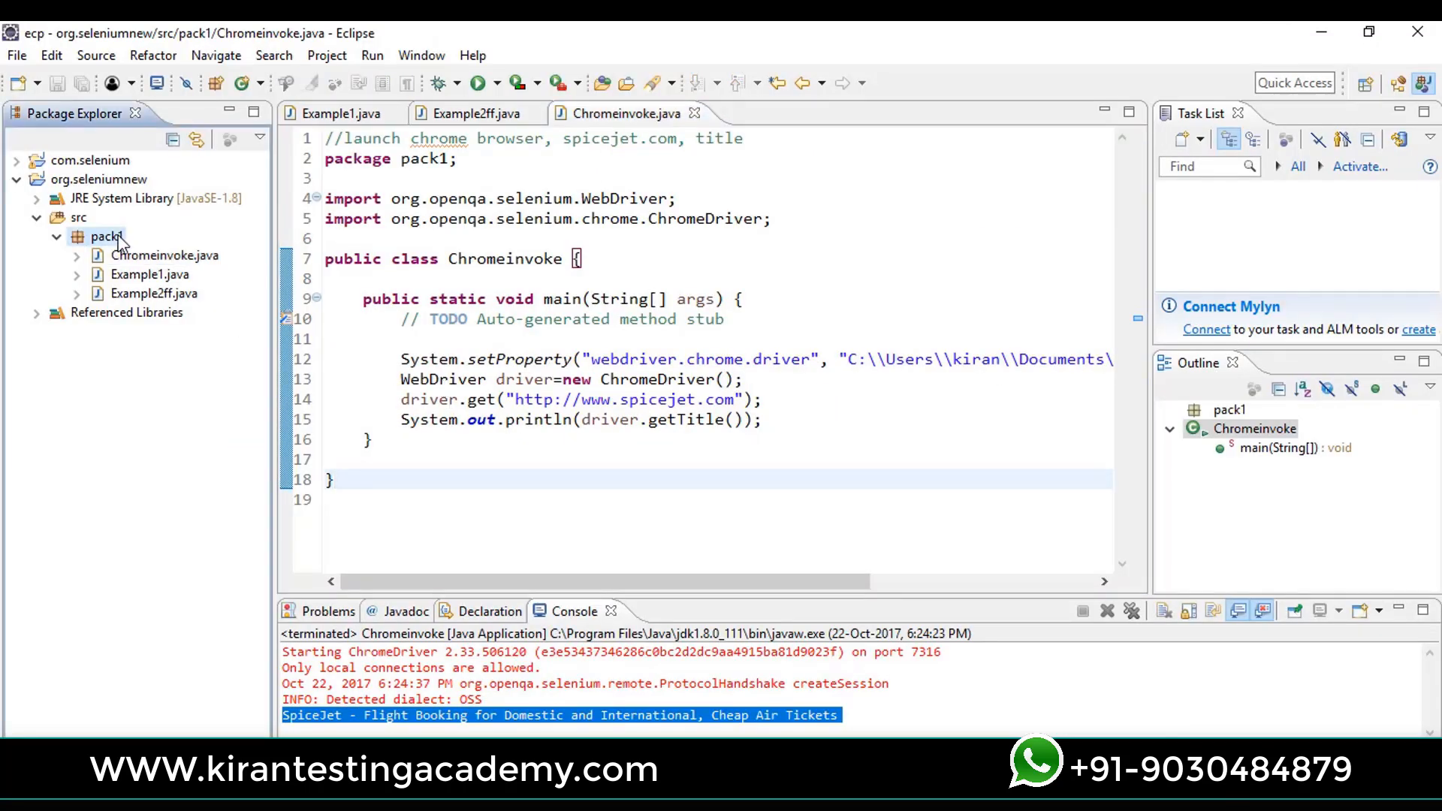
Step: Create a Java class named IE in pack1 with a public static void main method
{"action": "right_click", "coordinate": [105, 236]}
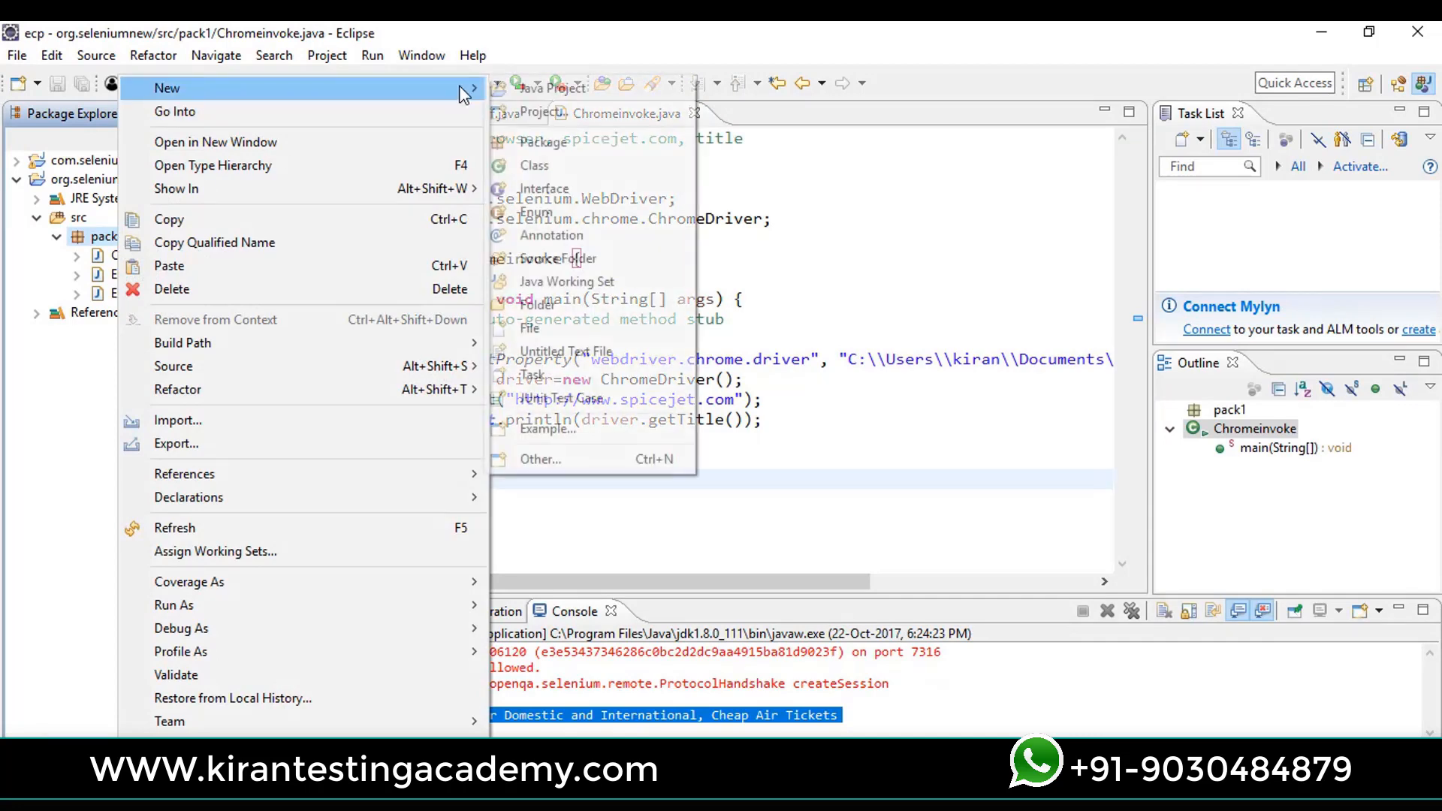
{"action": "left_click", "coordinate": [535, 165]}
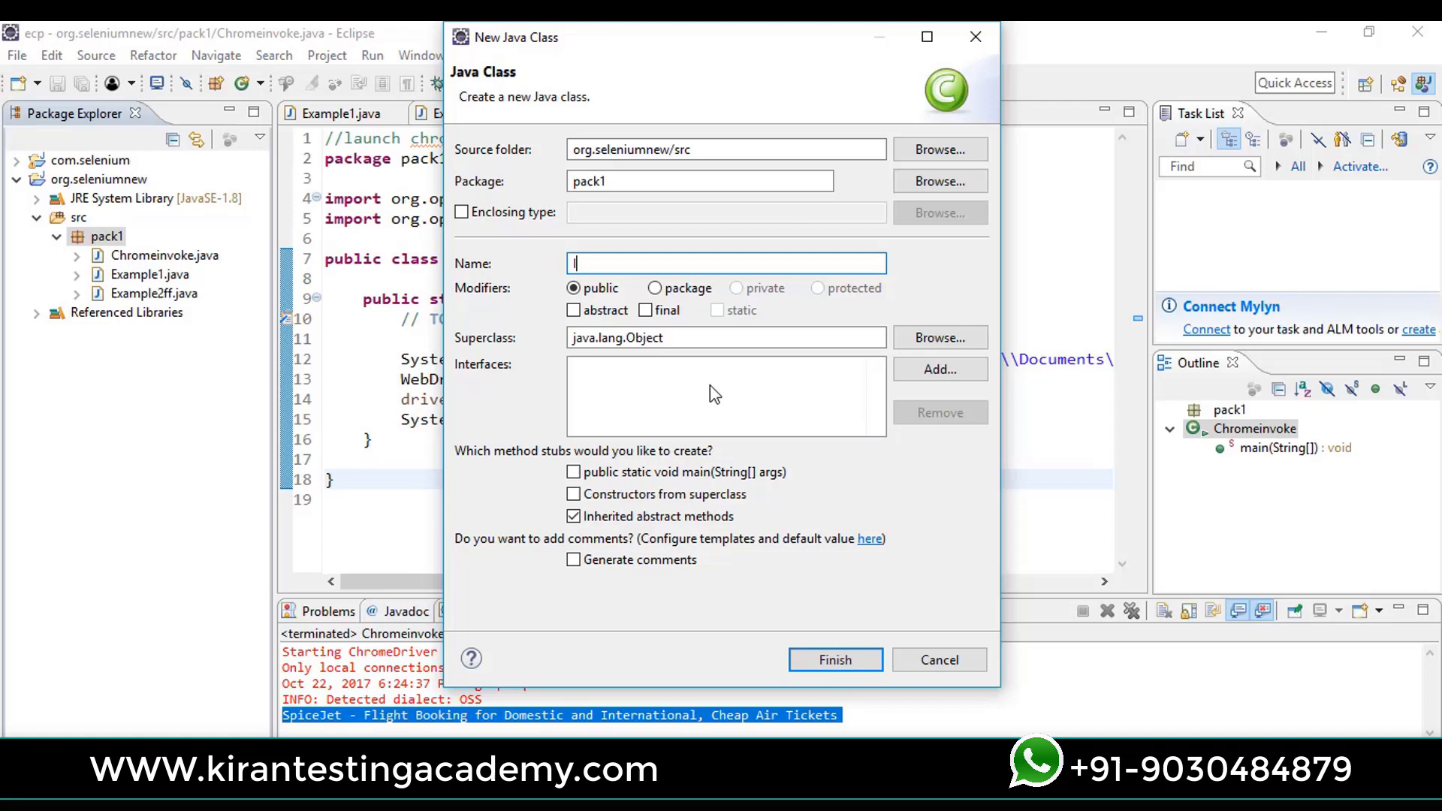
{"action": "type", "text": "IE"}
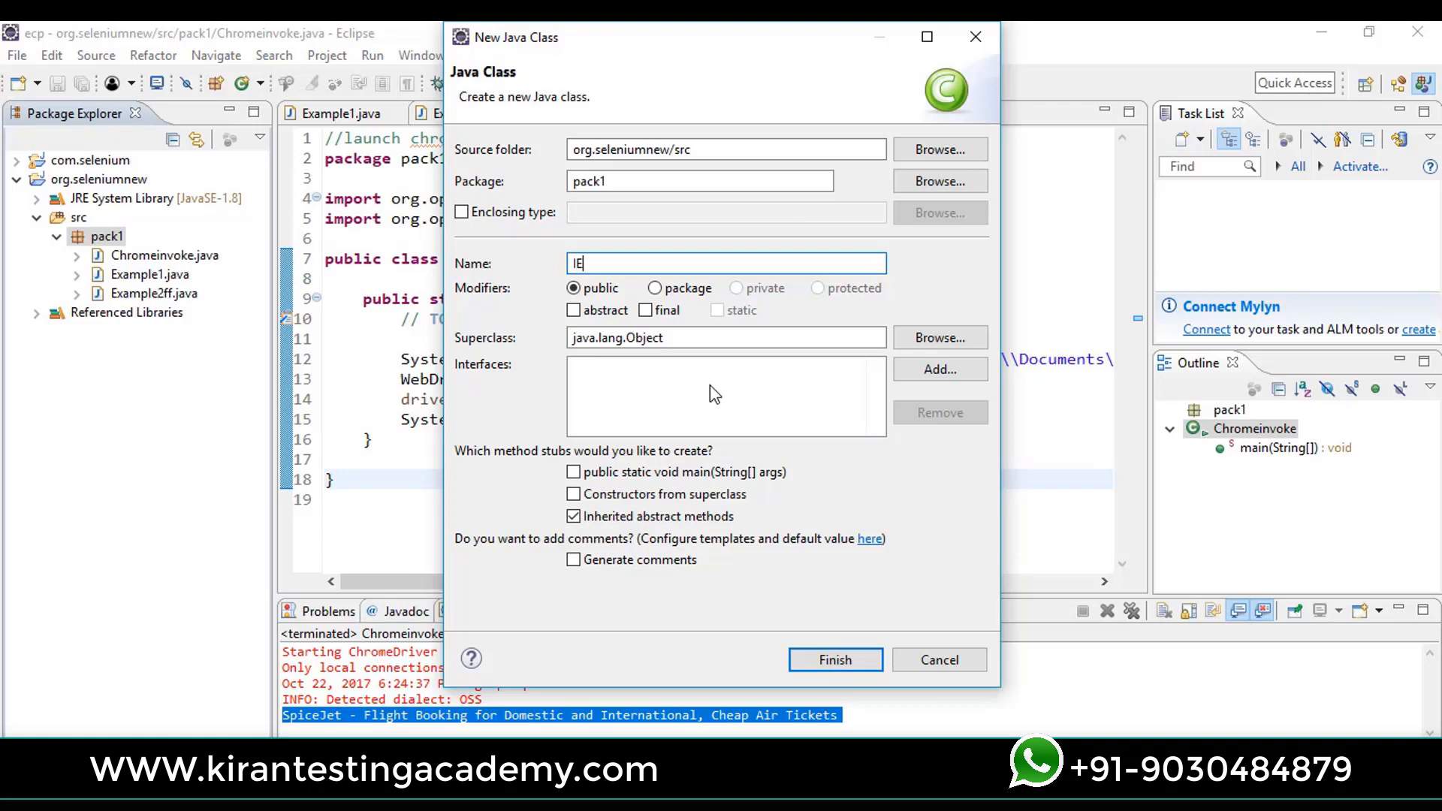
{"action": "left_click", "coordinate": [574, 472]}
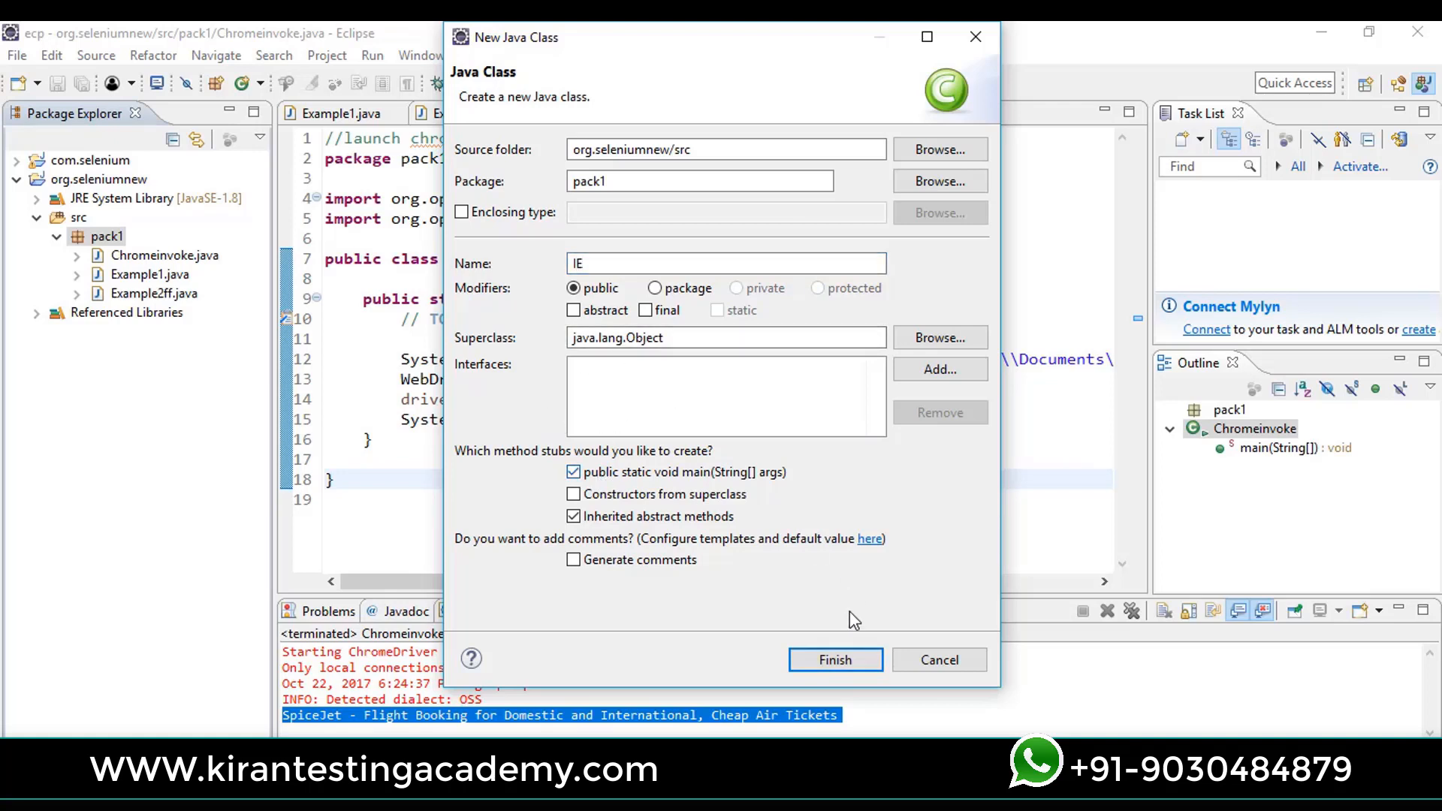
{"action": "left_click", "coordinate": [834, 659]}
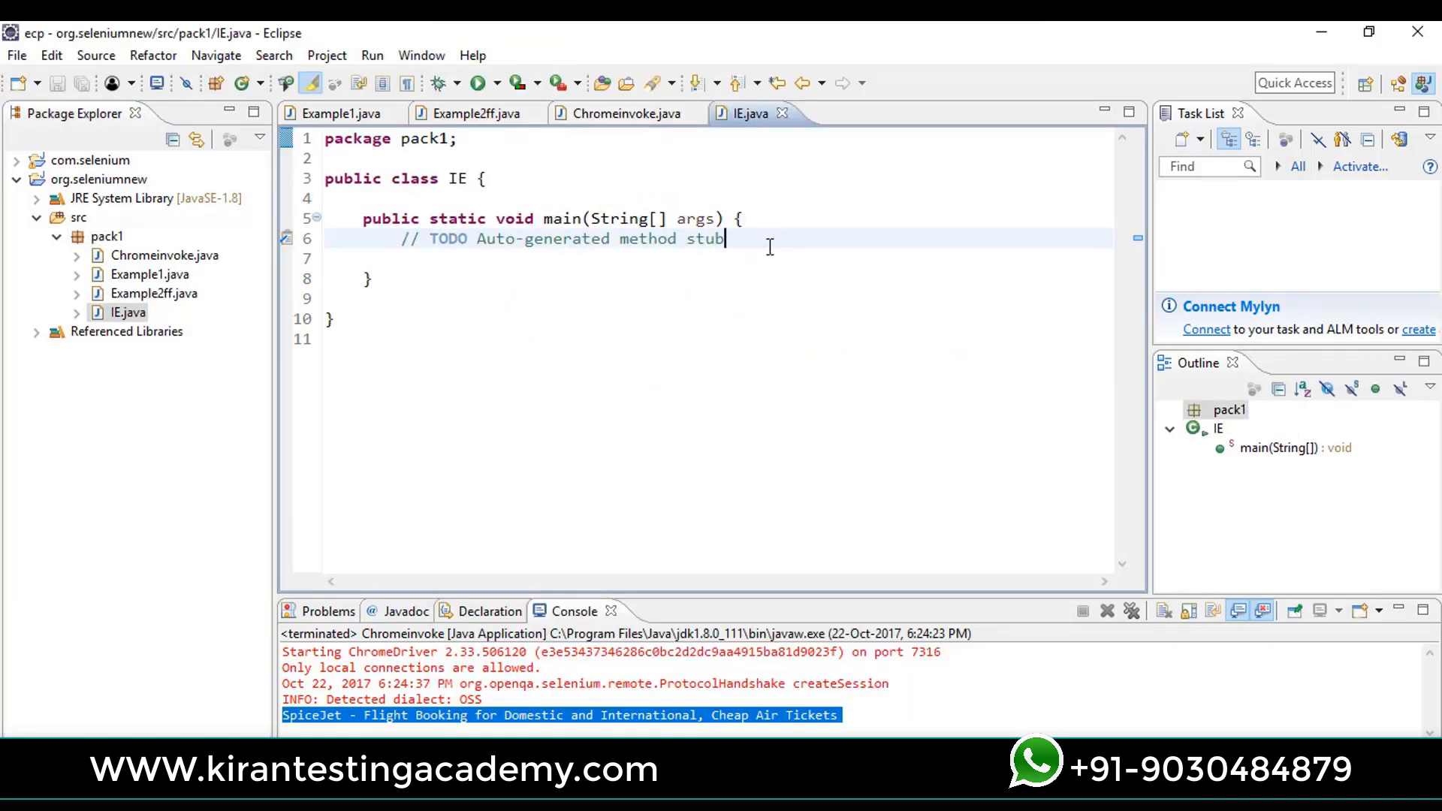
Step: On a new line, write System.setProperty with key "webdriver.ie.driver" and empty quotes for the value
{"action": "key", "text": "Return"}
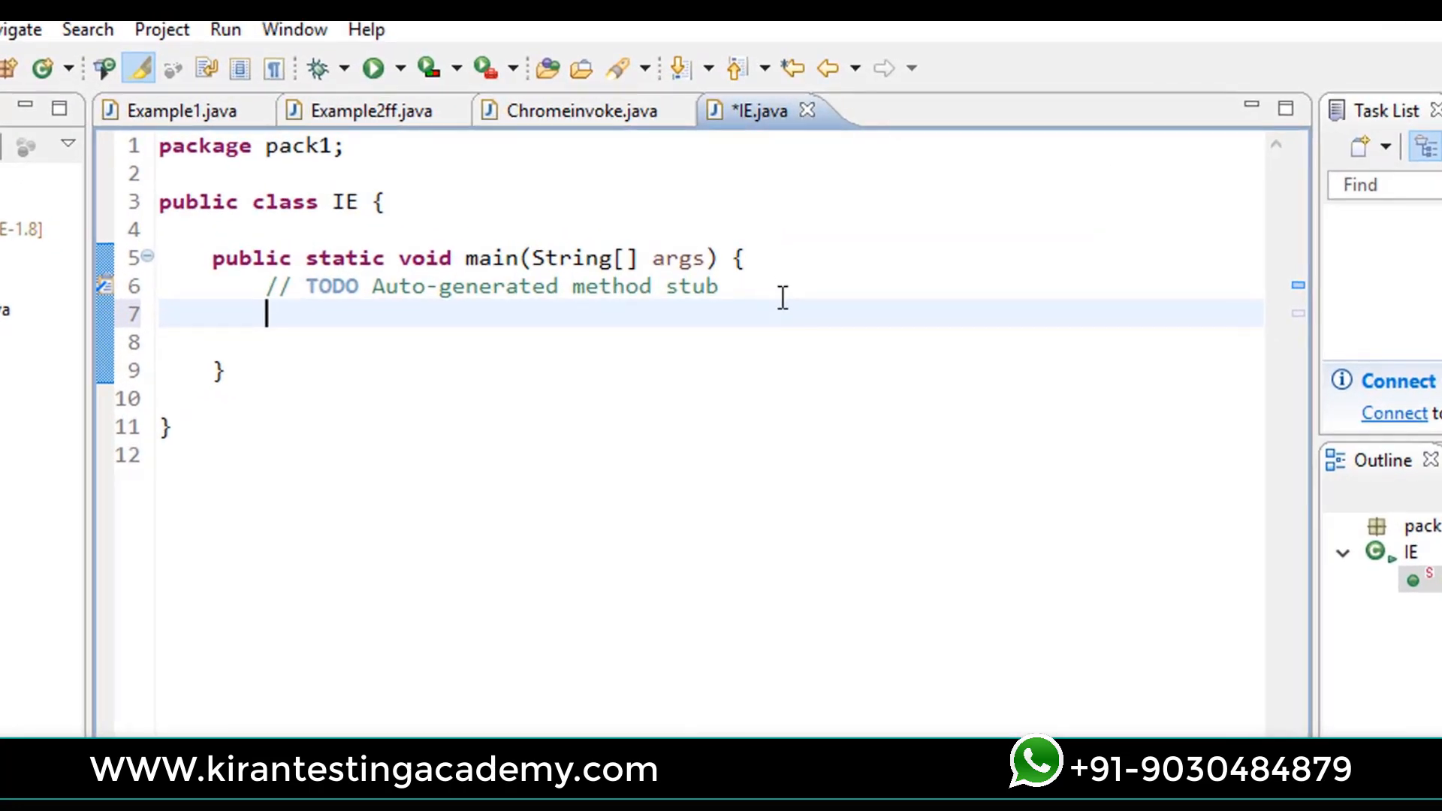
{"action": "type", "text": "Syst"}
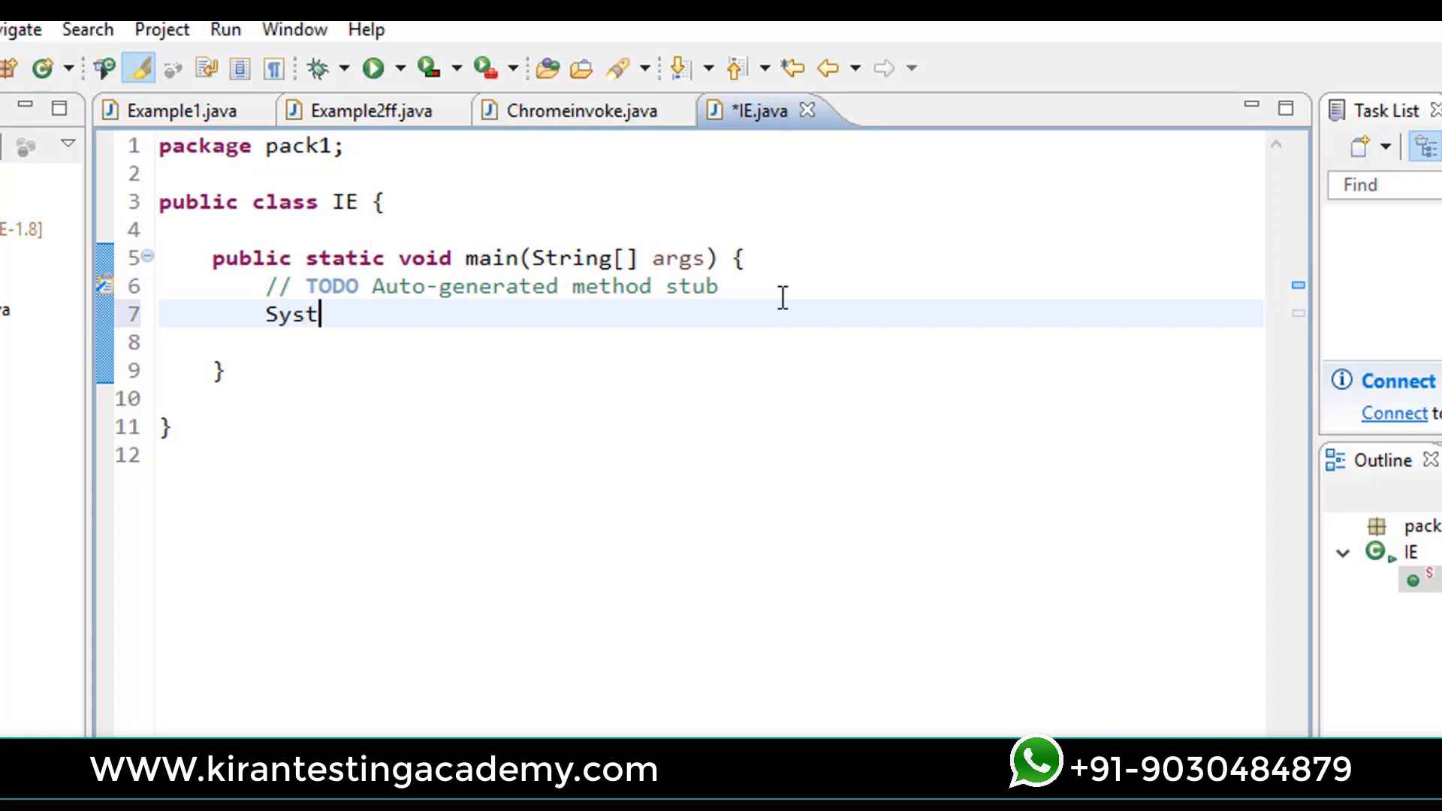
{"action": "type", "text": "em."}
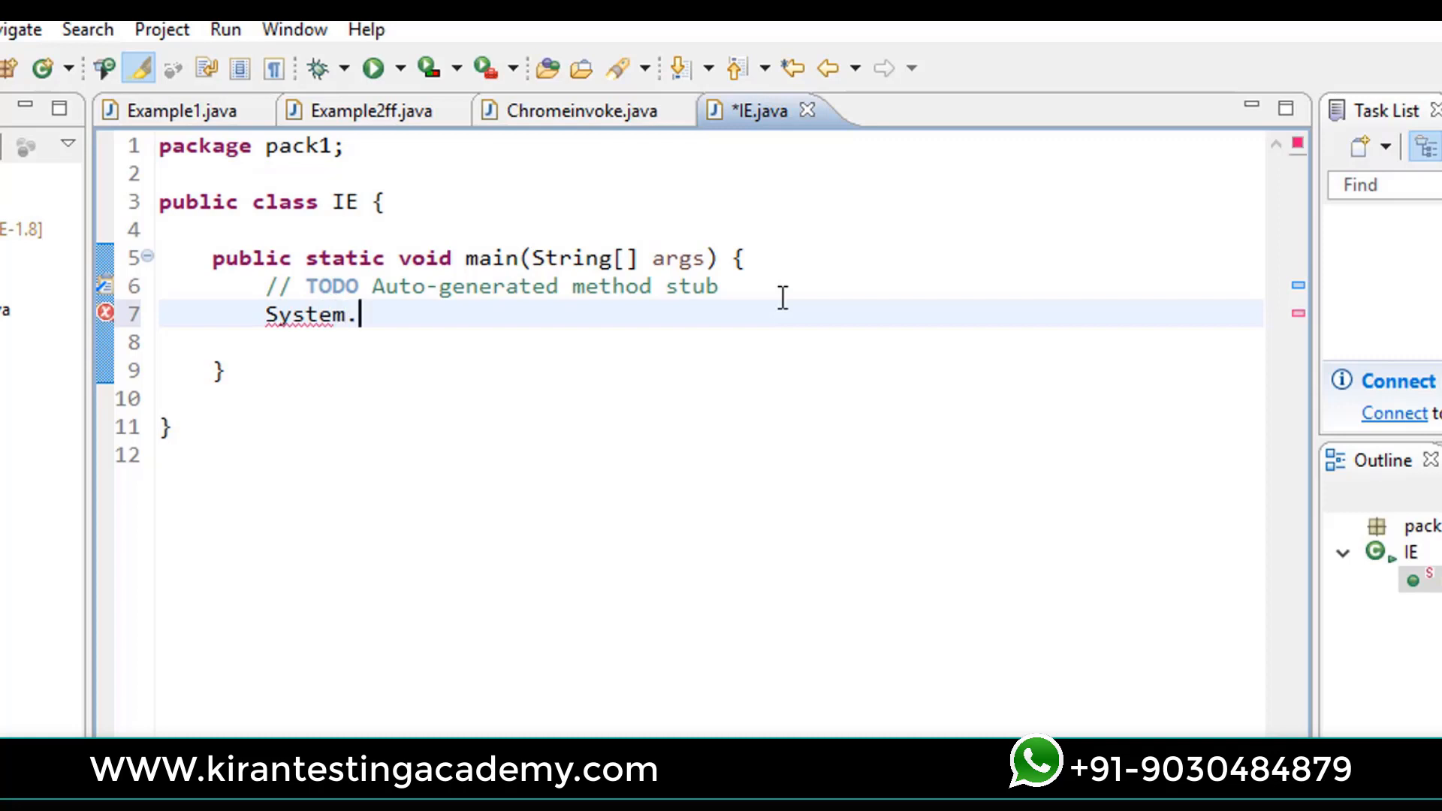
{"action": "type", "text": "setProperty(\"\", value"}
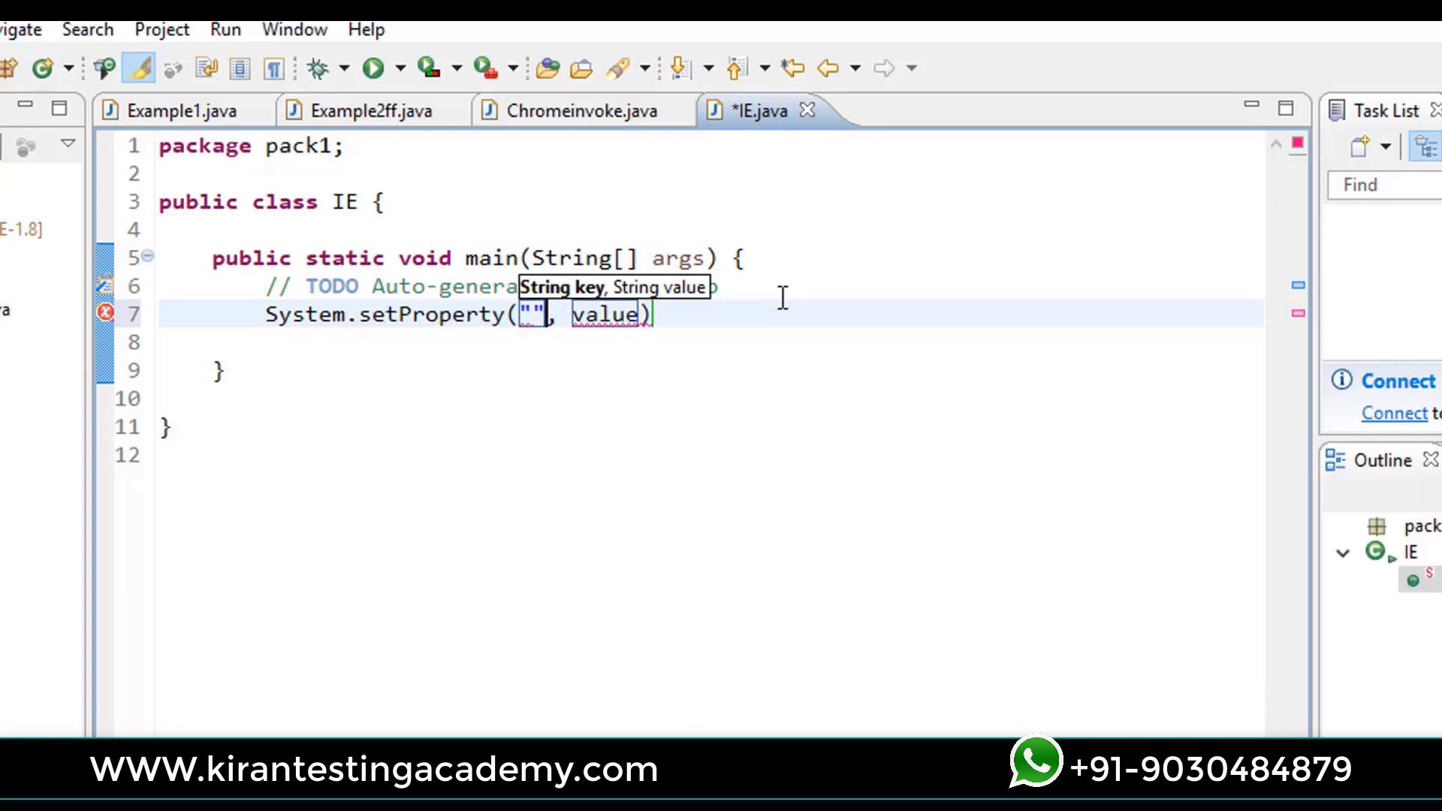
{"action": "type", "text": "we"}
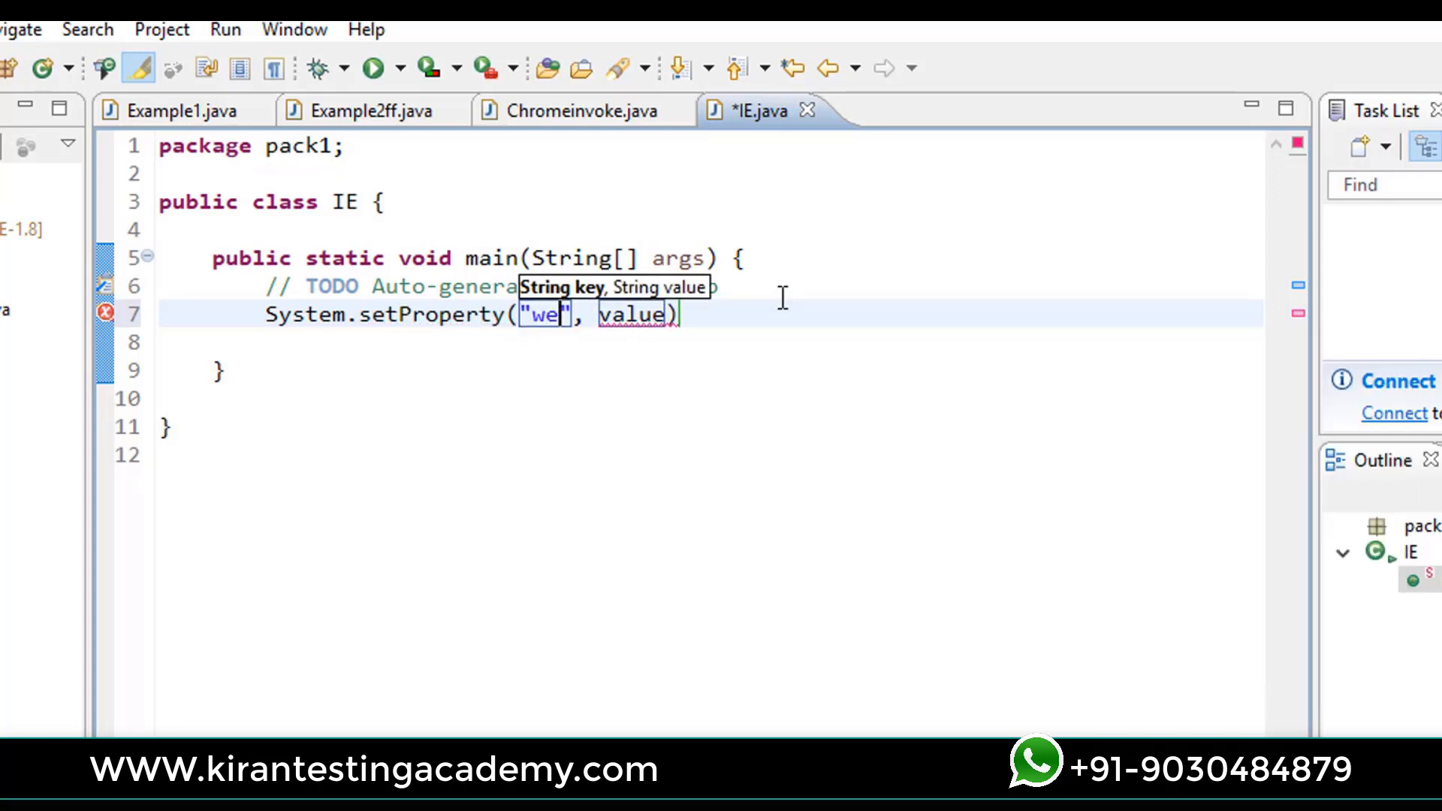
{"action": "type", "text": "bdrive"}
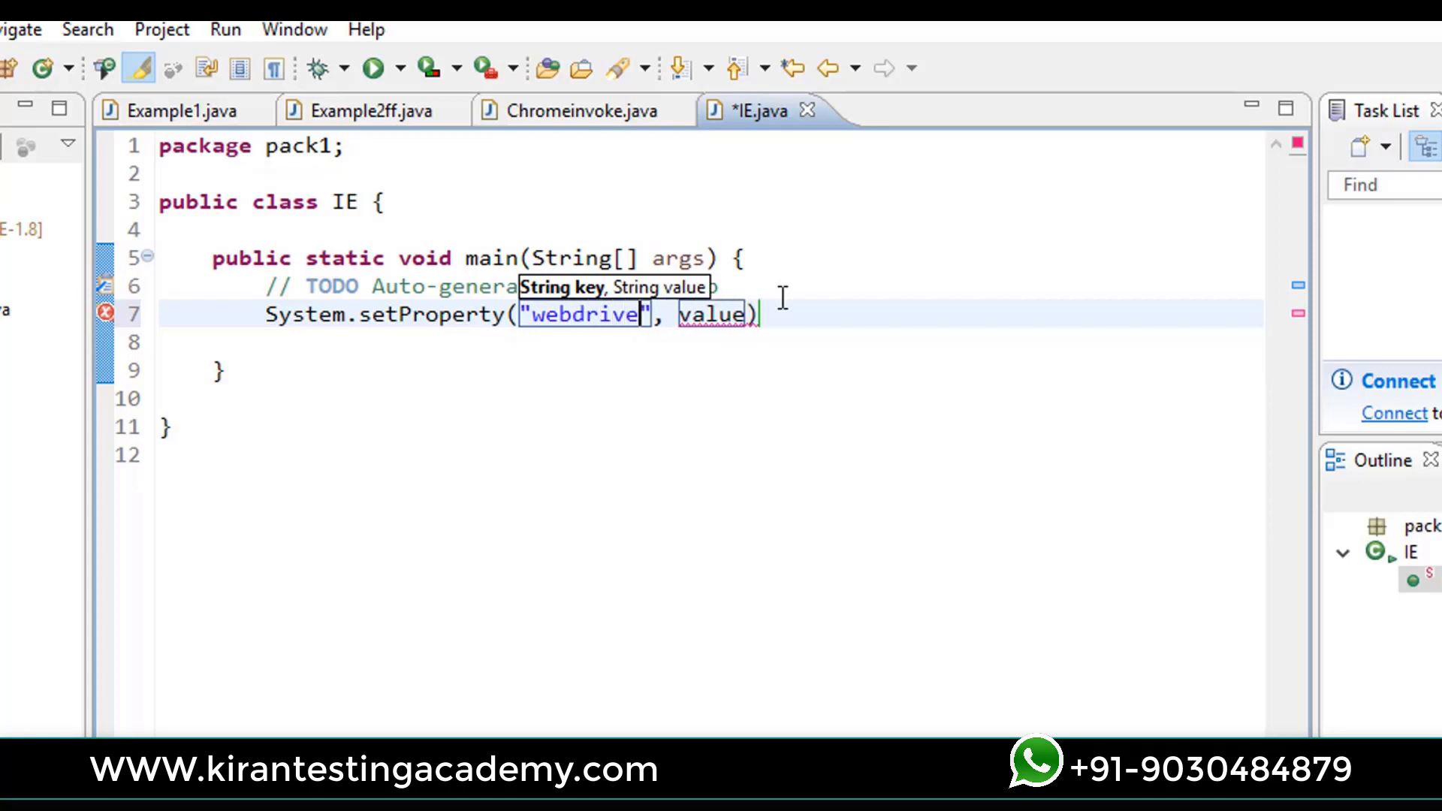
{"action": "type", "text": ".ie"}
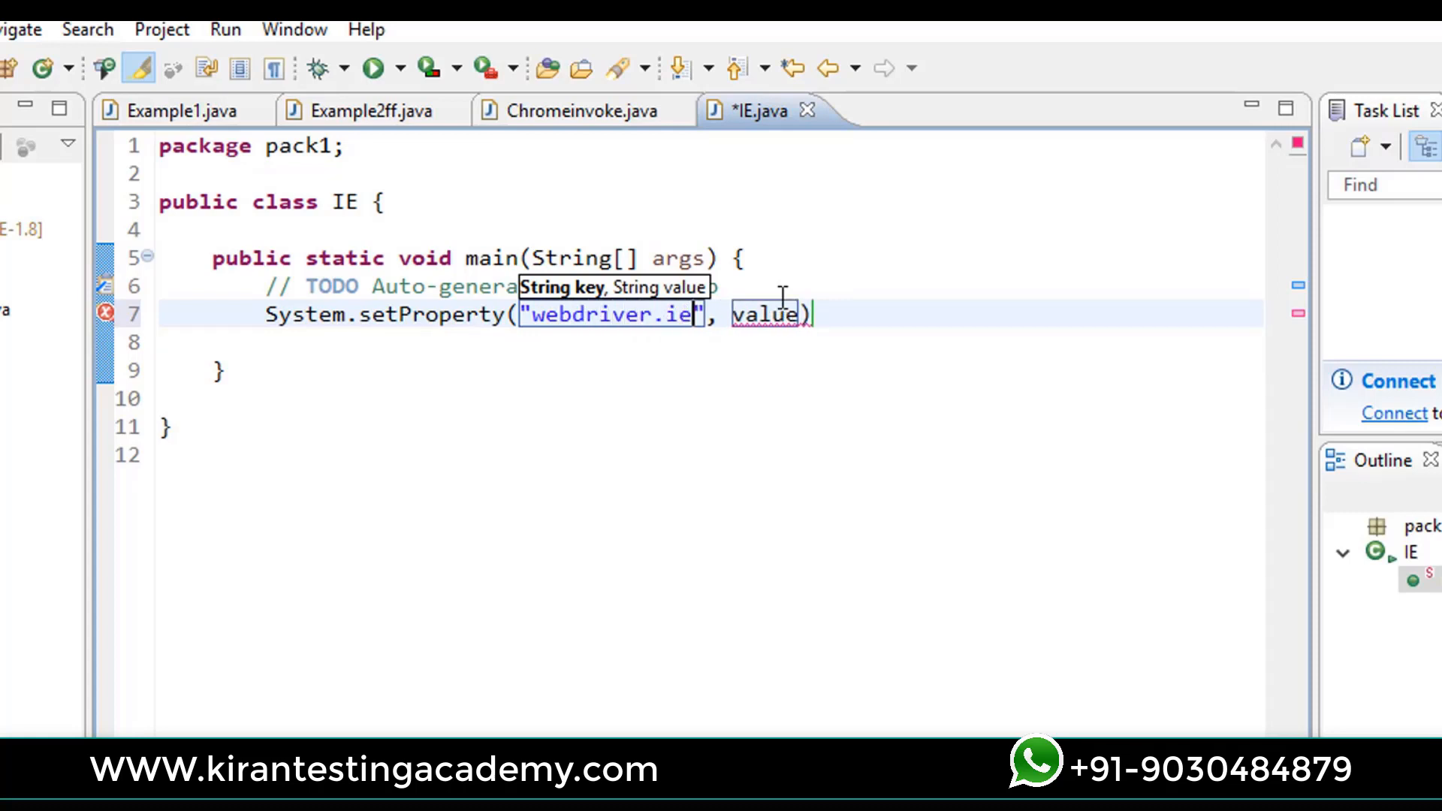
{"action": "type", "text": ".dr"}
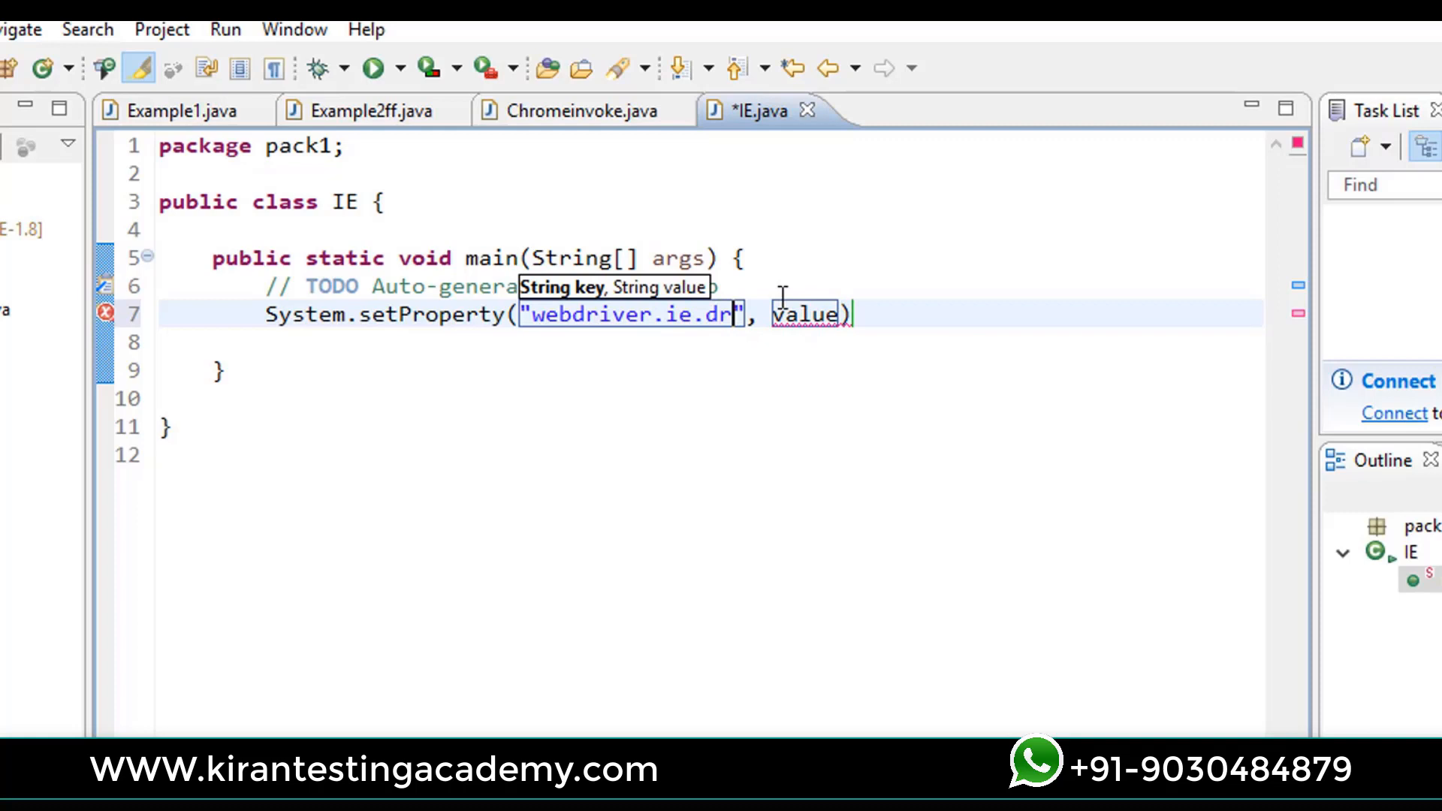
{"action": "type", "text": "iver"}
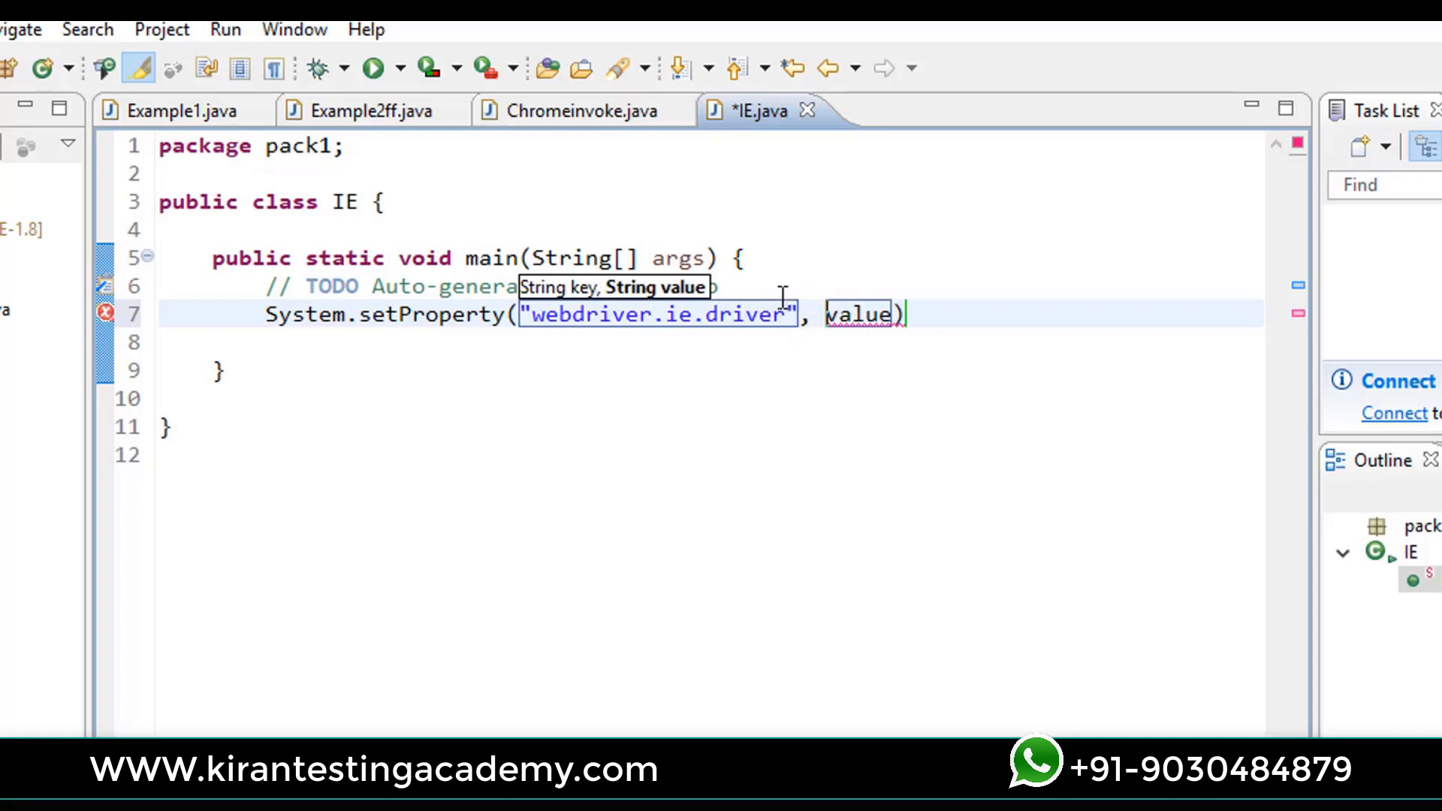
{"action": "key", "text": "Backspace"}
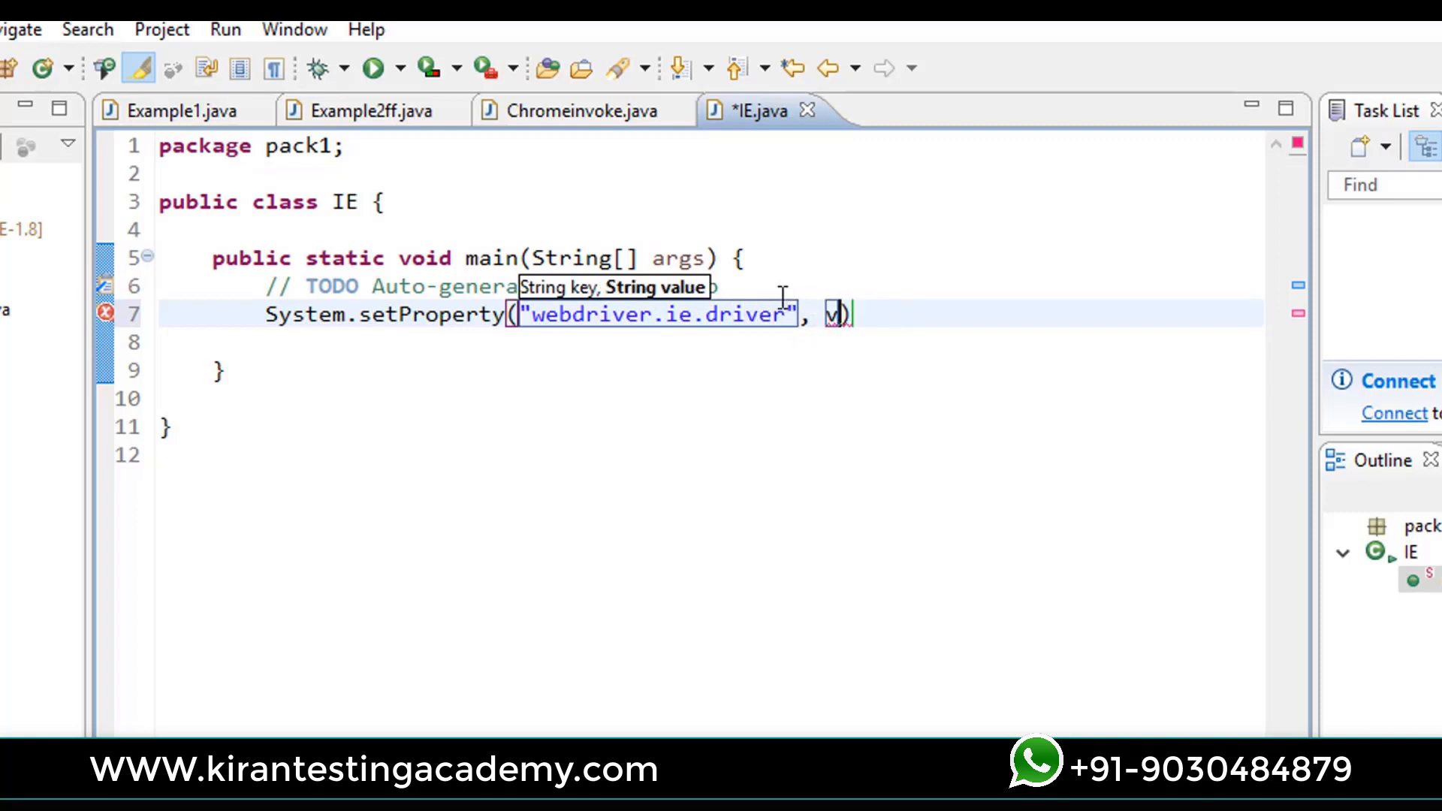
{"action": "type", "text": "\""}
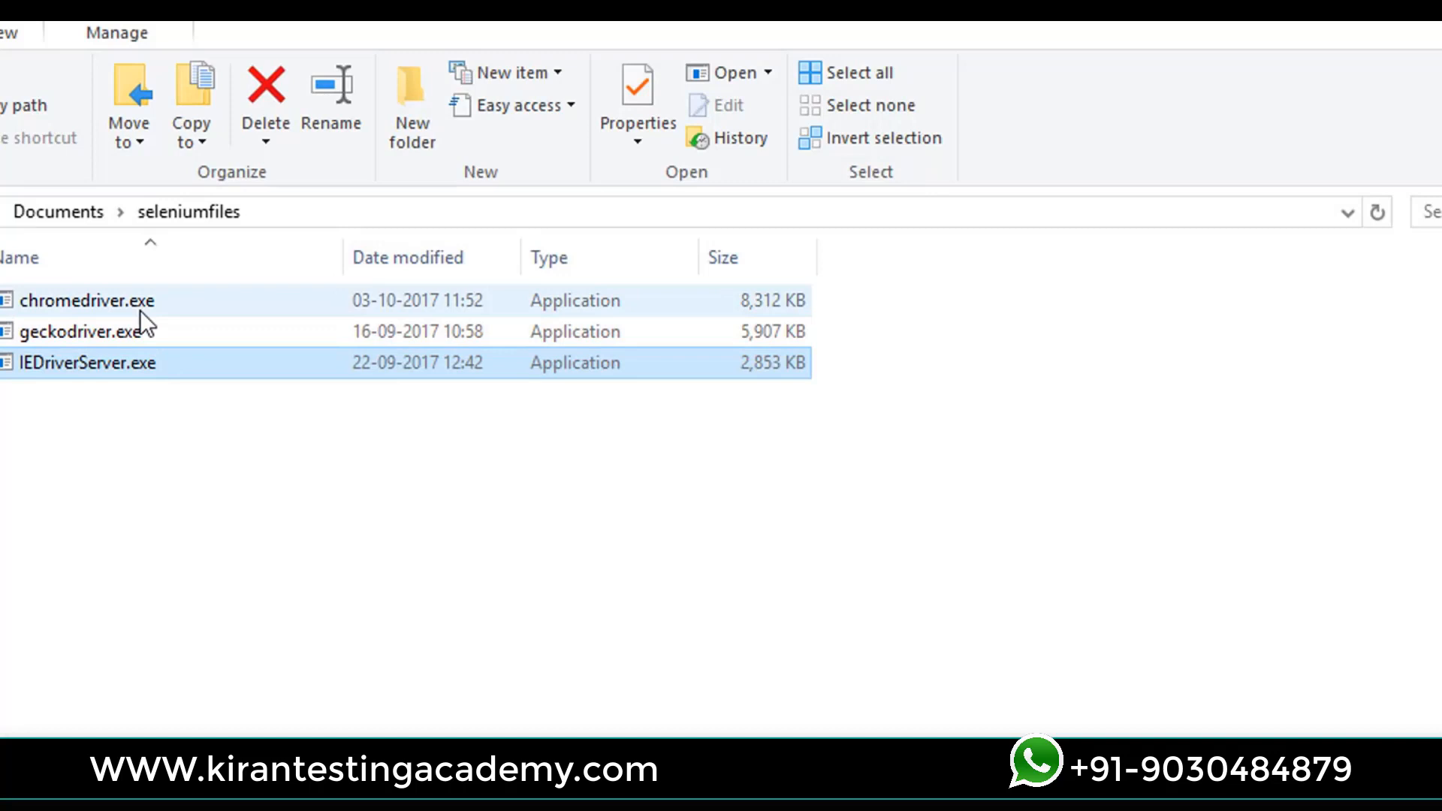
Step: Copy the full path of IEDriverServer.exe from its Properties Security tab and close the window
{"action": "left_click", "coordinate": [87, 362]}
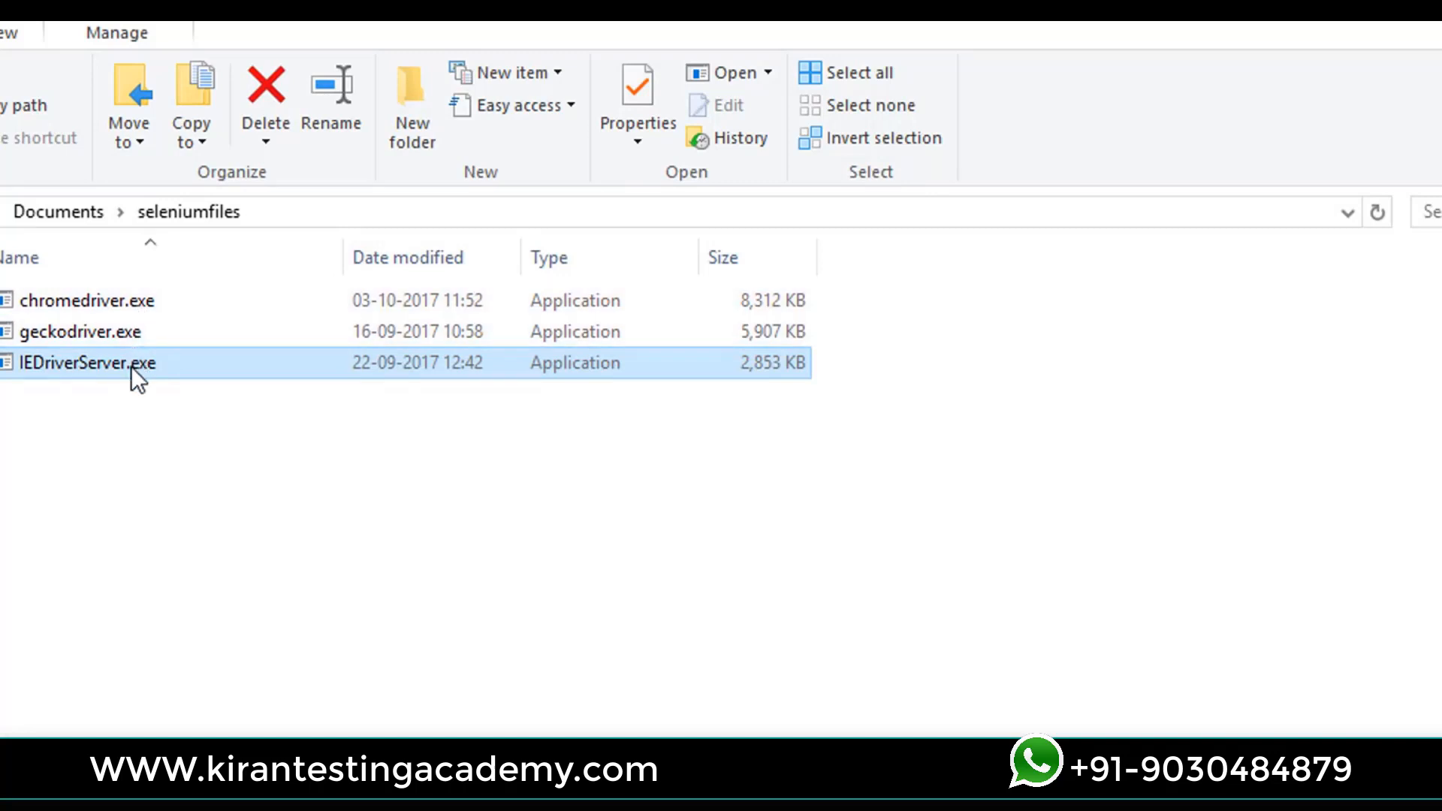
{"action": "right_click", "coordinate": [87, 362]}
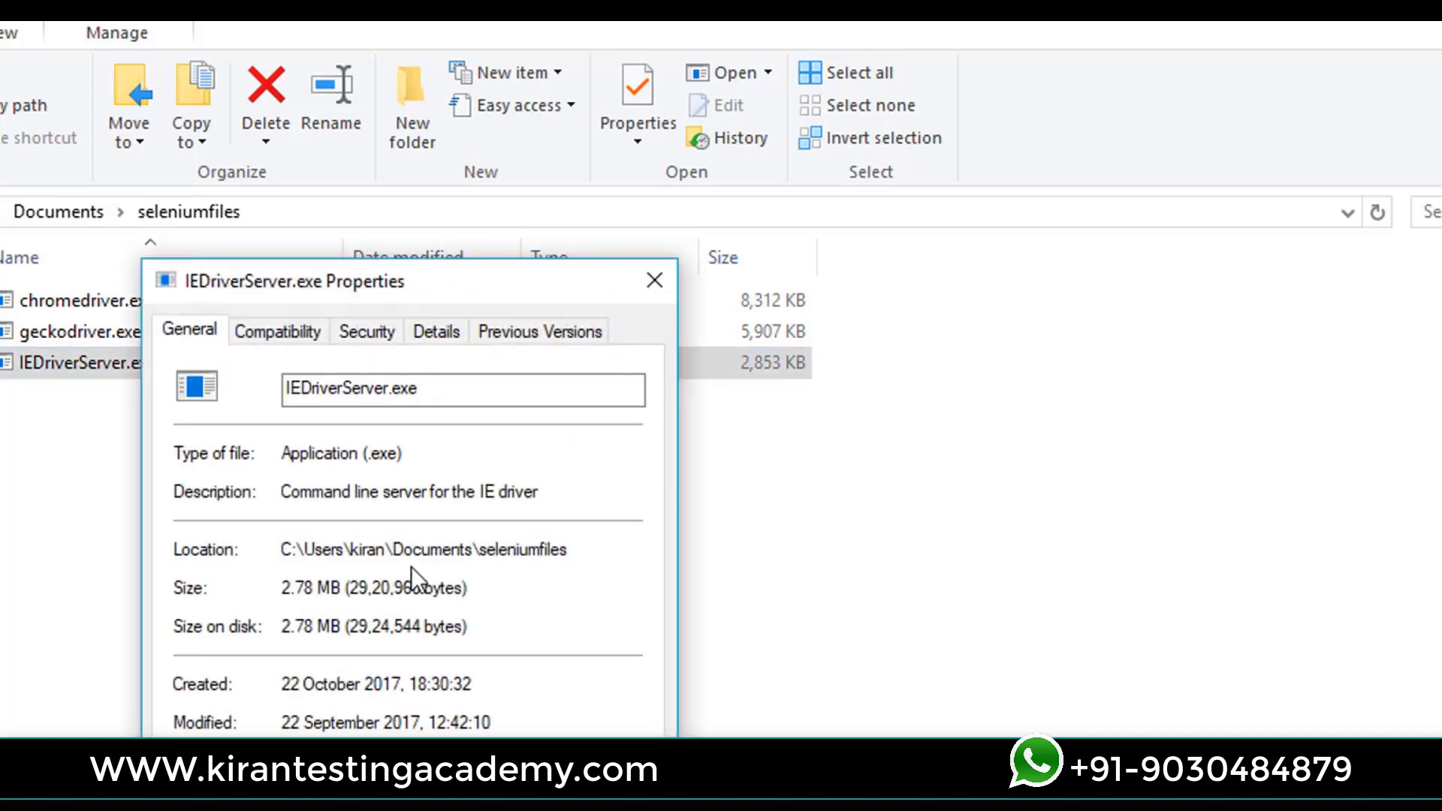
{"action": "left_click", "coordinate": [277, 330]}
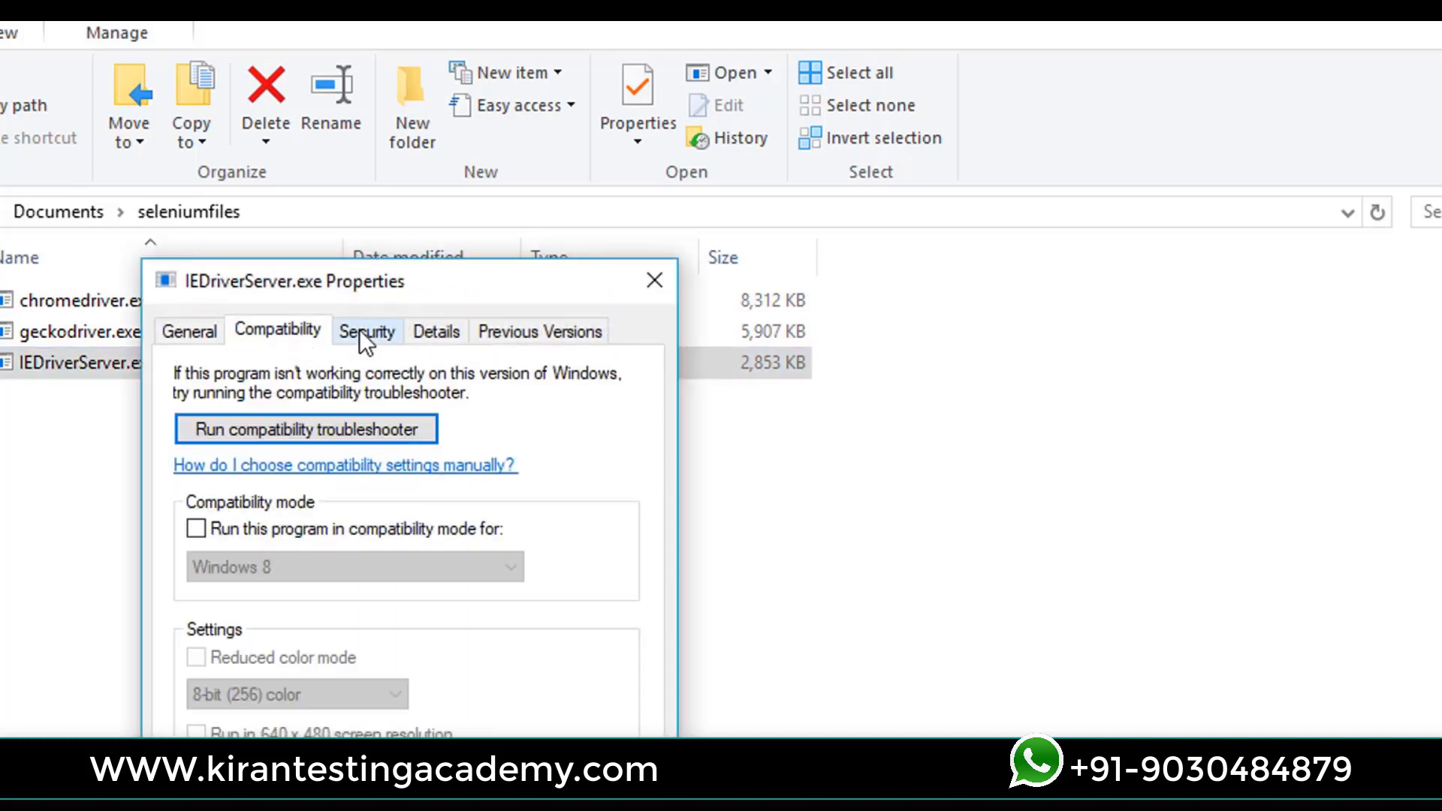
{"action": "left_click", "coordinate": [366, 330]}
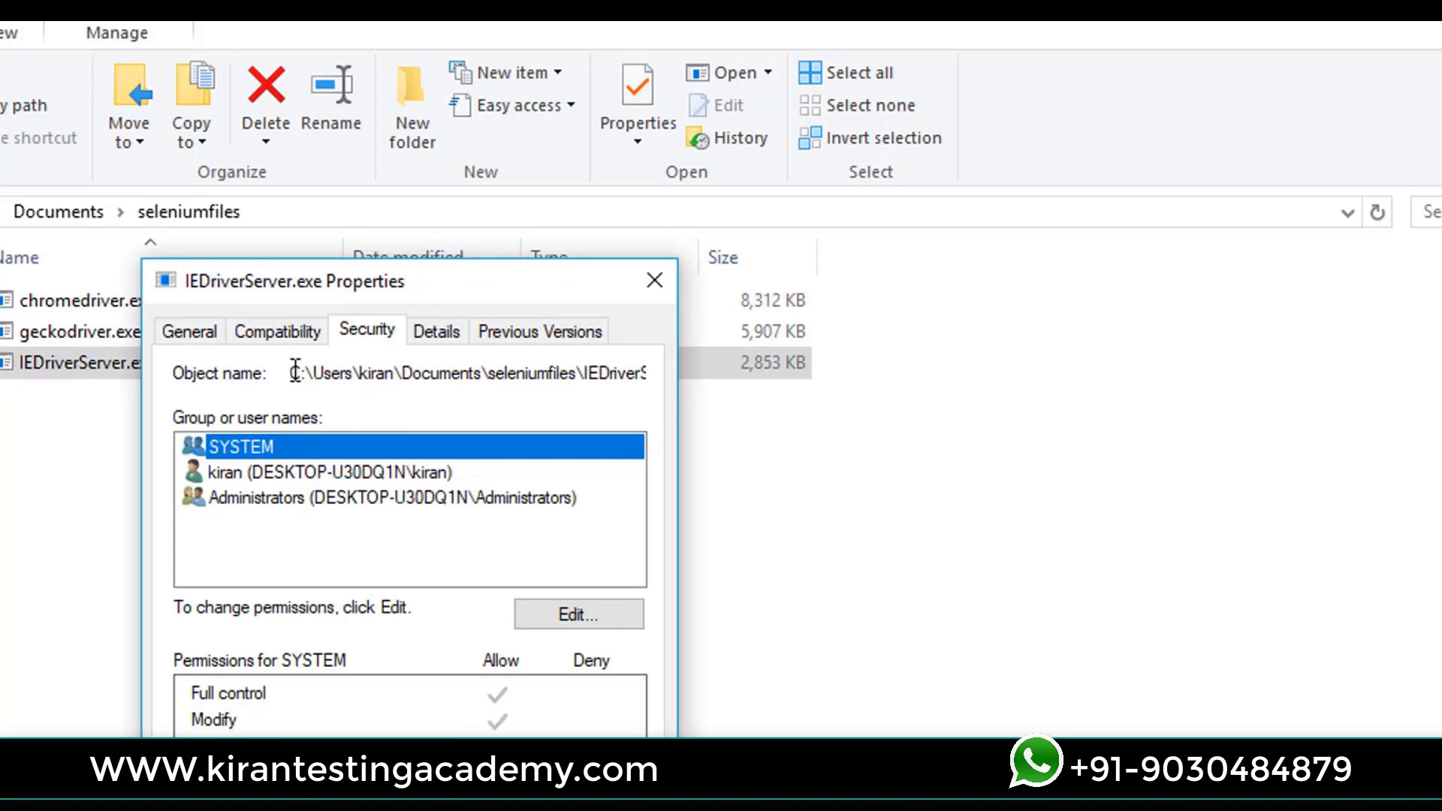
{"action": "triple_click", "coordinate": [460, 372]}
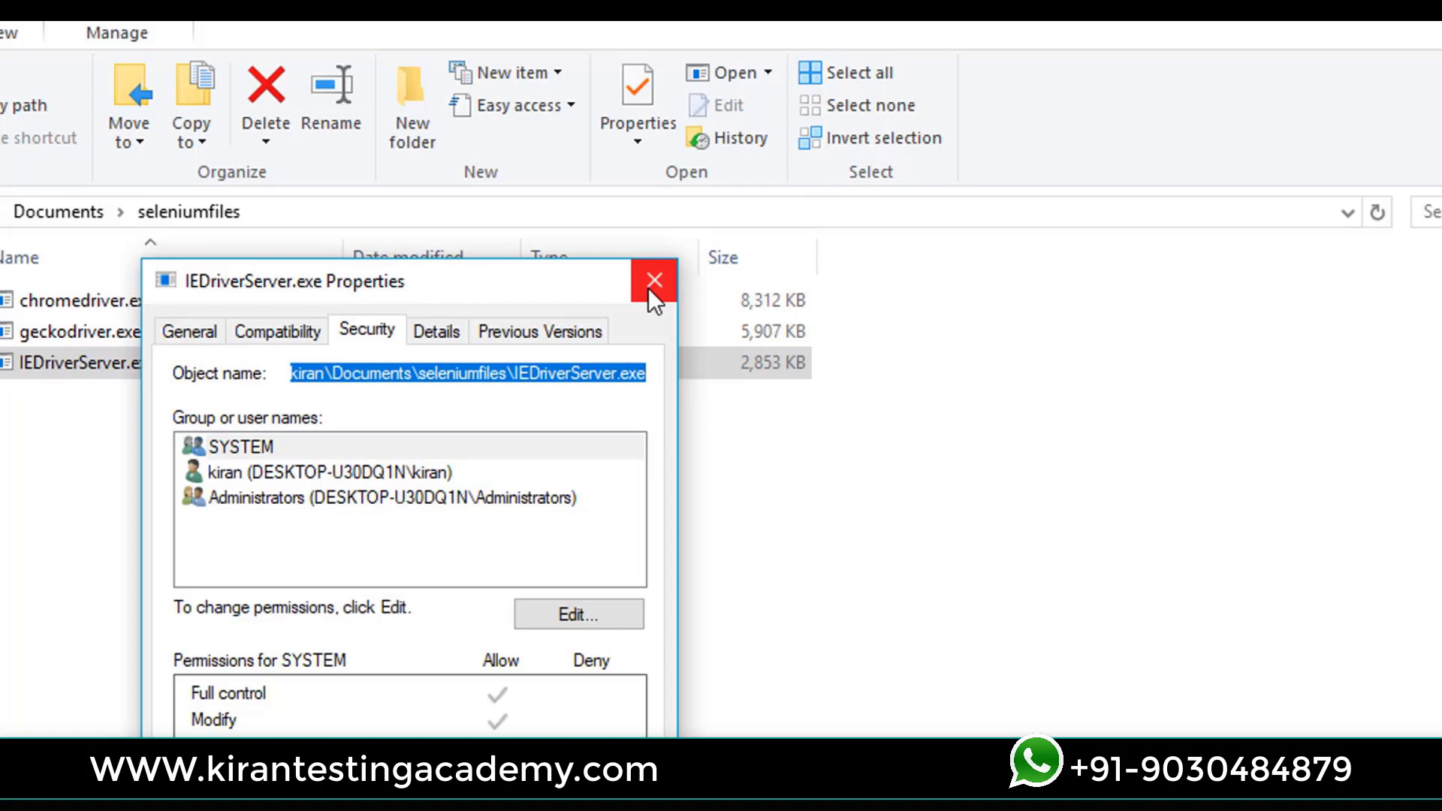
{"action": "left_click", "coordinate": [653, 281]}
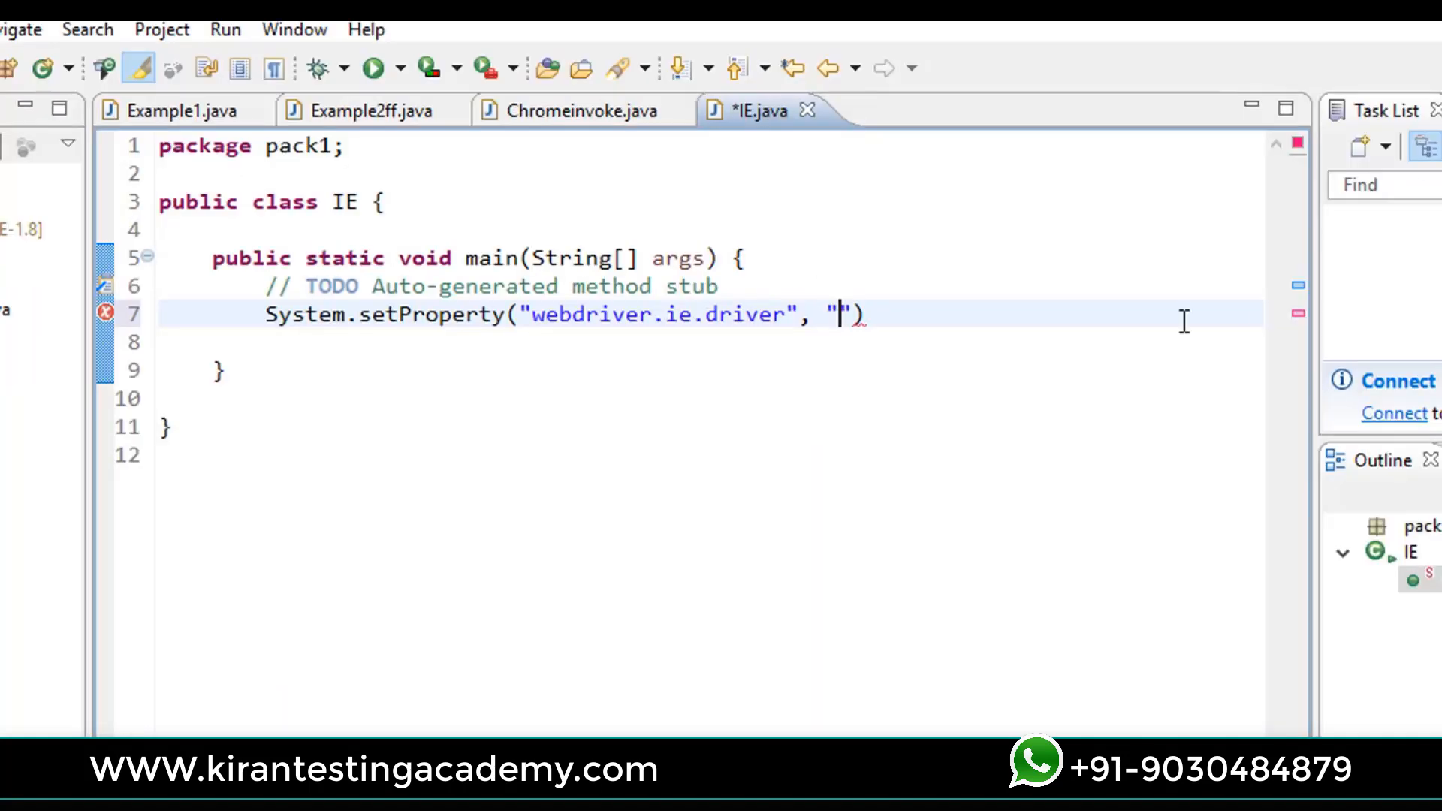
Step: Set the property value to C:\\Users\\kiran\\Documents\\seleniumfiles\\IEDriverServer.exe
{"action": "type", "text": "C:\\\\Users\\\\kiran\\\\Documents\\\\seleniumfiles\\\\IEDriverServer.exe"}
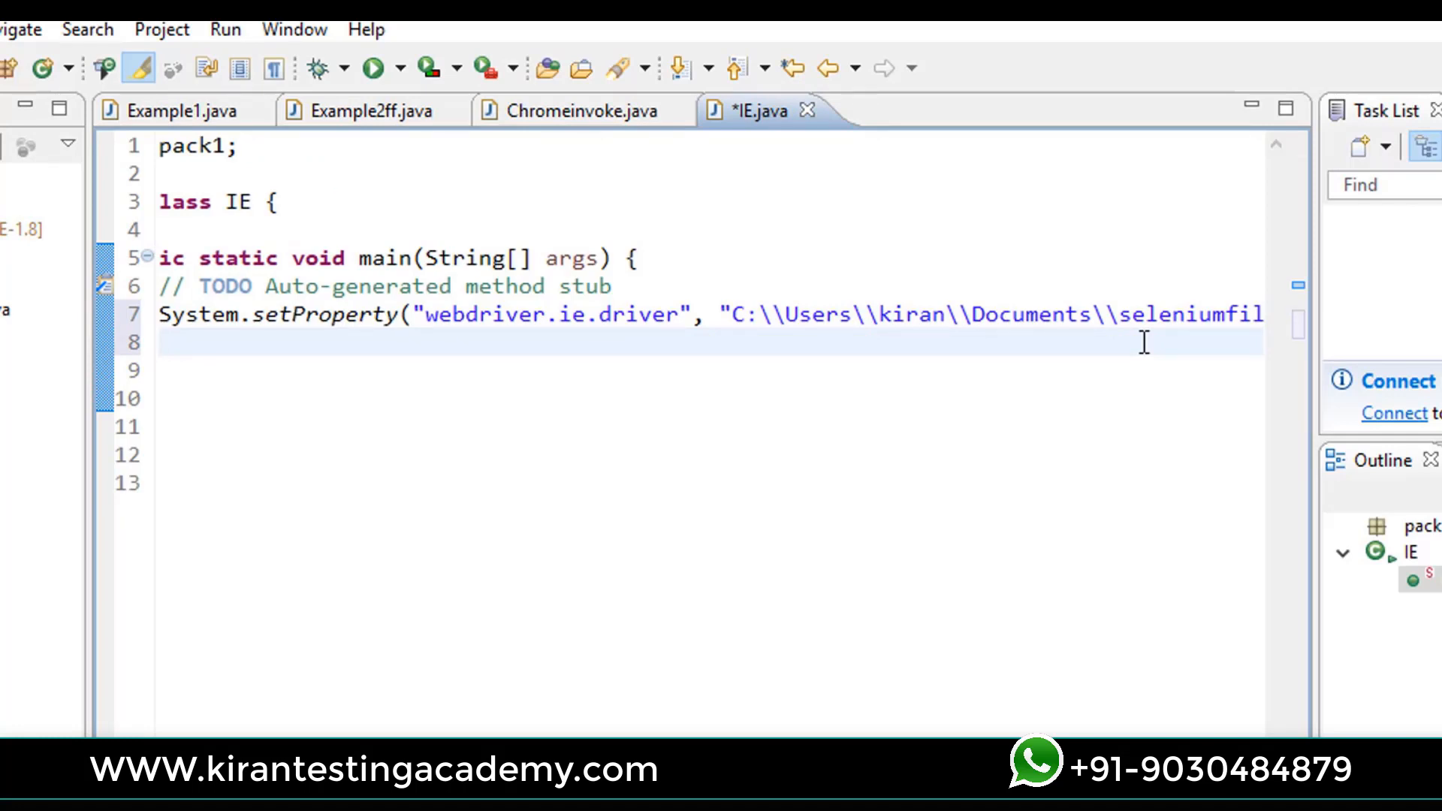
Step: Declare Webdriver driver = new InternetExplorerDriver() on the next line
{"action": "type", "text": "We"}
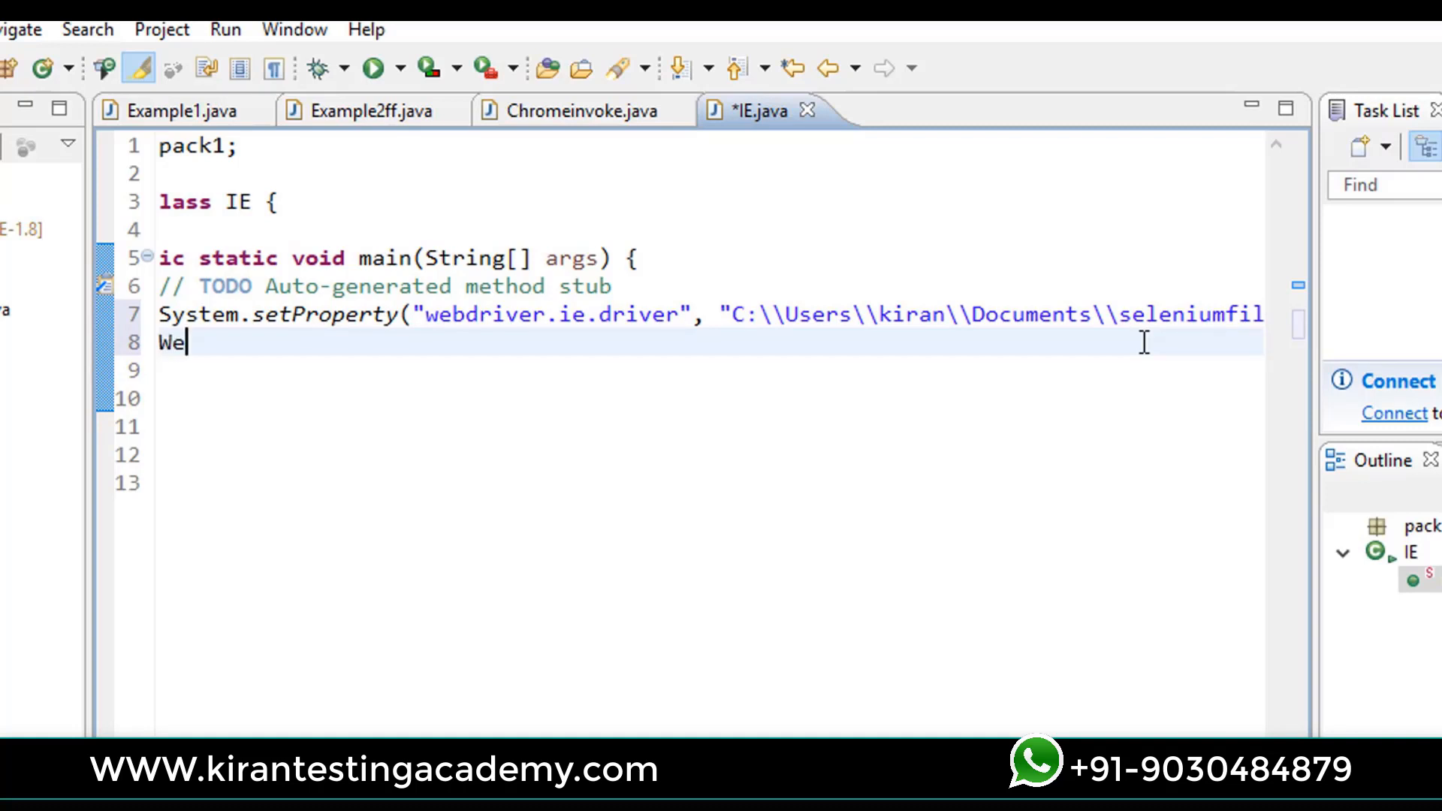
{"action": "type", "text": "bdriver dr"}
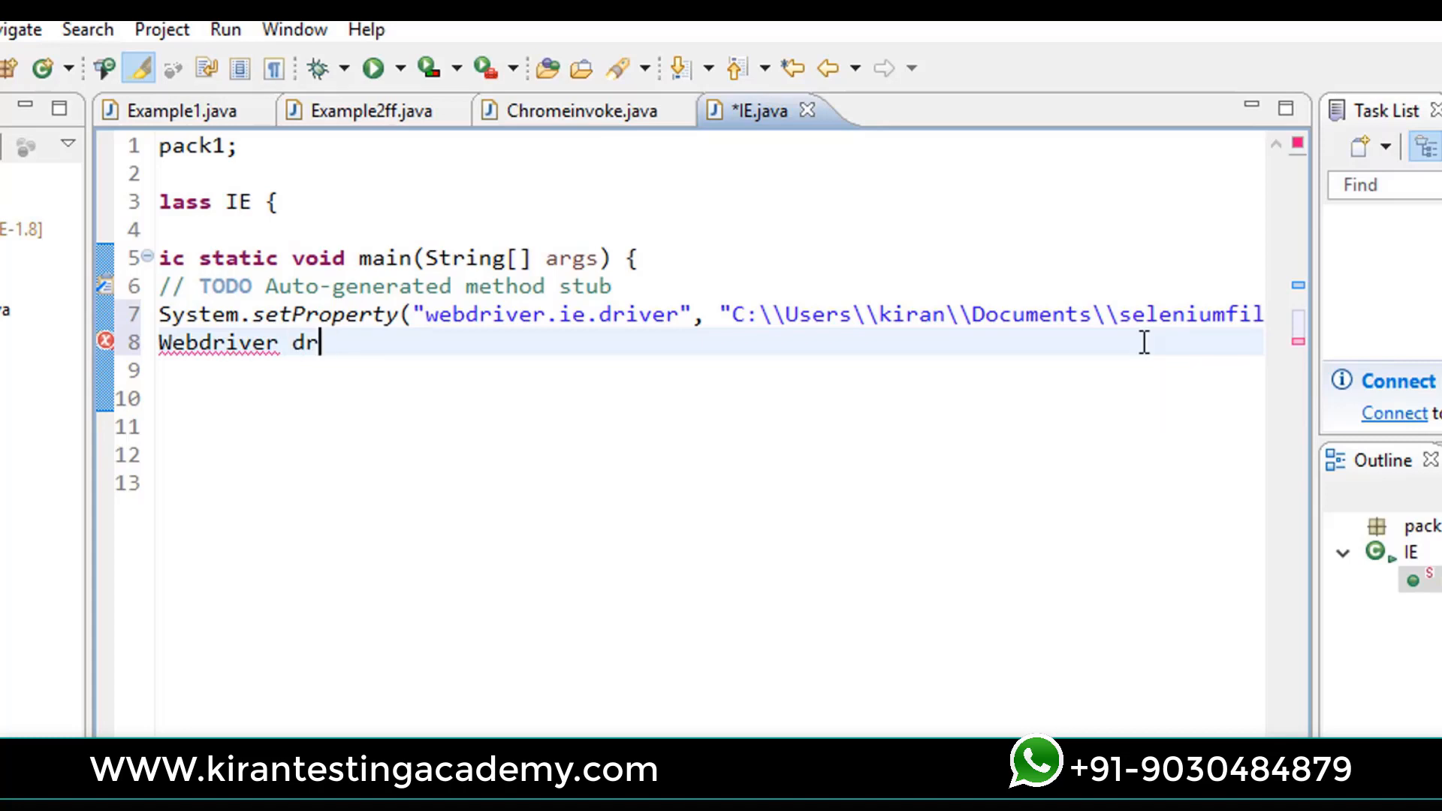
{"action": "type", "text": "iver="}
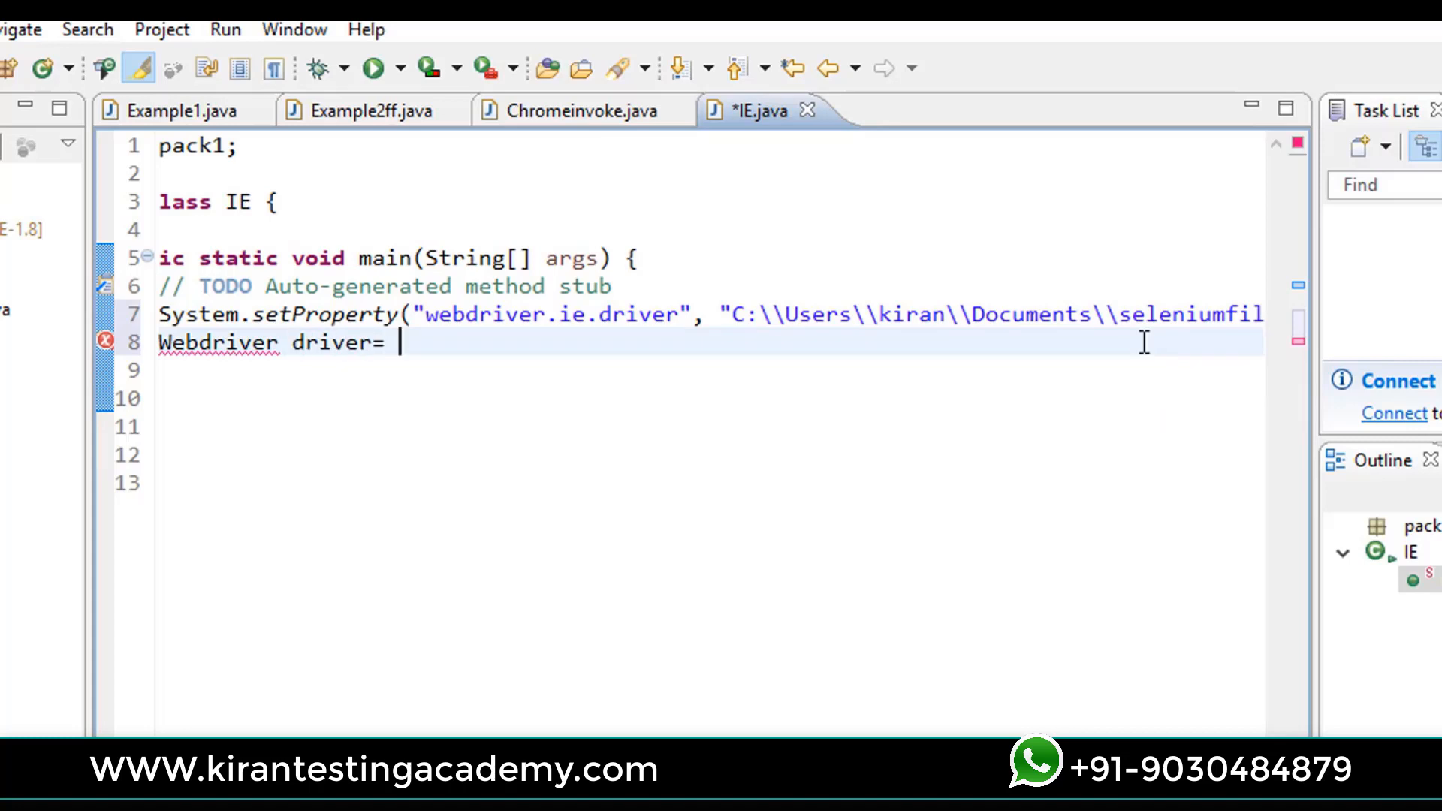
{"action": "type", "text": "new"}
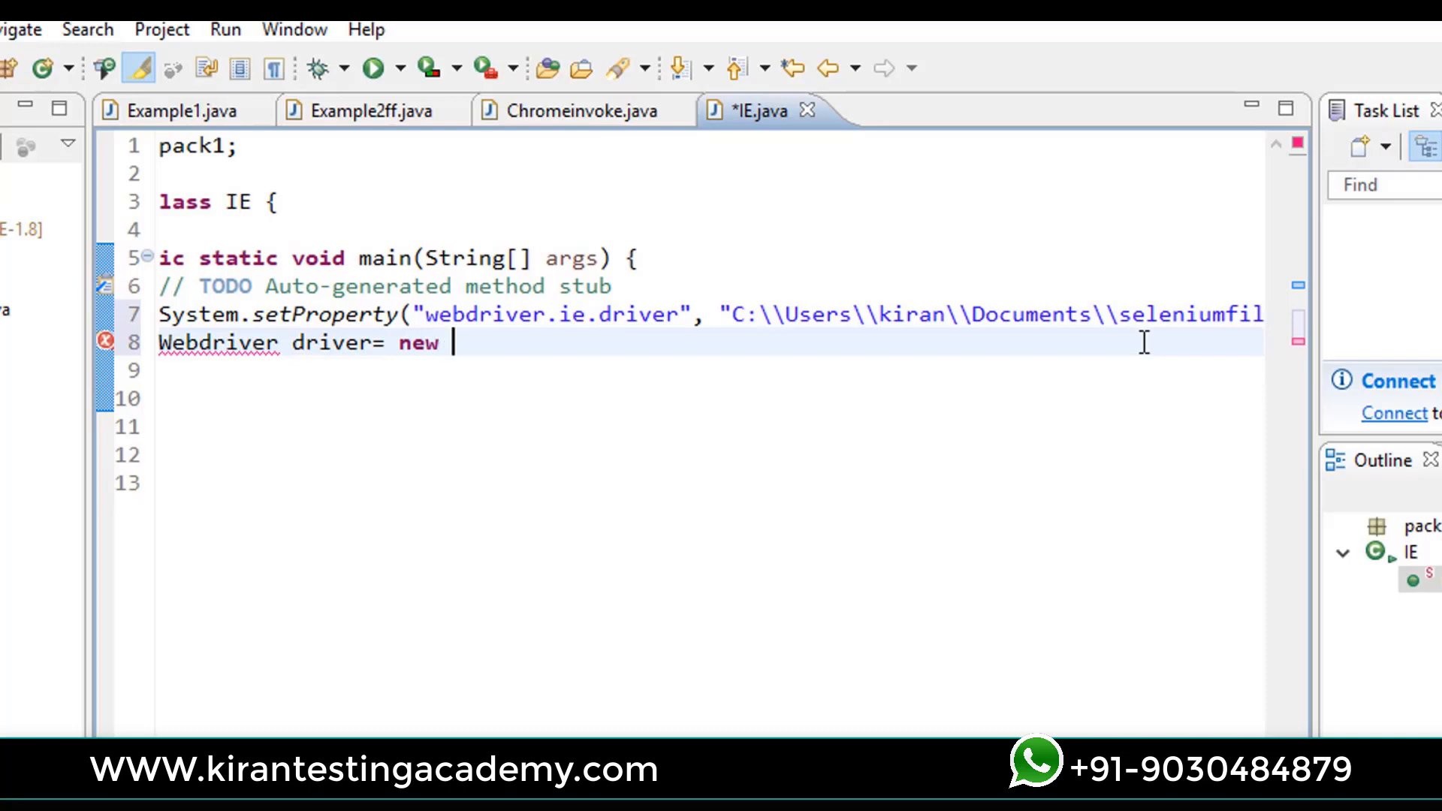
{"action": "type", "text": "InternetExp"}
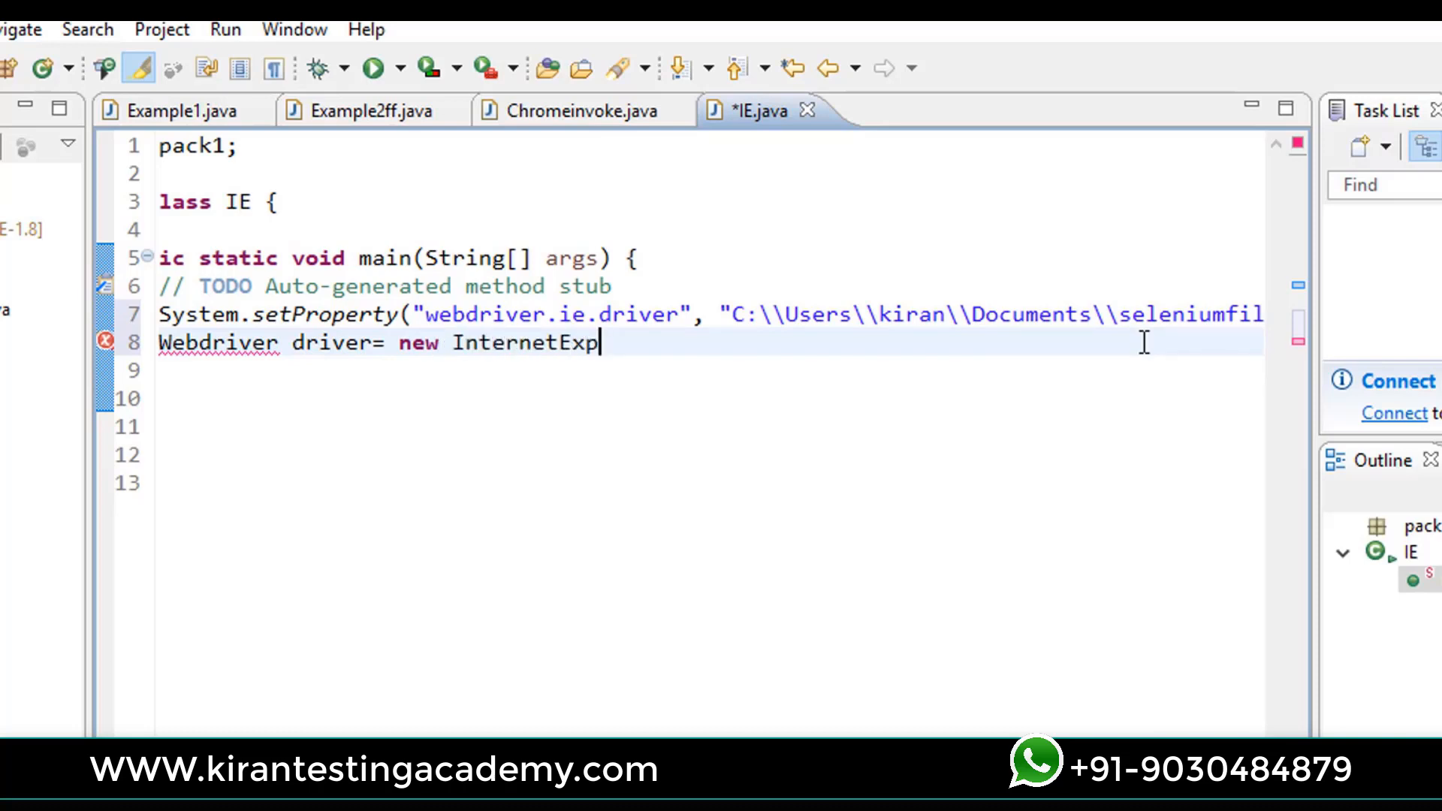
{"action": "type", "text": "lorer"}
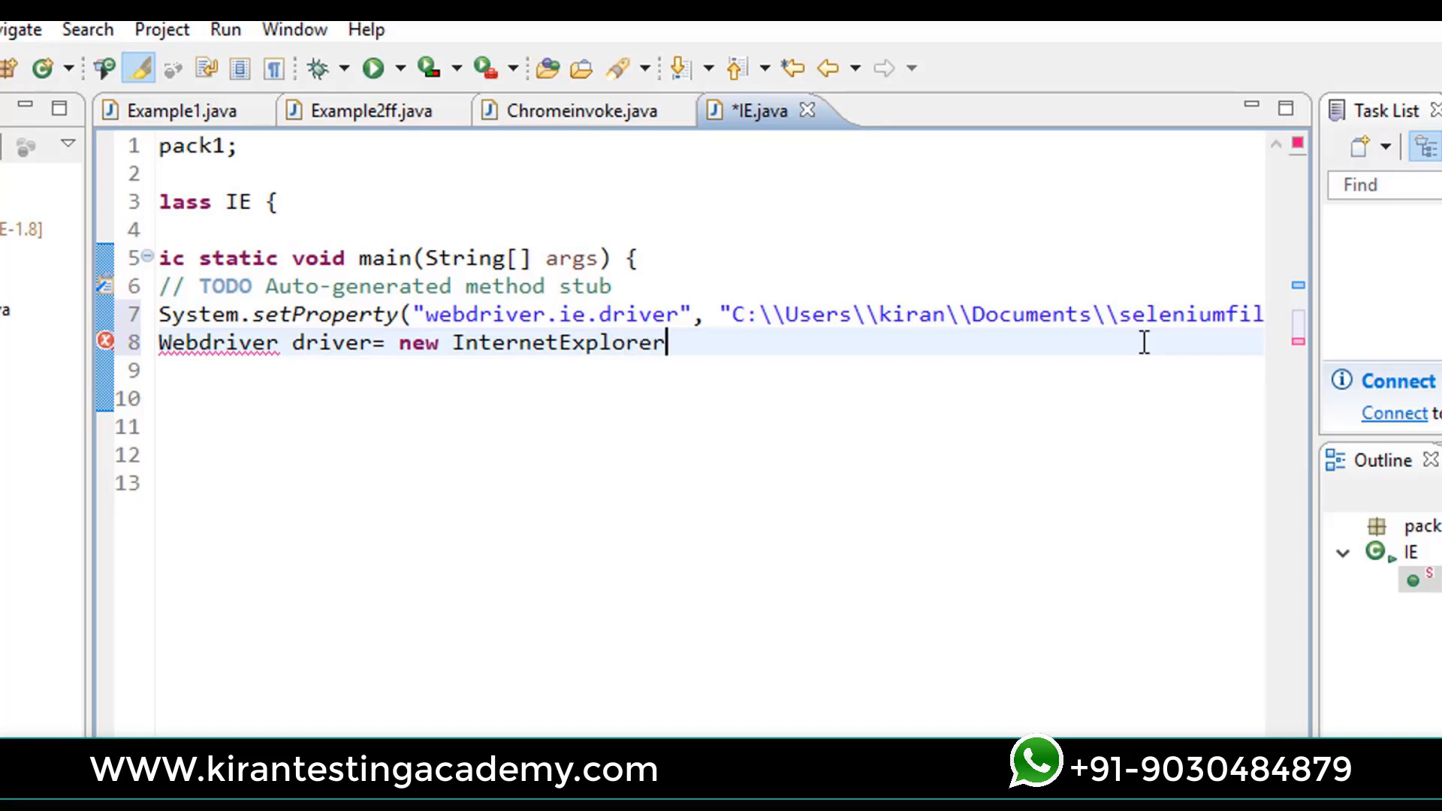
{"action": "type", "text": "Driver"}
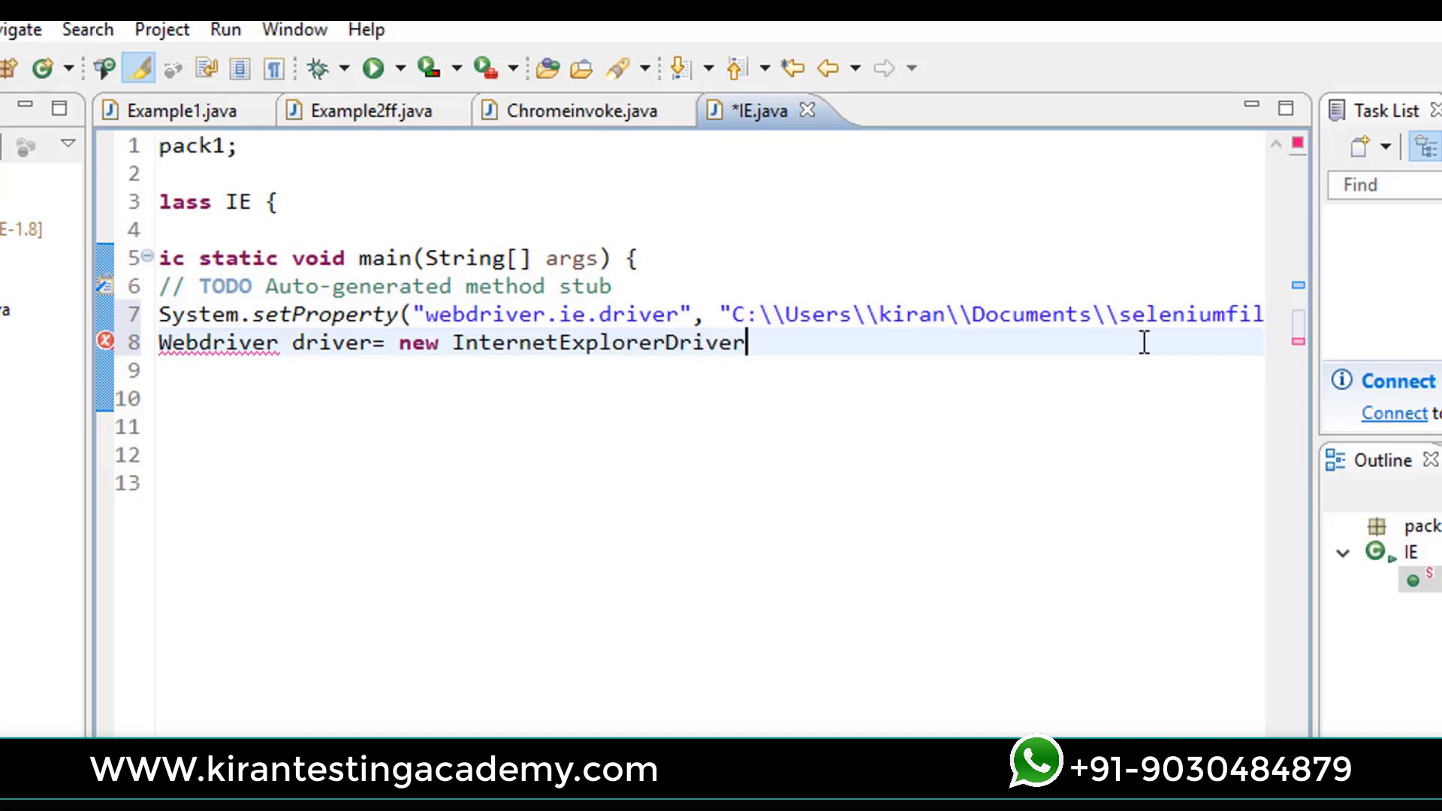
{"action": "type", "text": "()"}
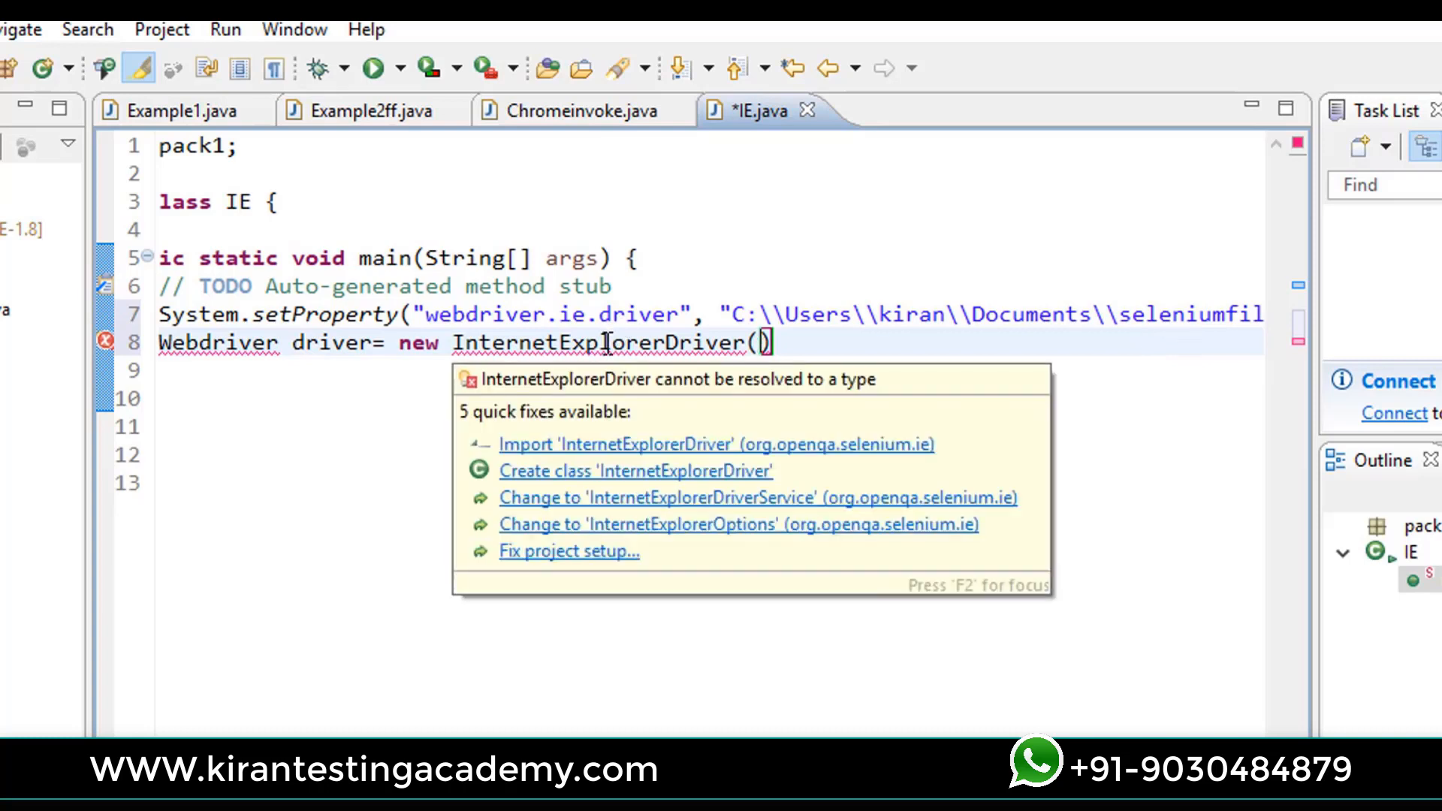
{"action": "mouse_move", "coordinate": [646, 467]}
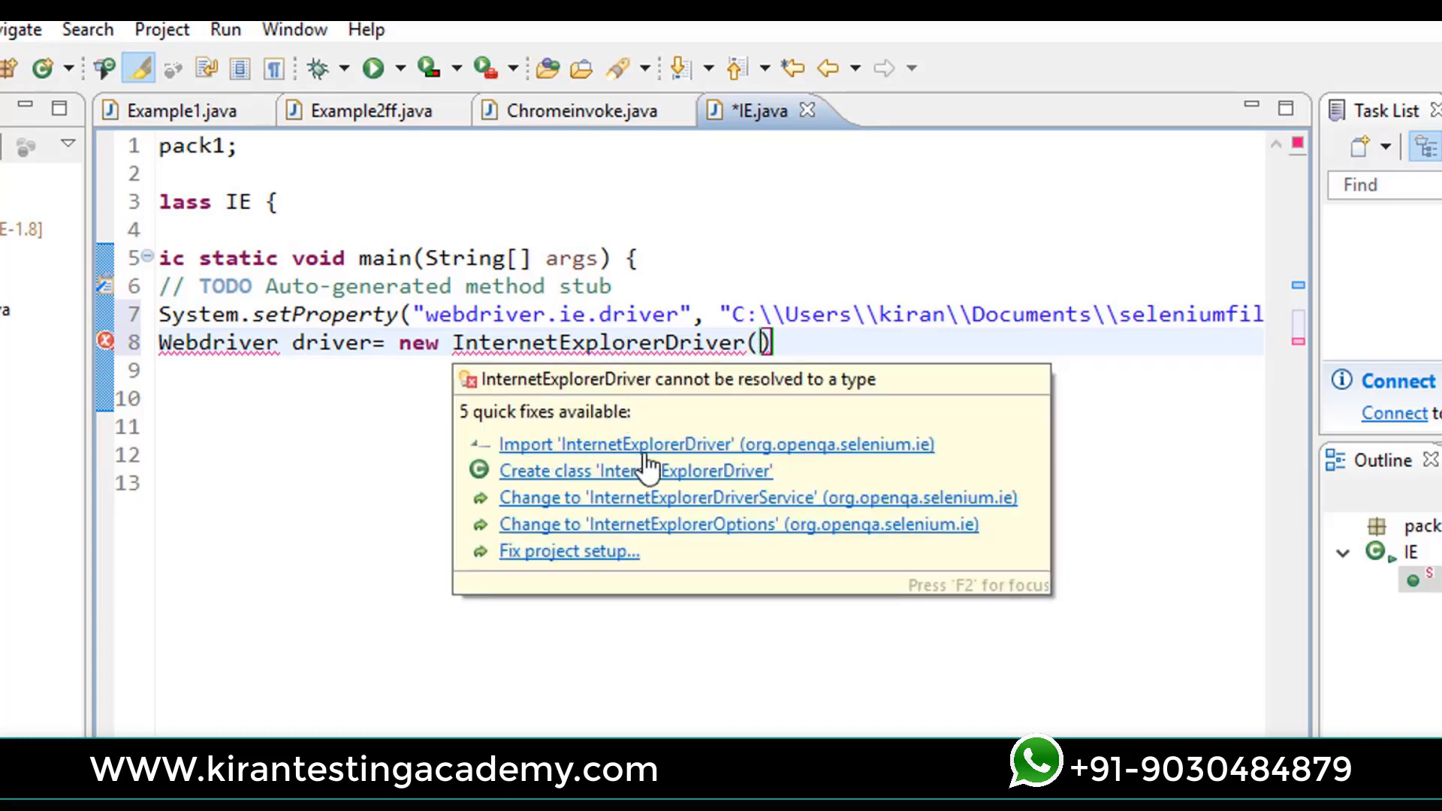
Step: Import InternetExplorerDriver from org.openqa.selenium.ie via the quick fix
{"action": "left_click", "coordinate": [715, 443]}
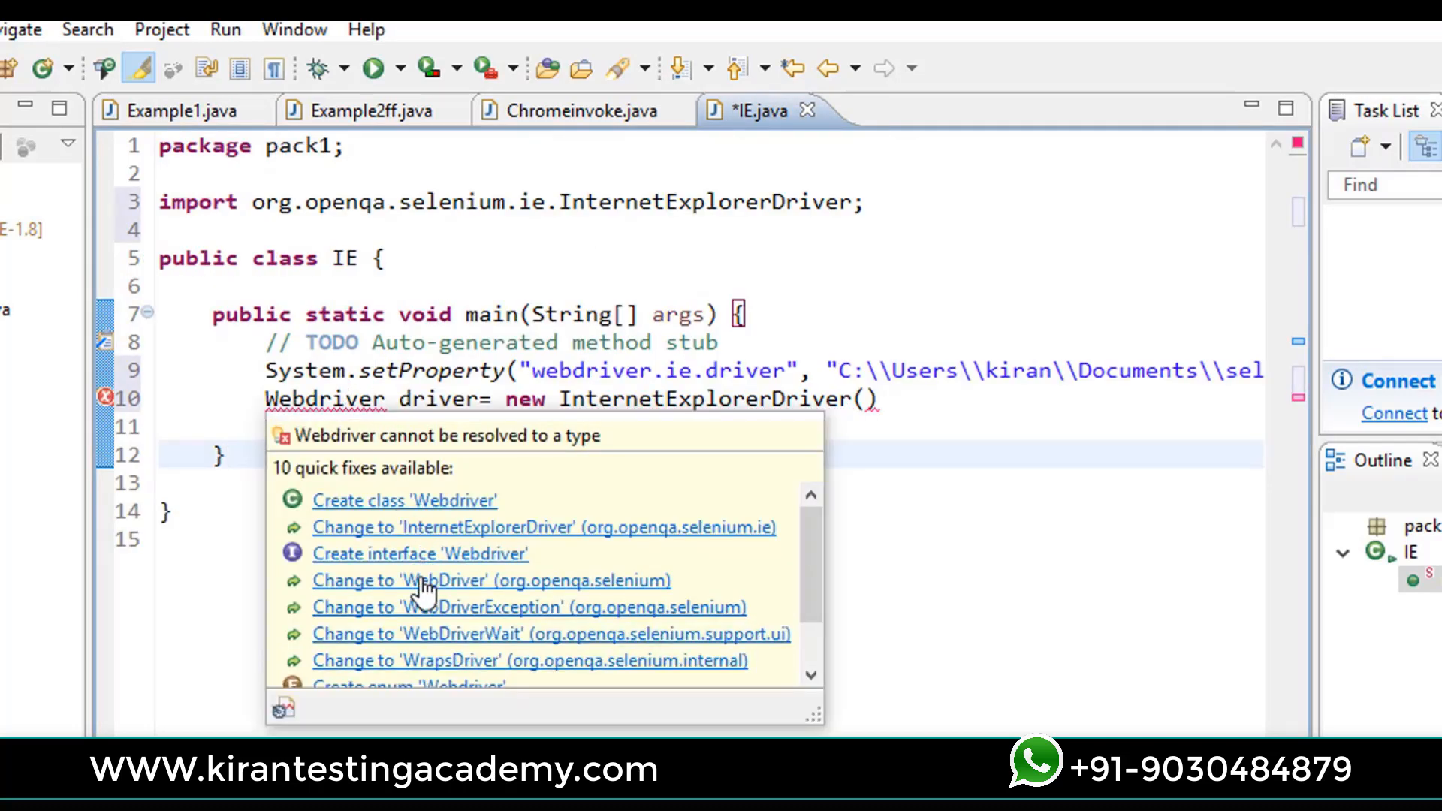
{"action": "left_click", "coordinate": [494, 580]}
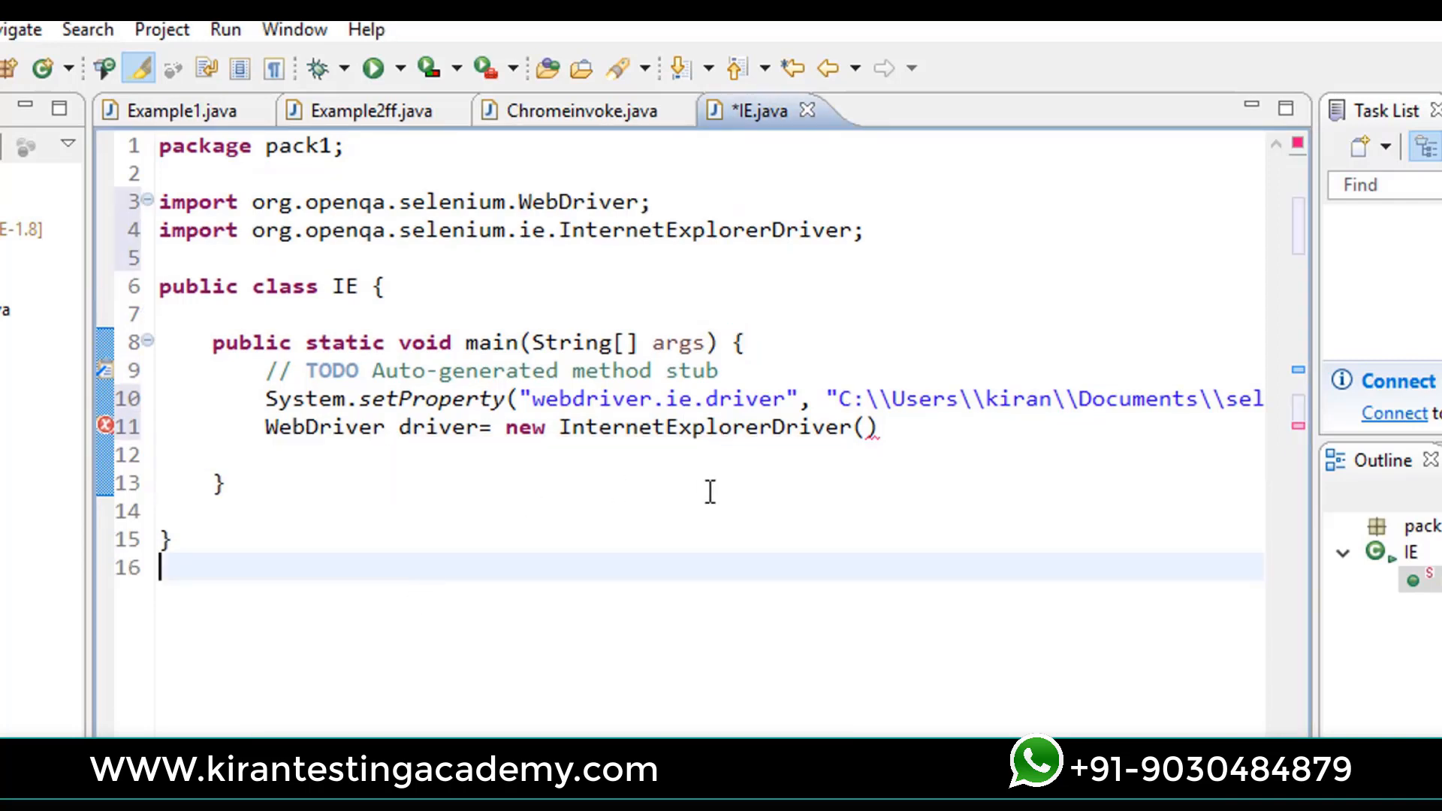
{"action": "left_click", "coordinate": [871, 426]}
{"action": "type", "text": "d"}
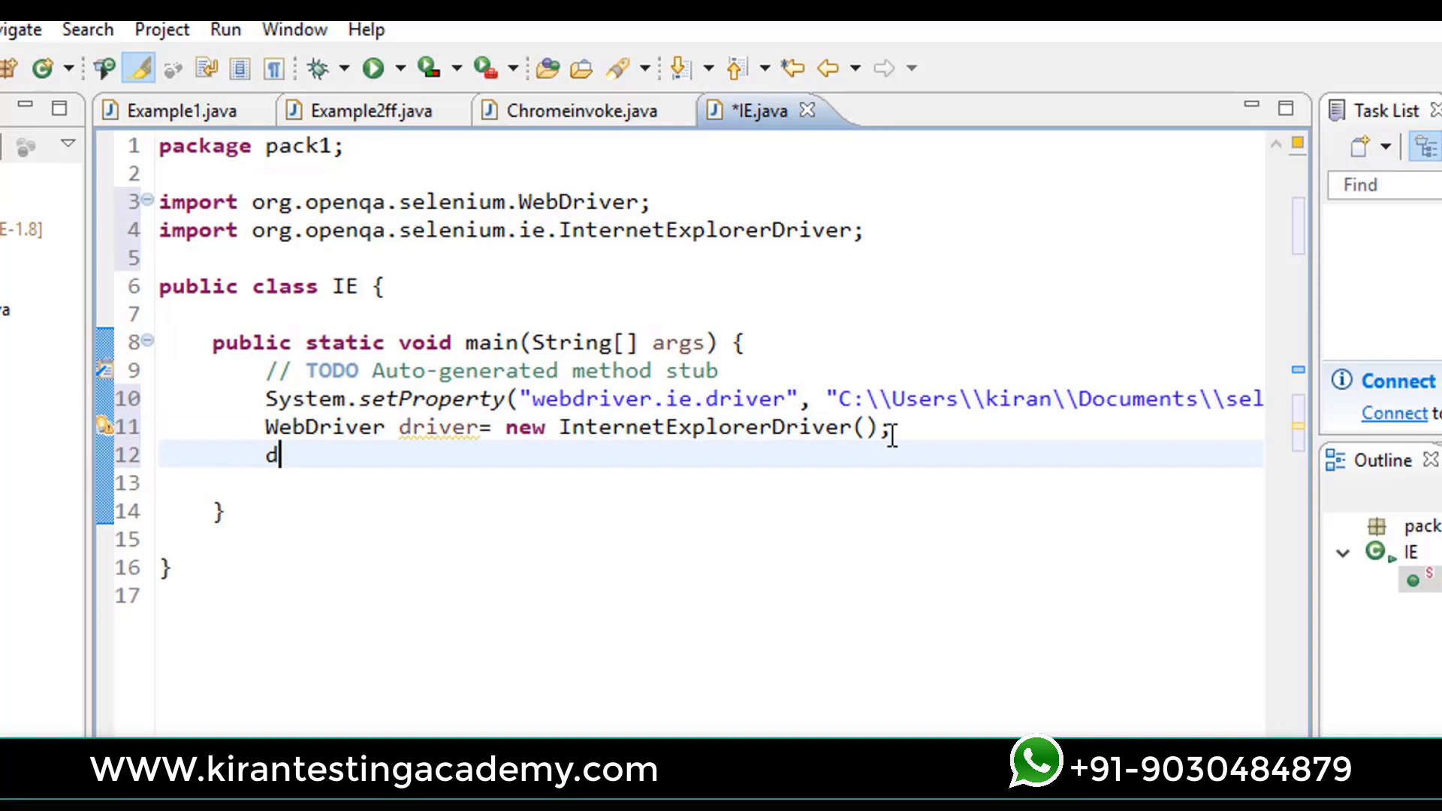
{"action": "type", "text": "river."}
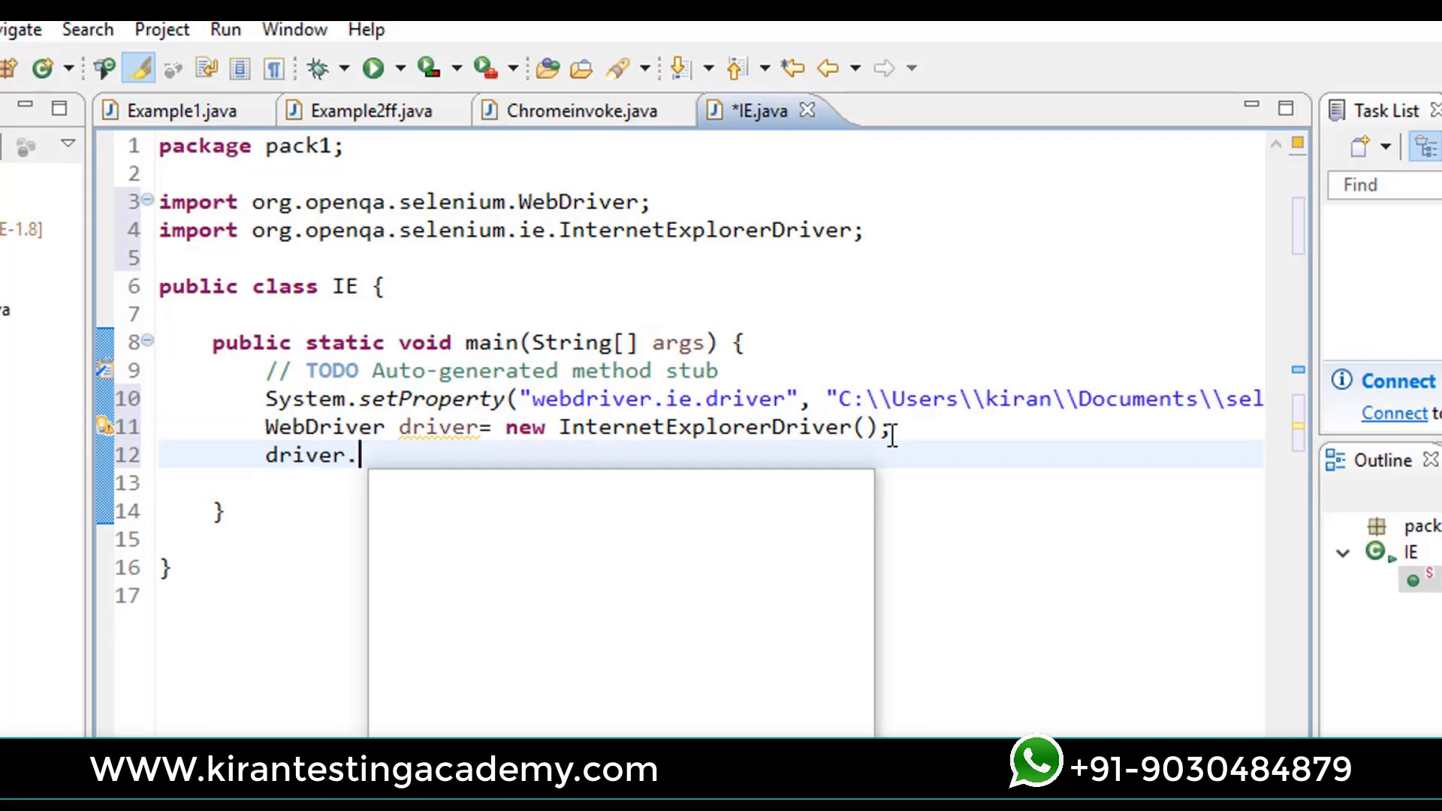
{"action": "type", "text": "get(arg0);"}
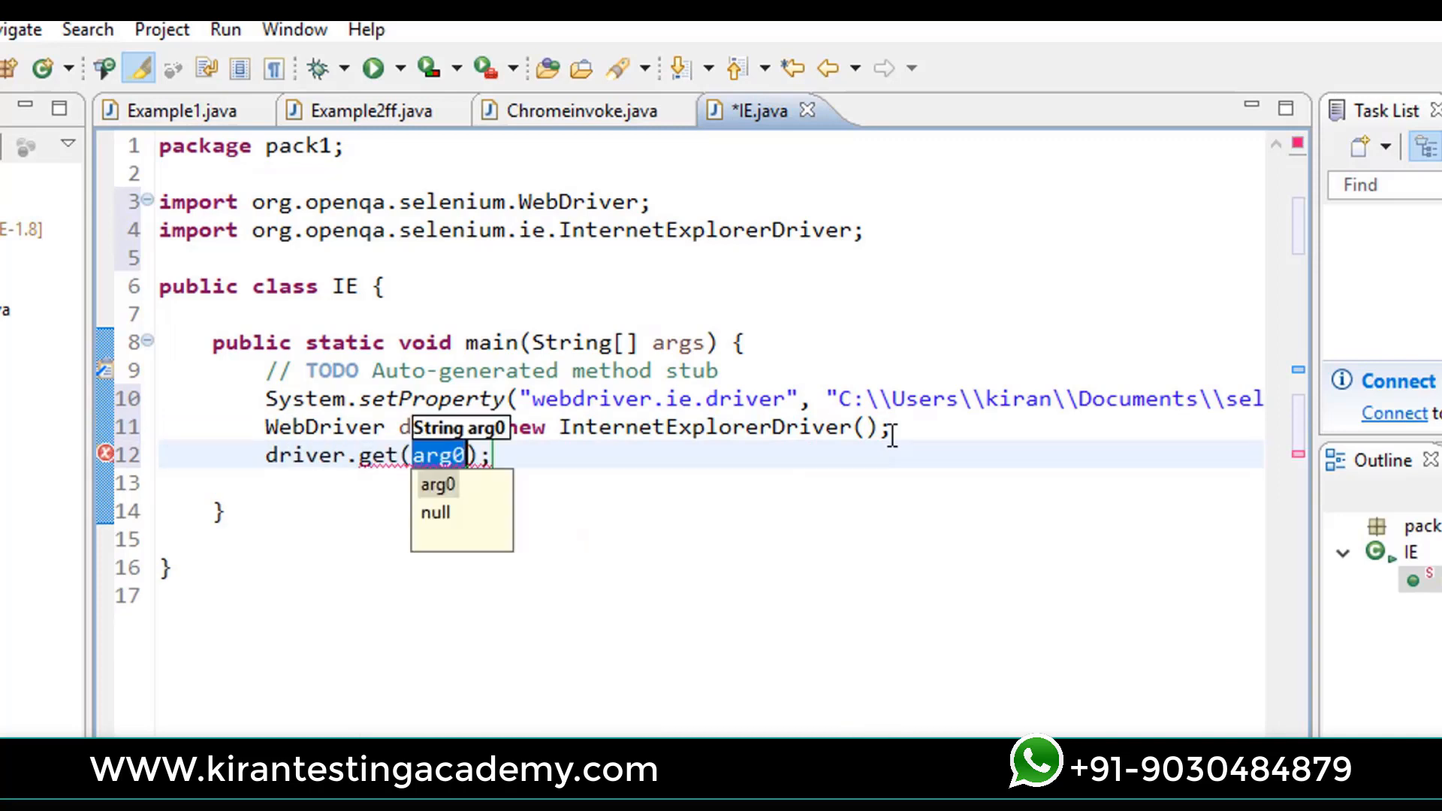
{"action": "type", "text": "\"htt"}
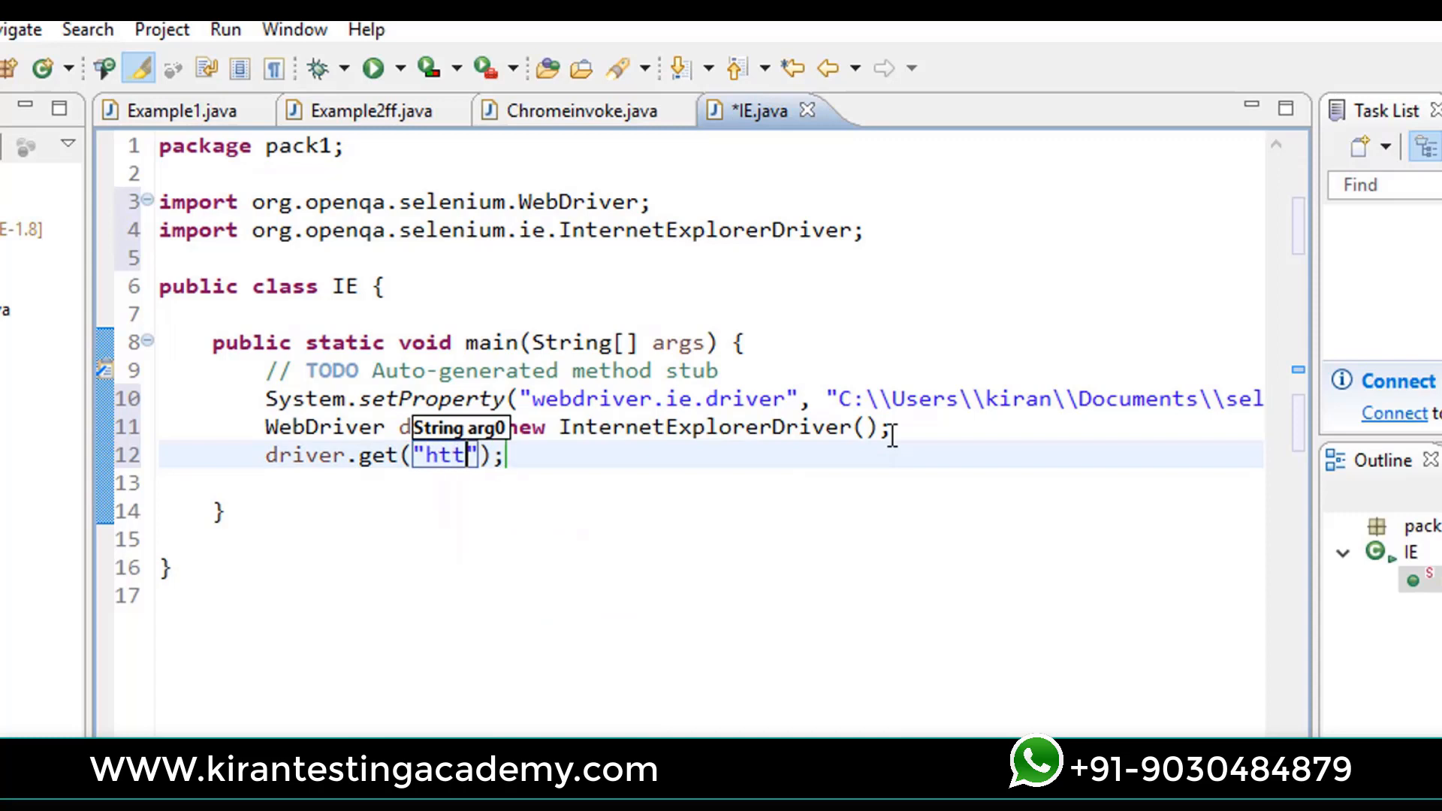
{"action": "type", "text": "://"}
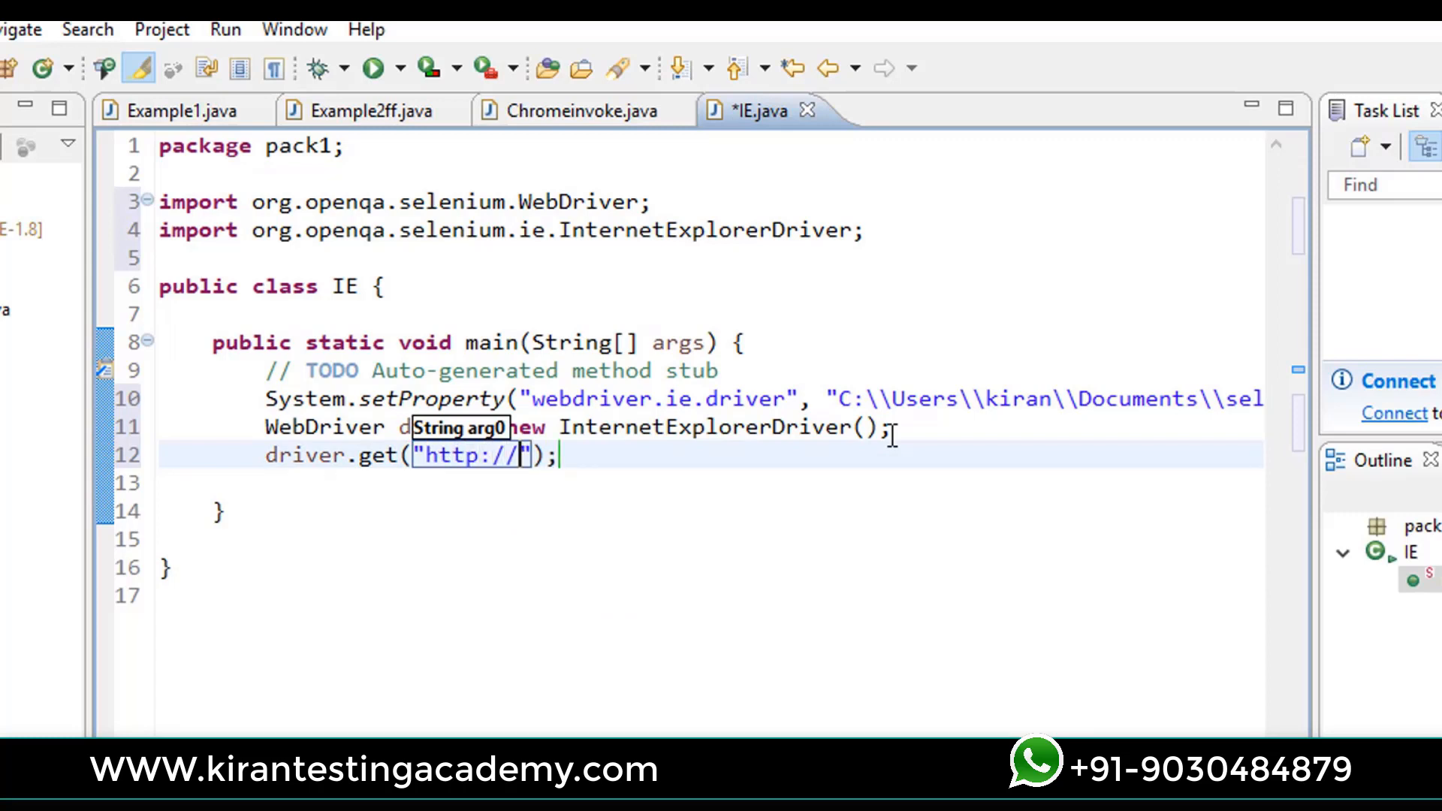
{"action": "type", "text": "www."}
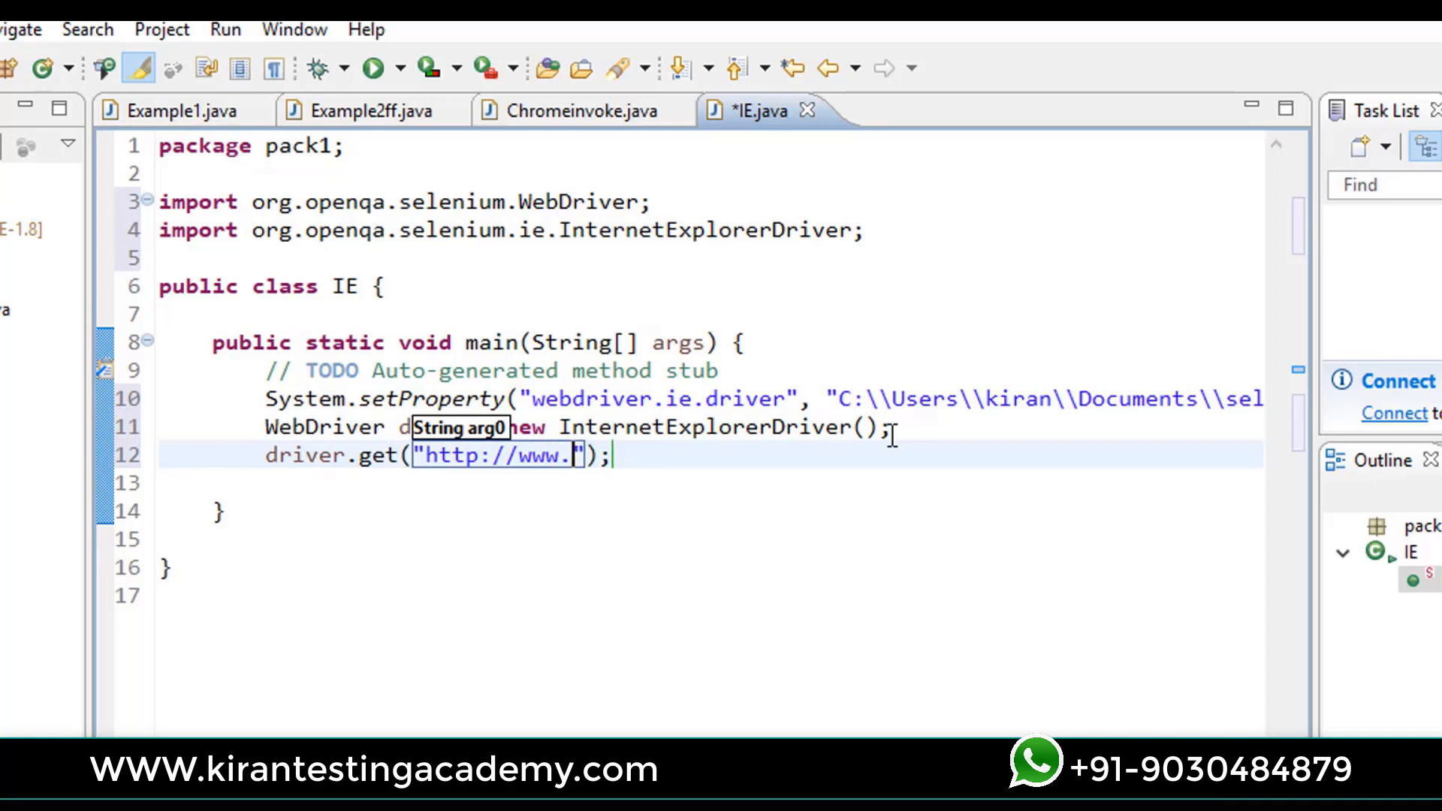
{"action": "type", "text": "test"}
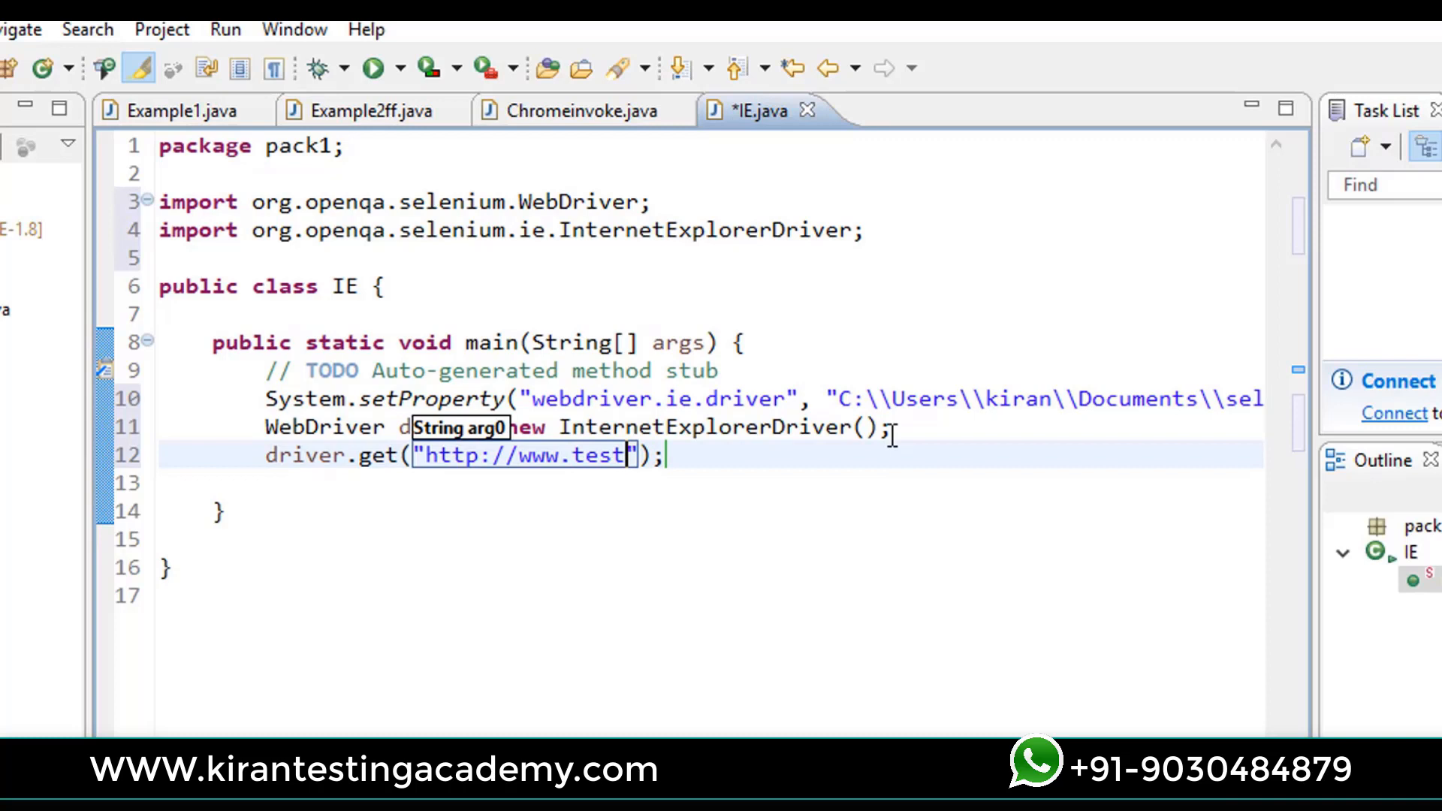
{"action": "type", "text": "ingtoolsonli"}
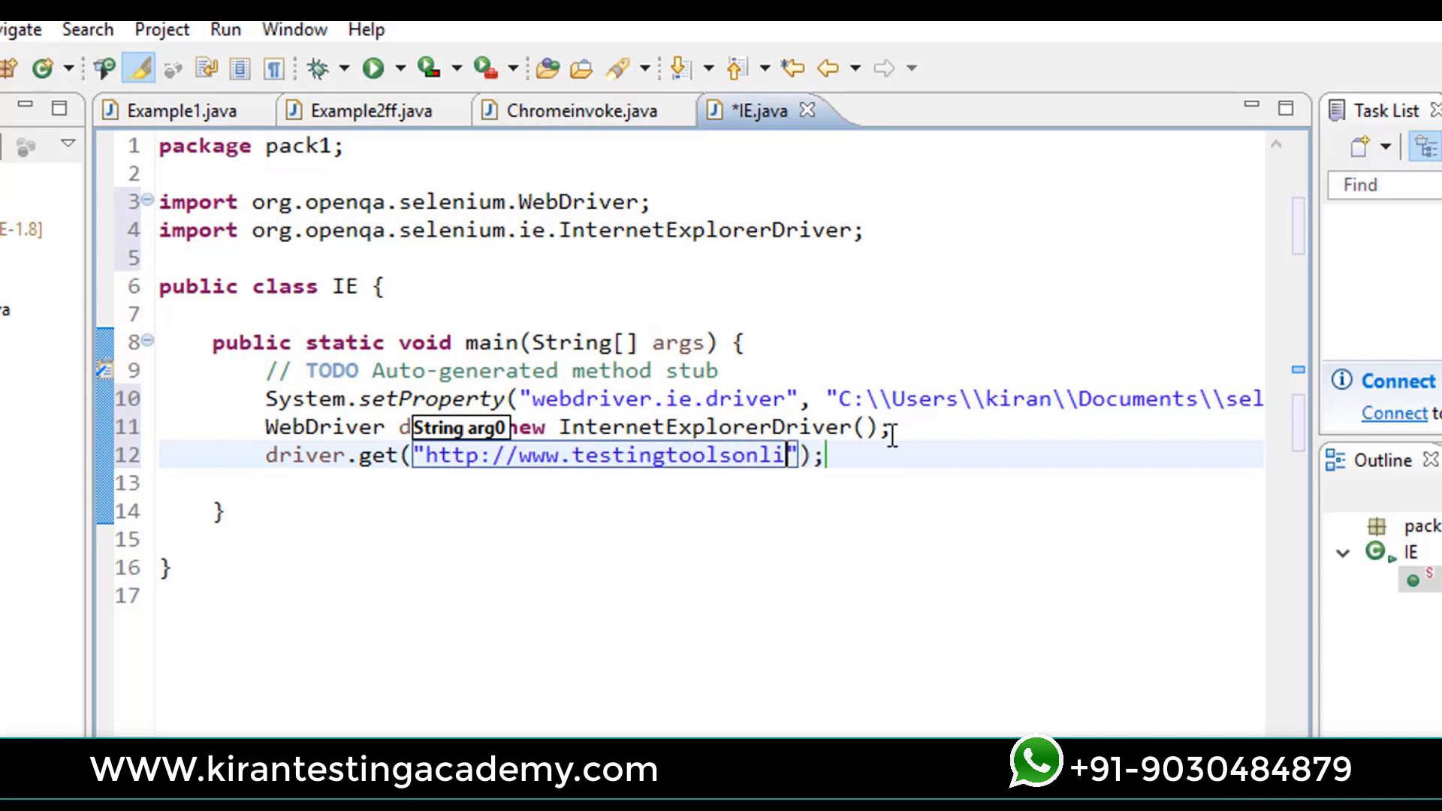
{"action": "type", "text": "ne.in"}
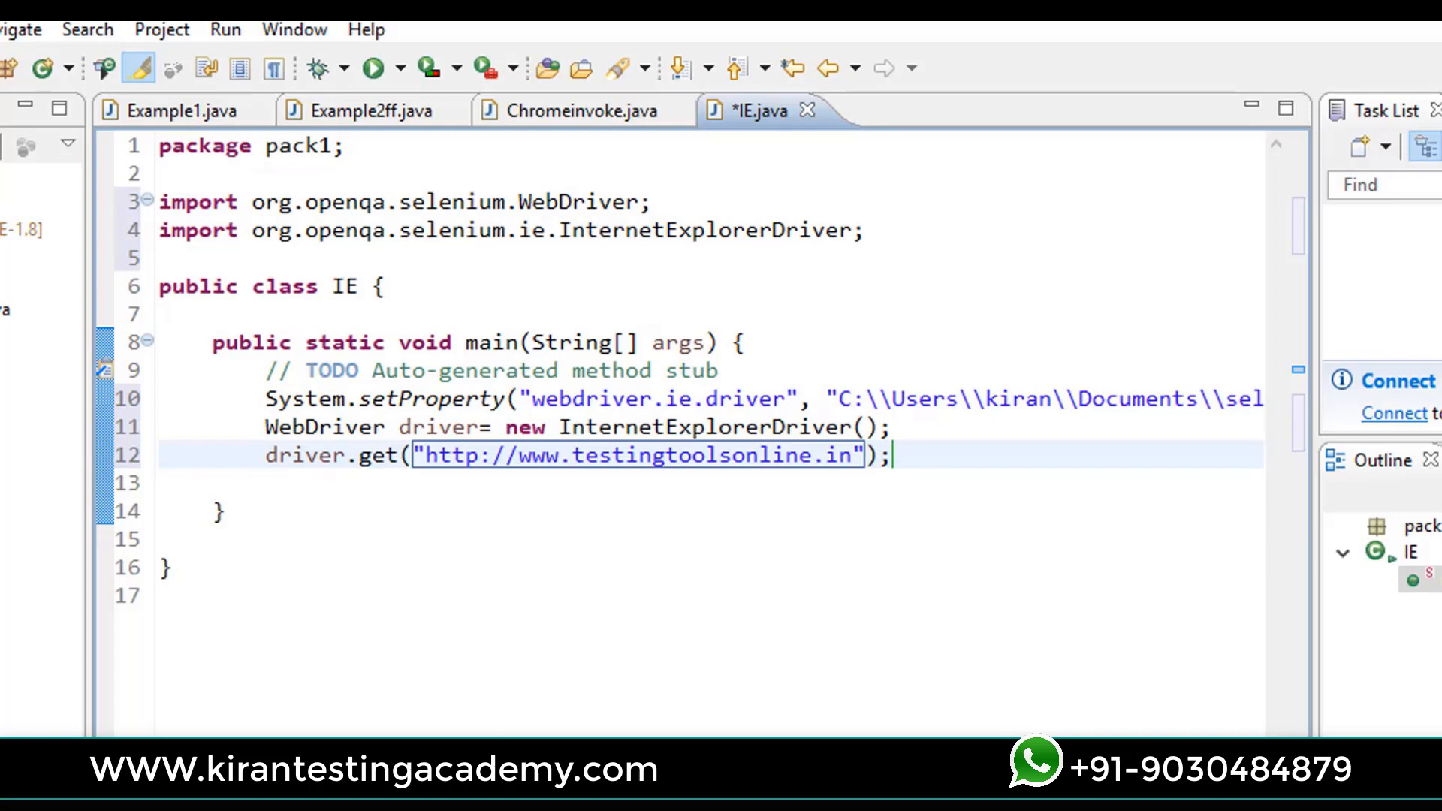
Step: Run IE.java, let the site open in Internet Explorer, then close the browser window
{"action": "left_click", "coordinate": [371, 67]}
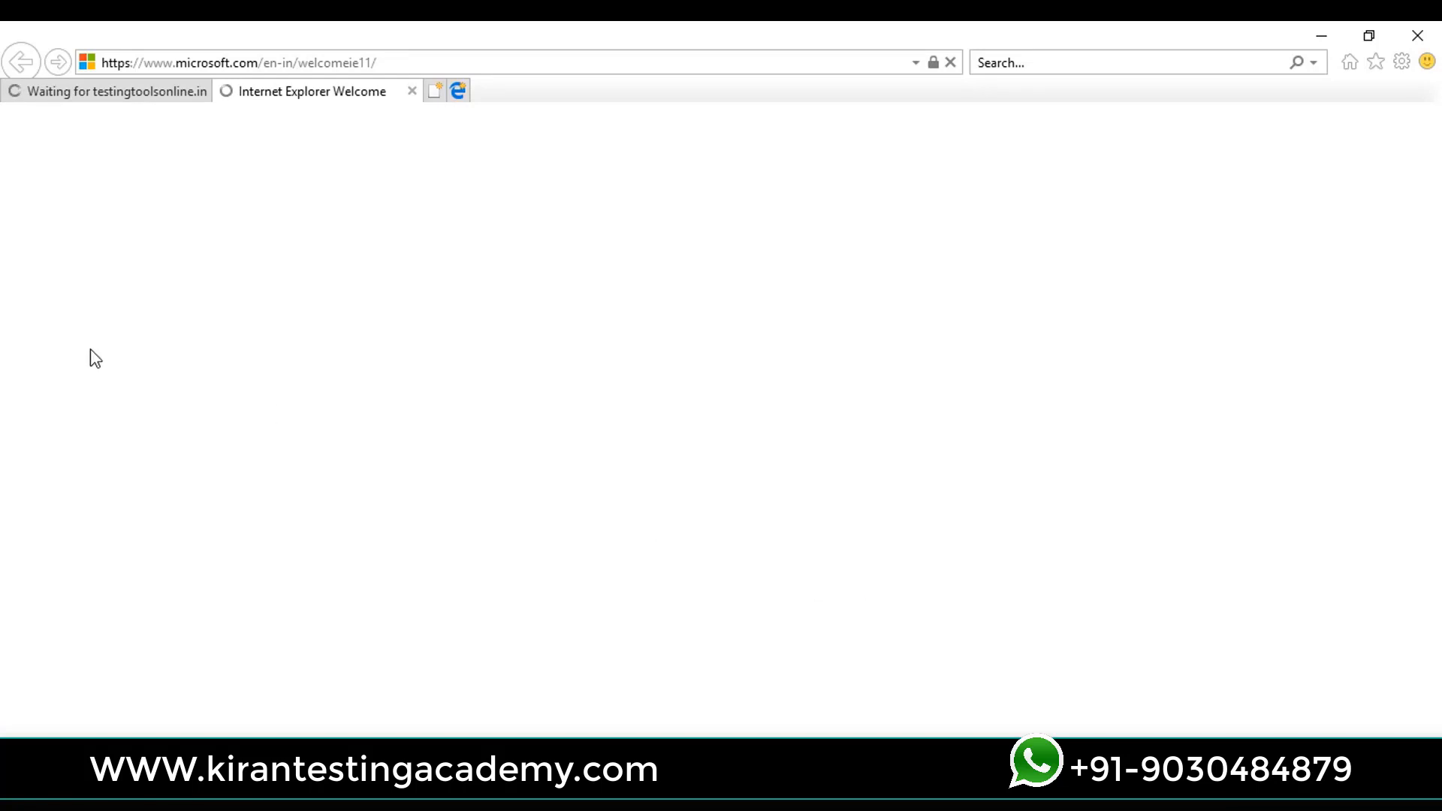
{"action": "left_click", "coordinate": [105, 91]}
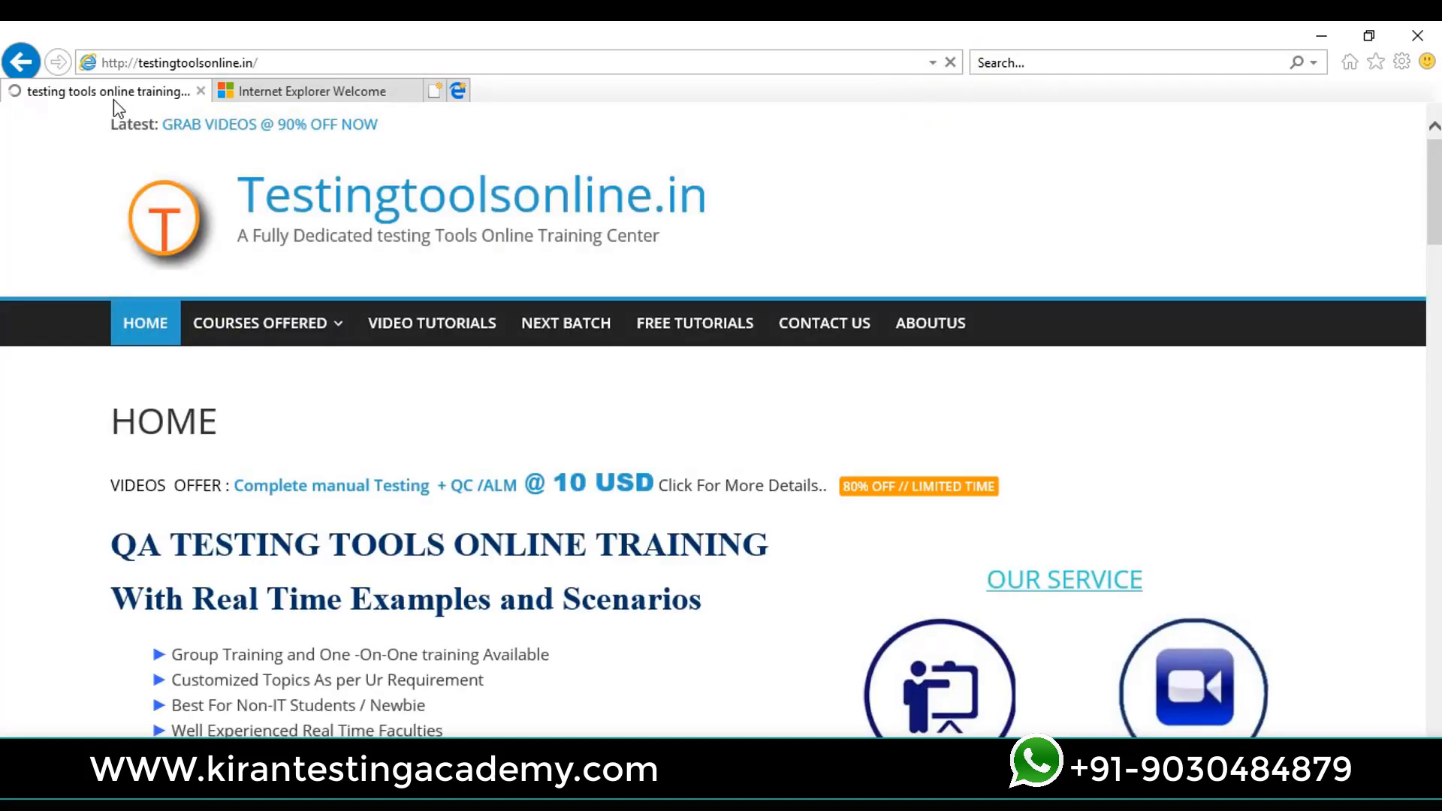
{"action": "mouse_move", "coordinate": [649, 194]}
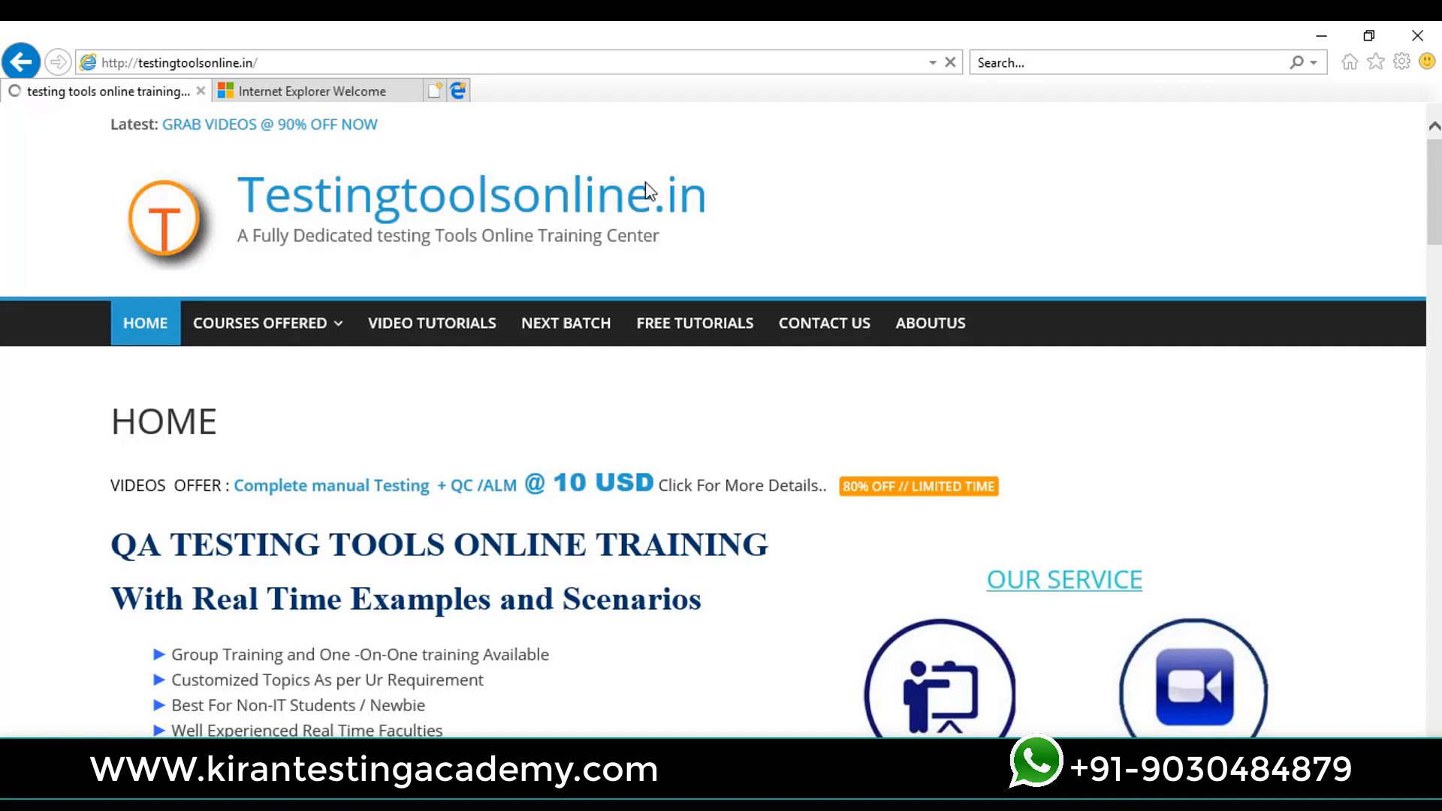
{"action": "mouse_move", "coordinate": [1424, 35]}
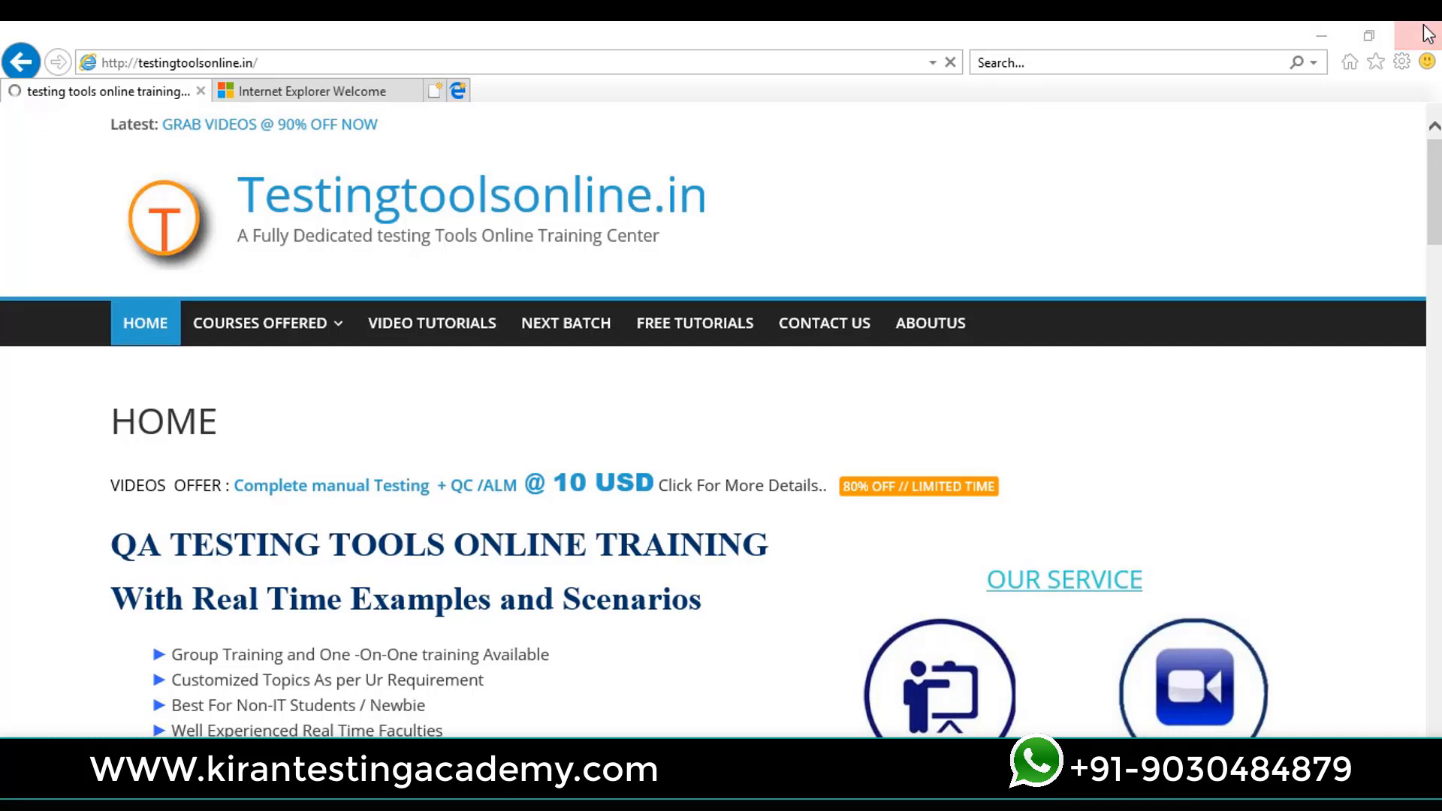
{"action": "left_click", "coordinate": [1421, 35]}
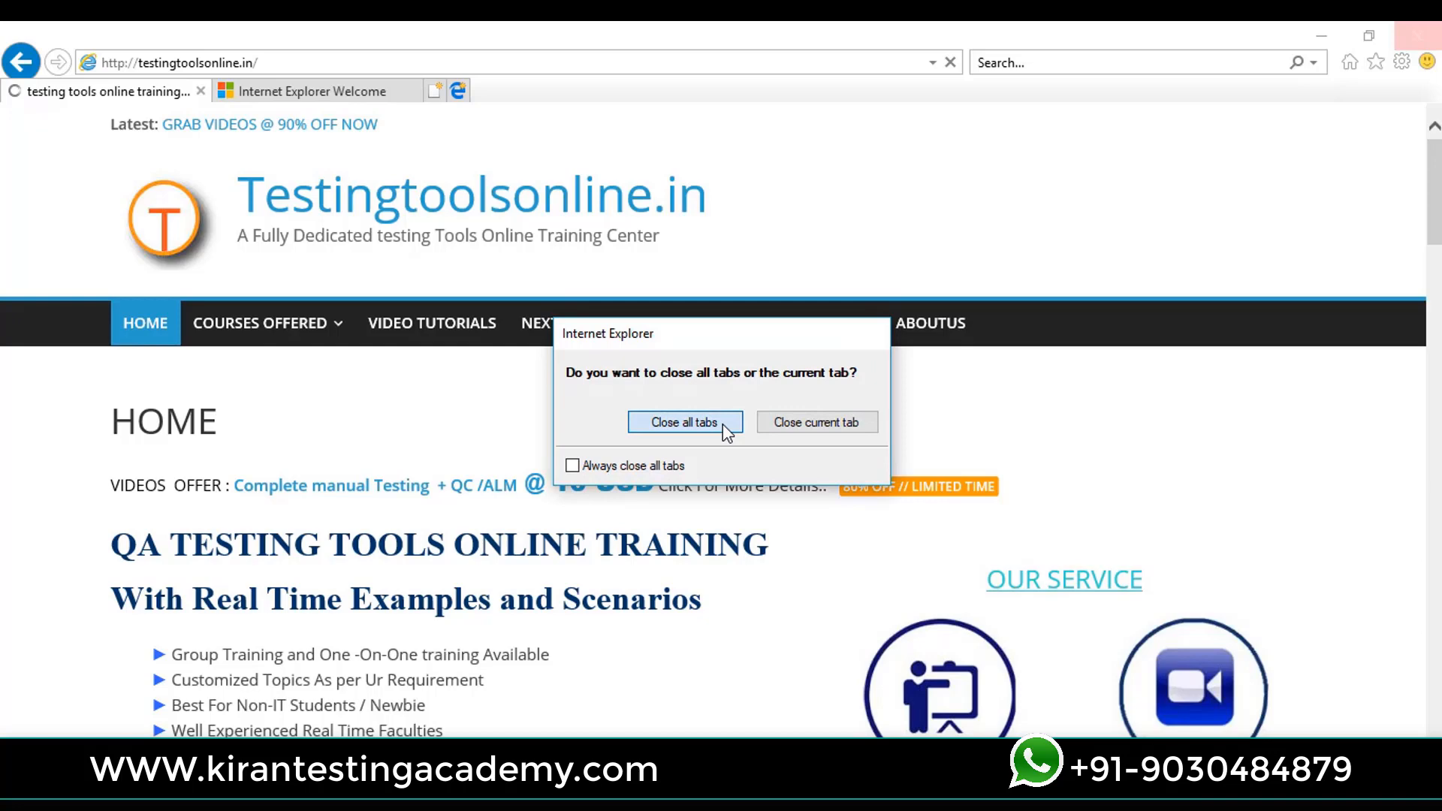
{"action": "left_click", "coordinate": [685, 423]}
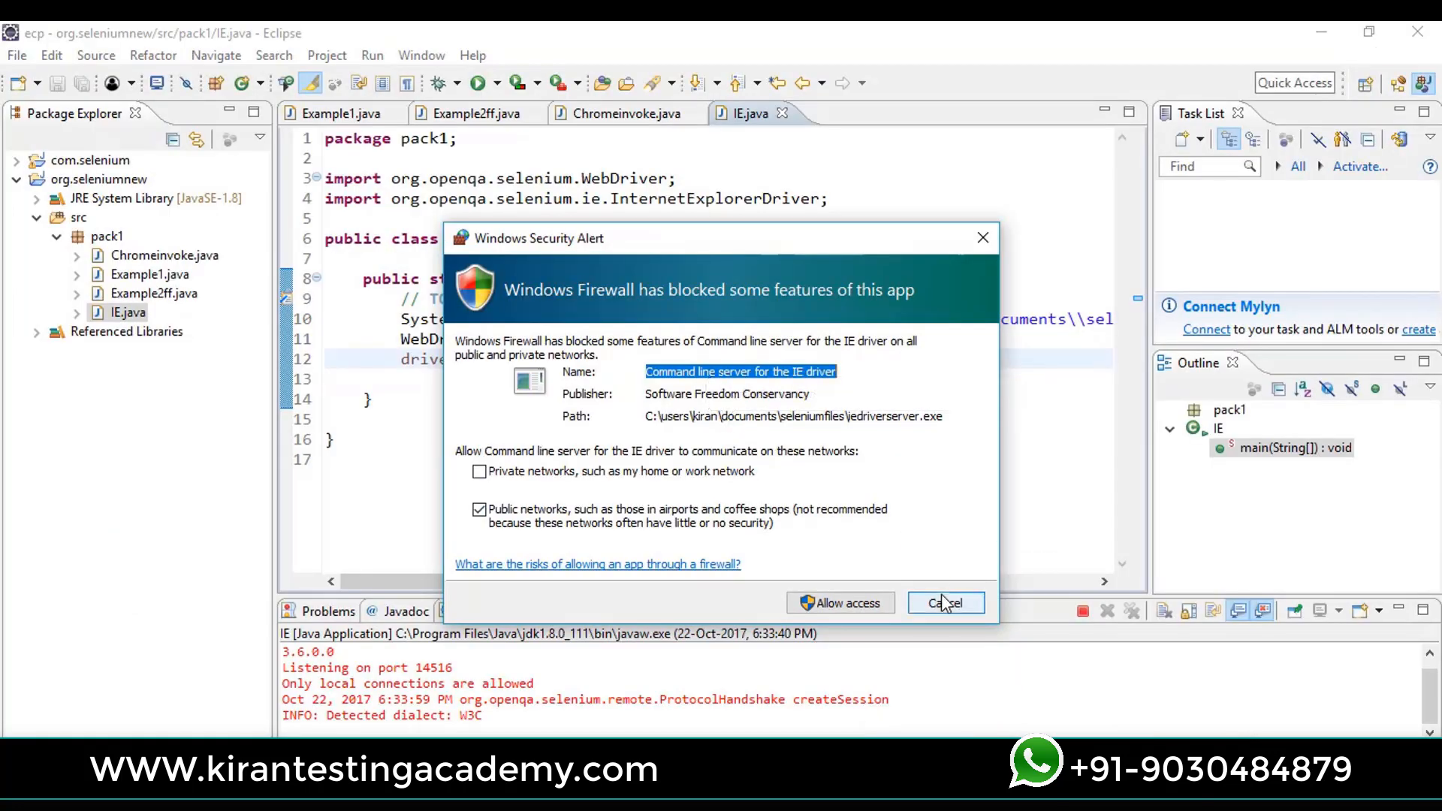
Step: Cancel the Windows Security Alert for the IE driver server without granting access
{"action": "left_click", "coordinate": [945, 602]}
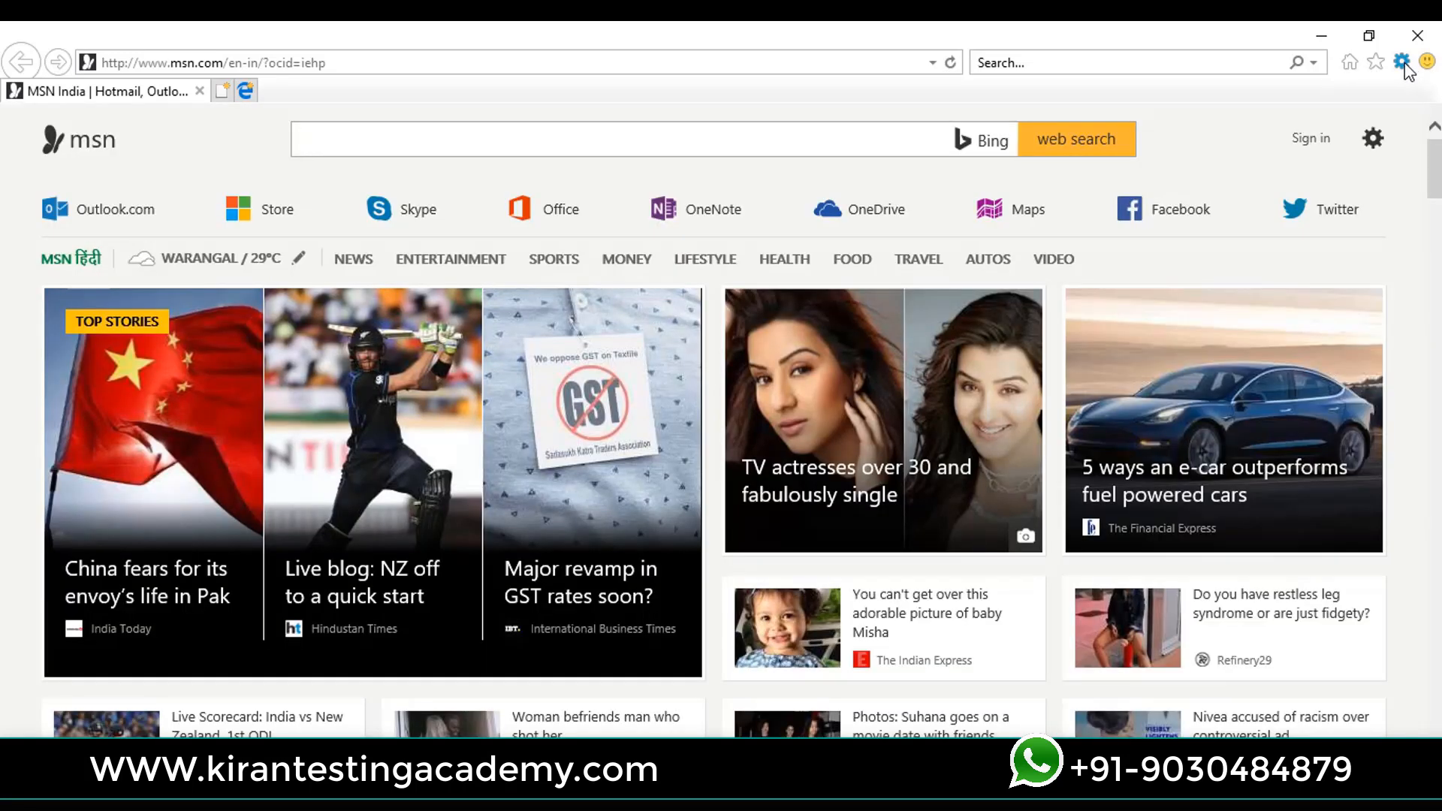
Step: Review Protected Mode for Internet, Local intranet and Trusted sites in Internet Options Security, then return to Eclipse
{"action": "left_click", "coordinate": [1402, 62]}
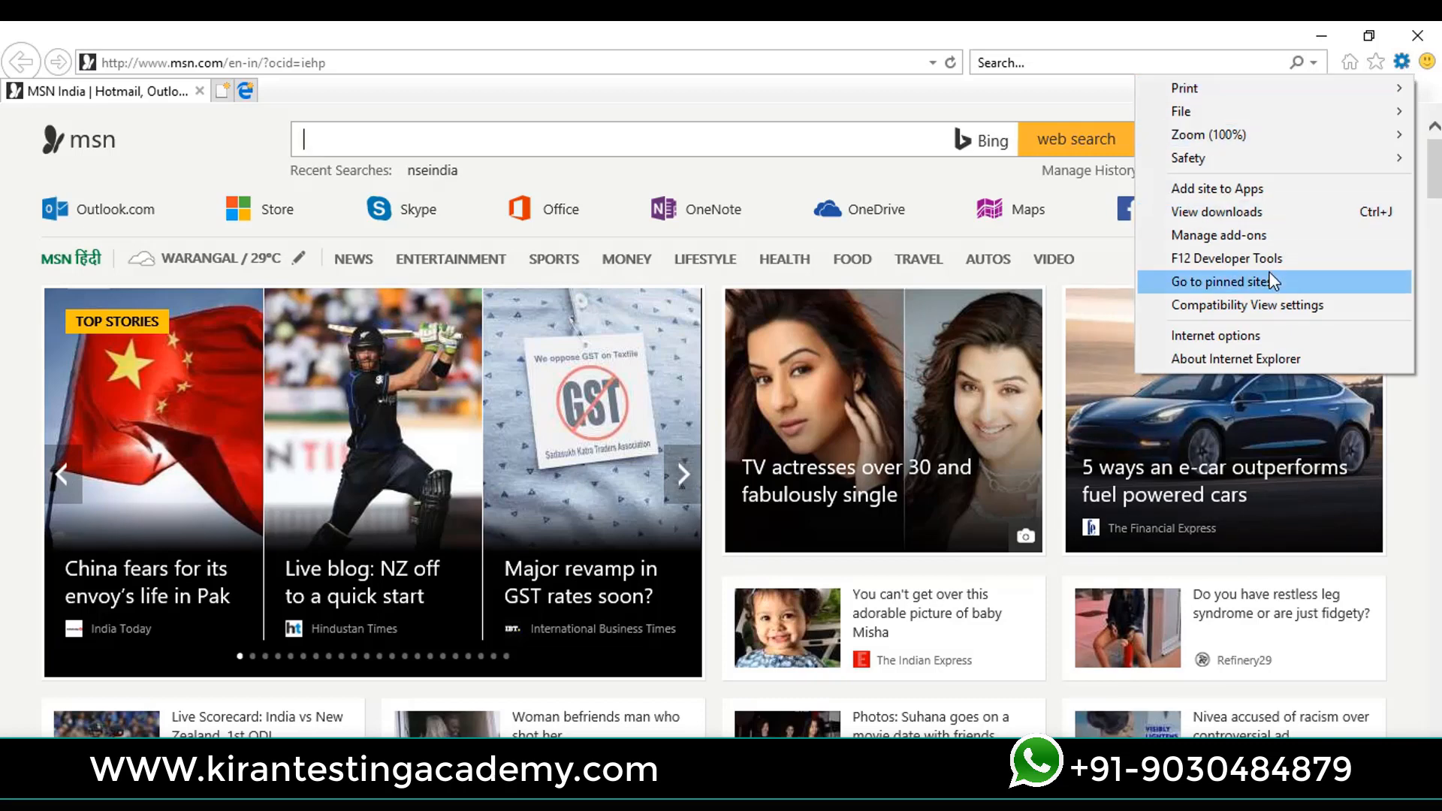
{"action": "mouse_move", "coordinate": [1215, 335]}
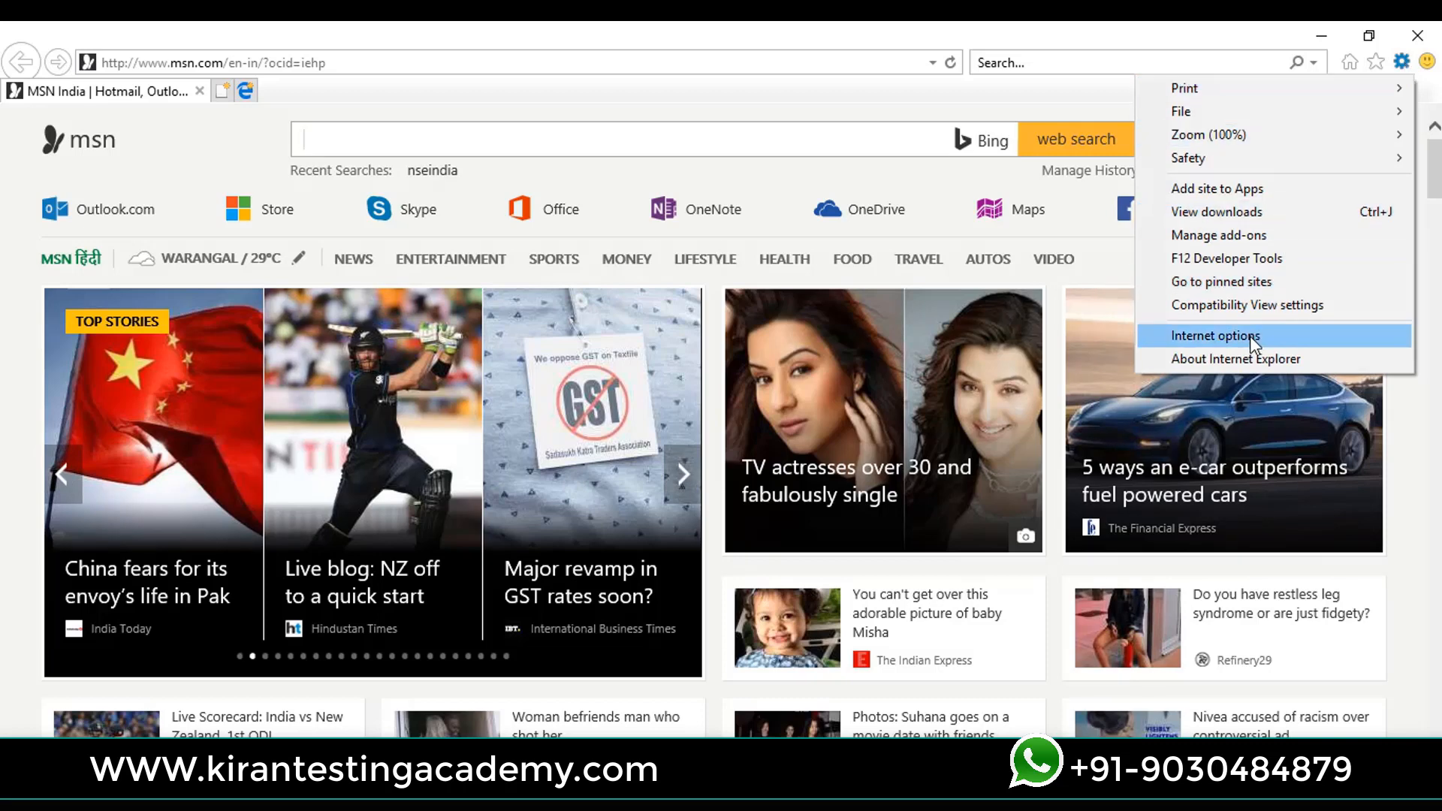
{"action": "left_click", "coordinate": [1215, 335]}
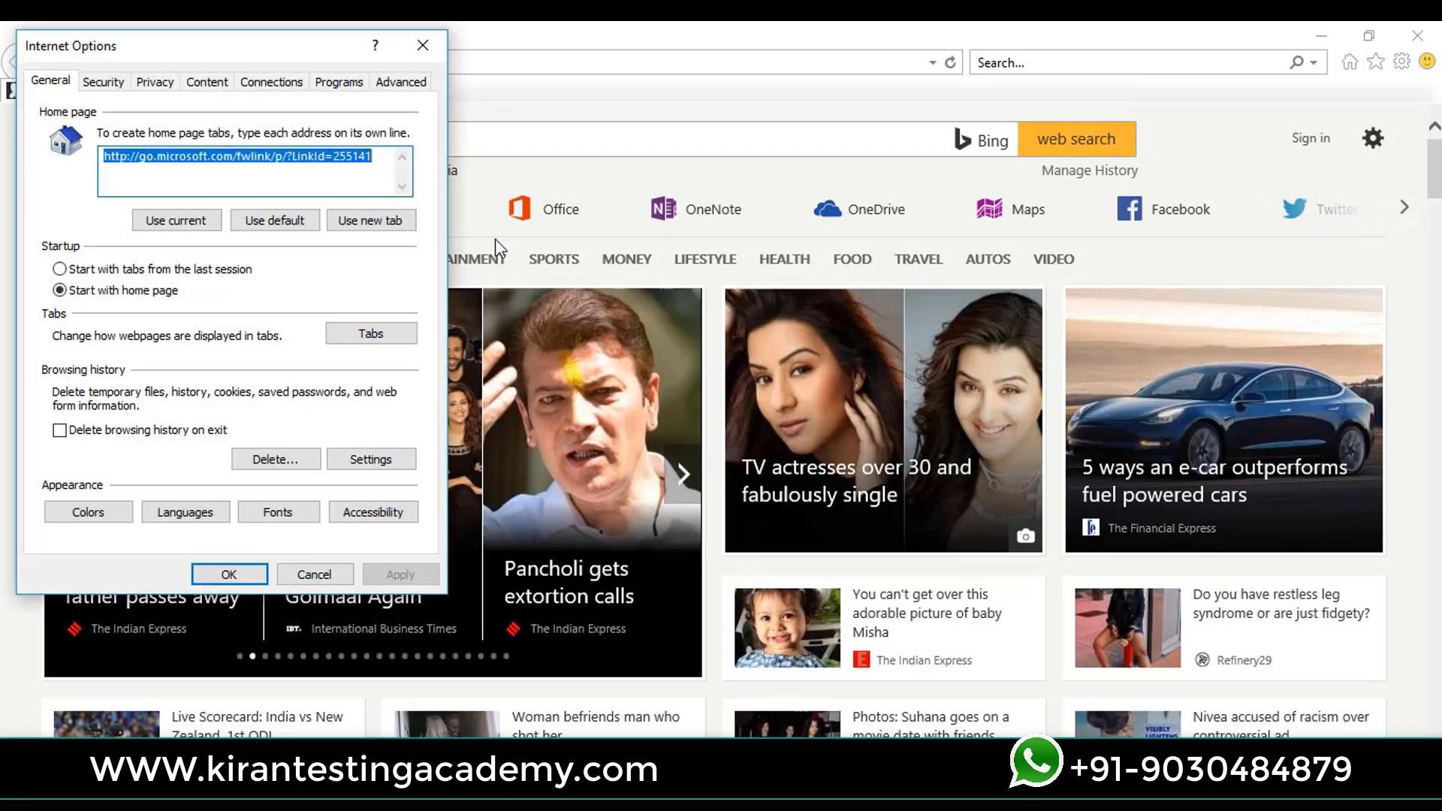
{"action": "left_click", "coordinate": [104, 81]}
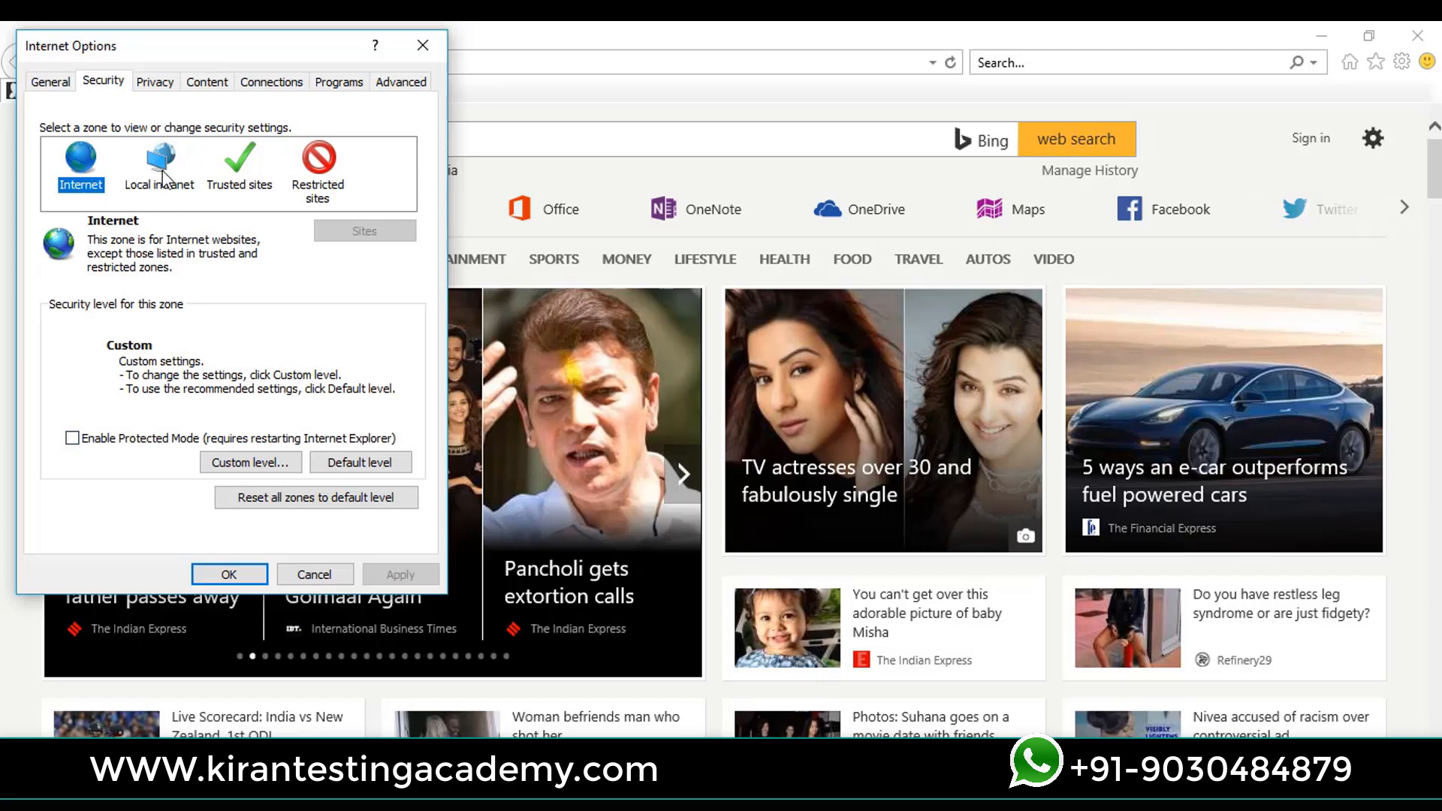
{"action": "left_click", "coordinate": [159, 166]}
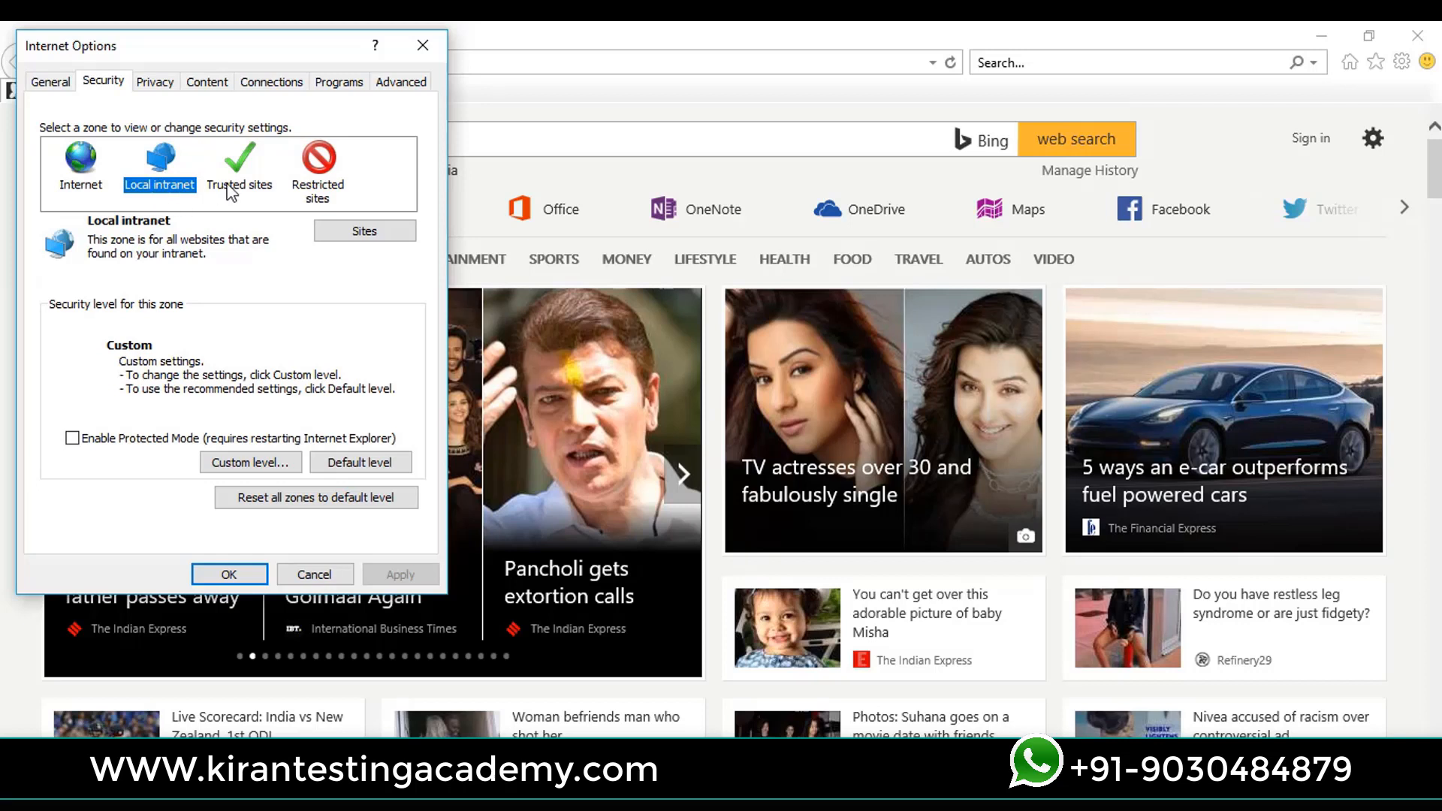
{"action": "left_click", "coordinate": [238, 170]}
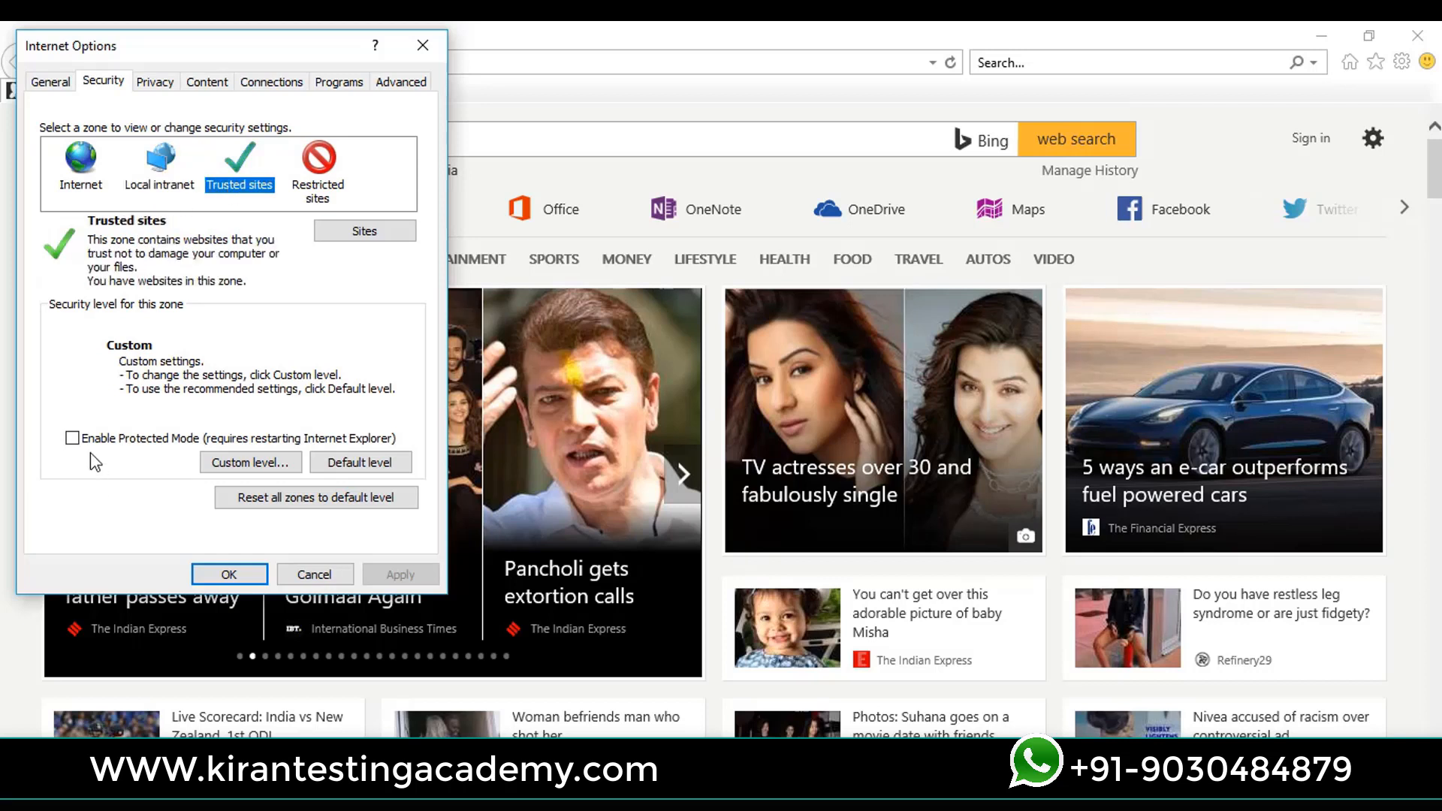
{"action": "mouse_move", "coordinate": [153, 83]}
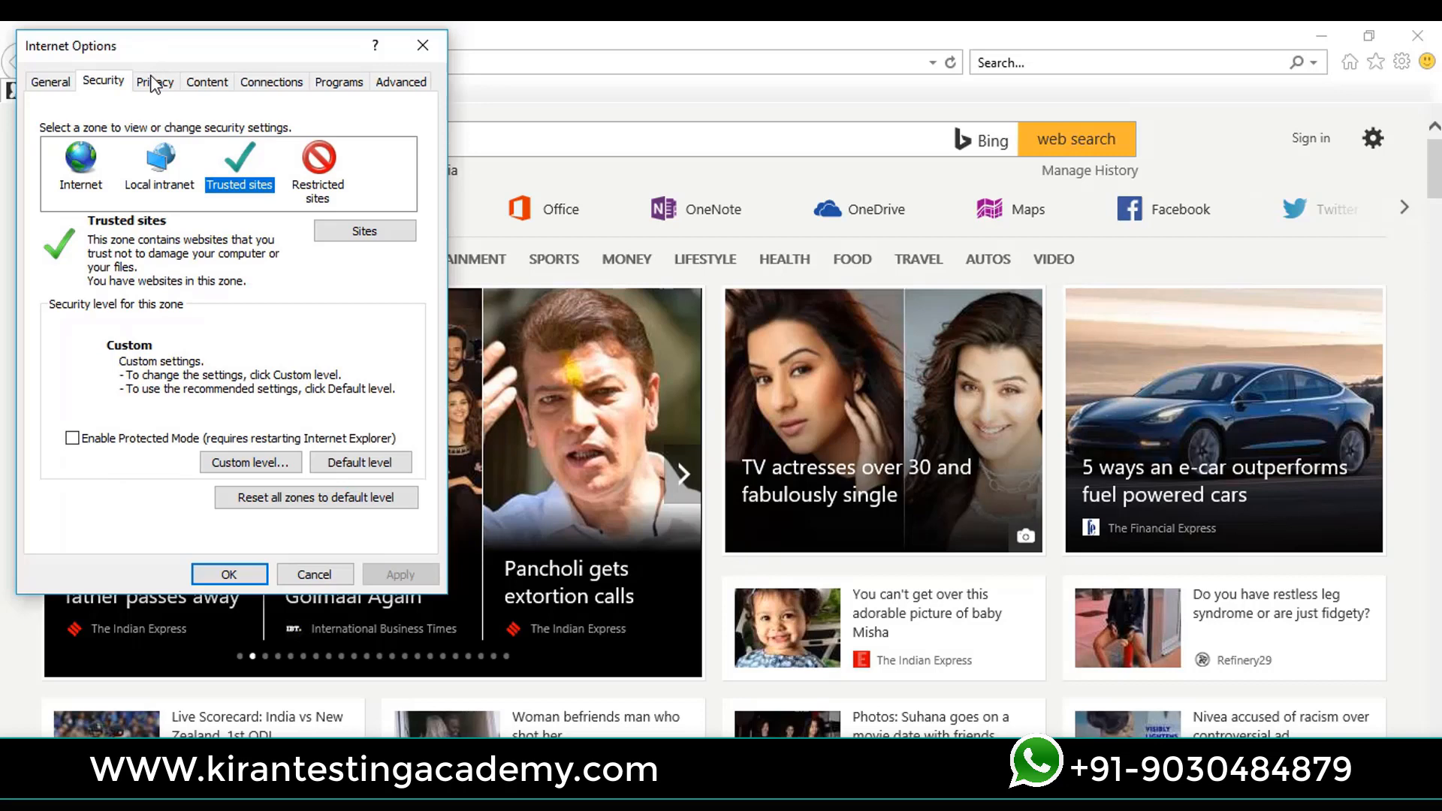
{"action": "left_click", "coordinate": [155, 81]}
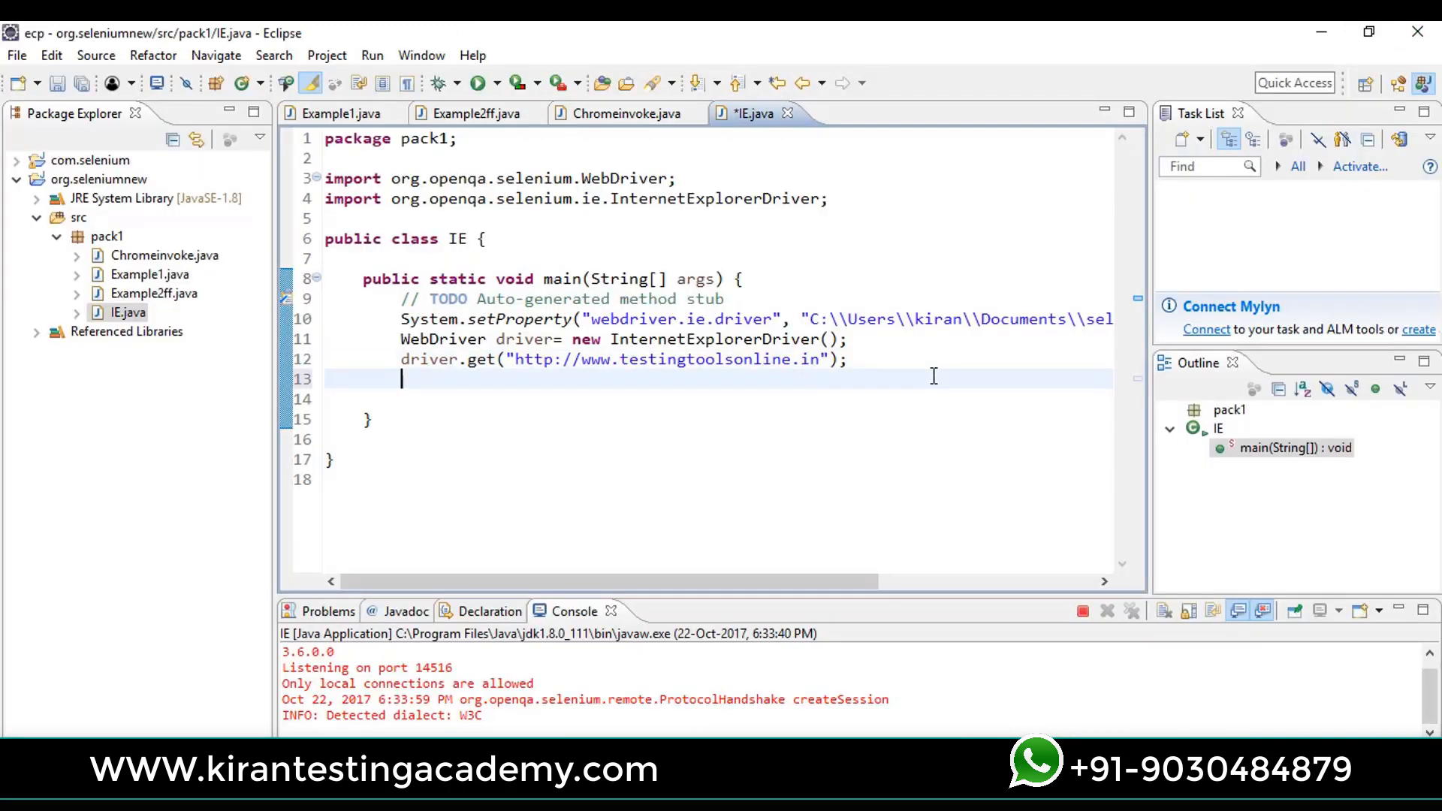
{"action": "mouse_move", "coordinate": [1083, 611]}
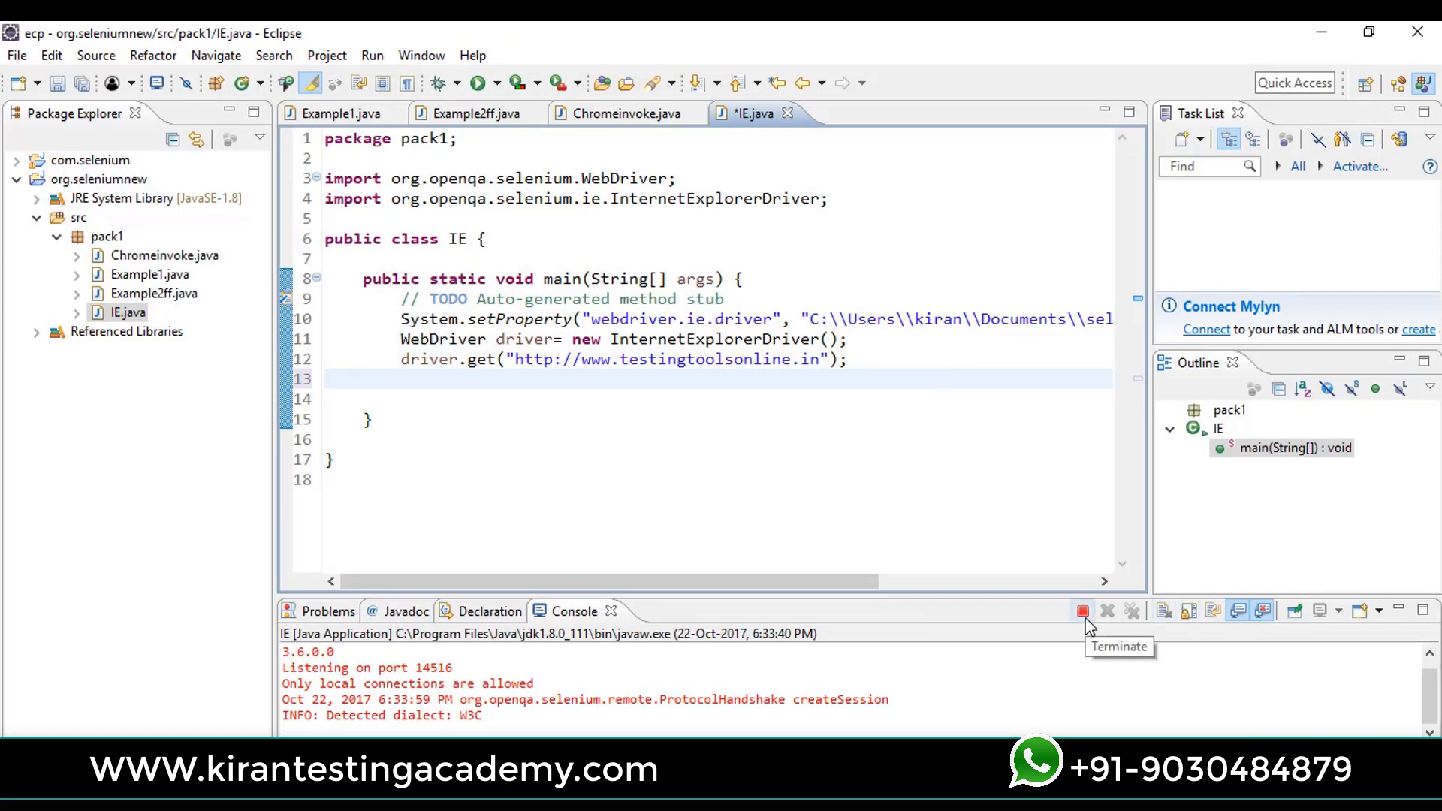
Step: Terminate the running IE test program from the Eclipse console
{"action": "left_click", "coordinate": [1083, 611]}
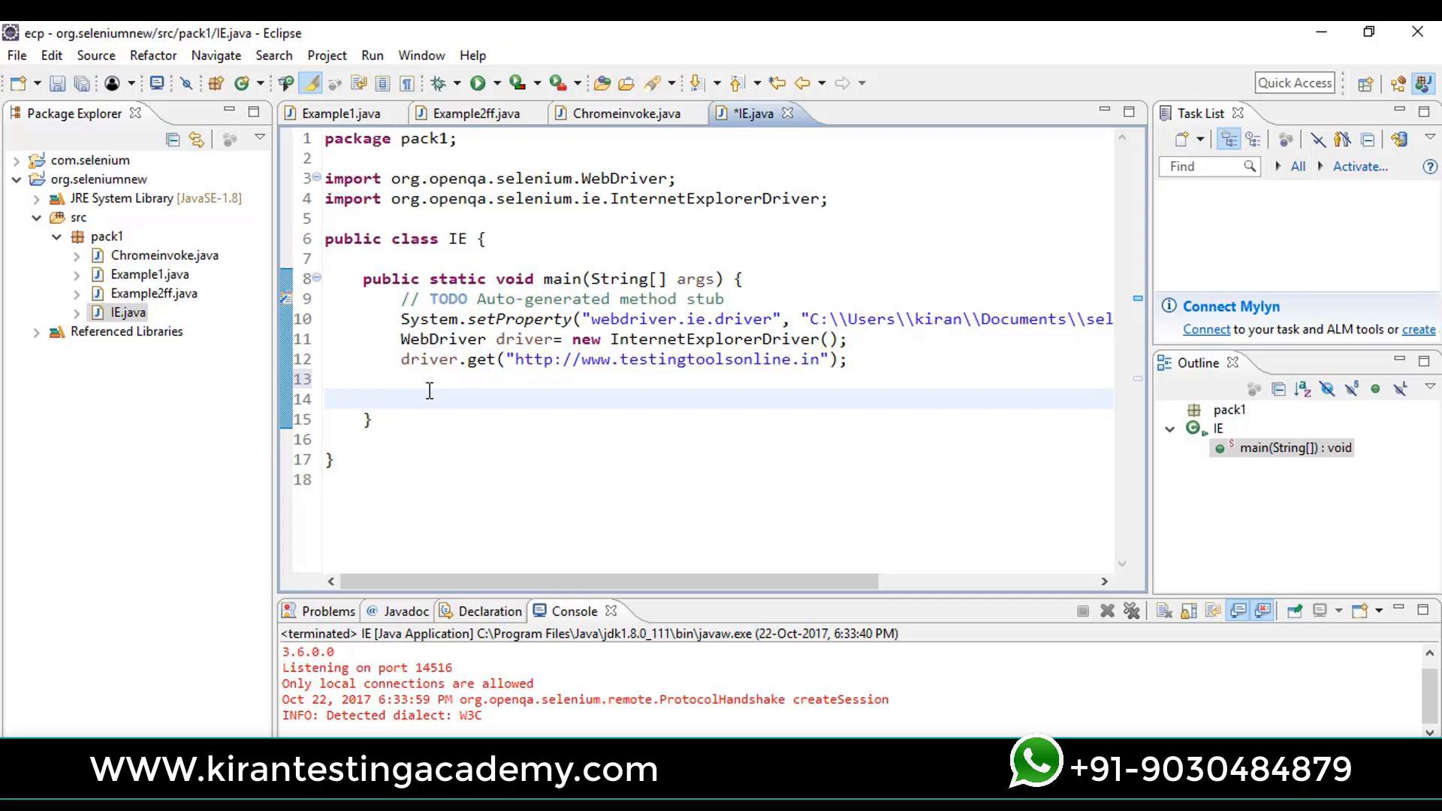
{"action": "mouse_move", "coordinate": [528, 401]}
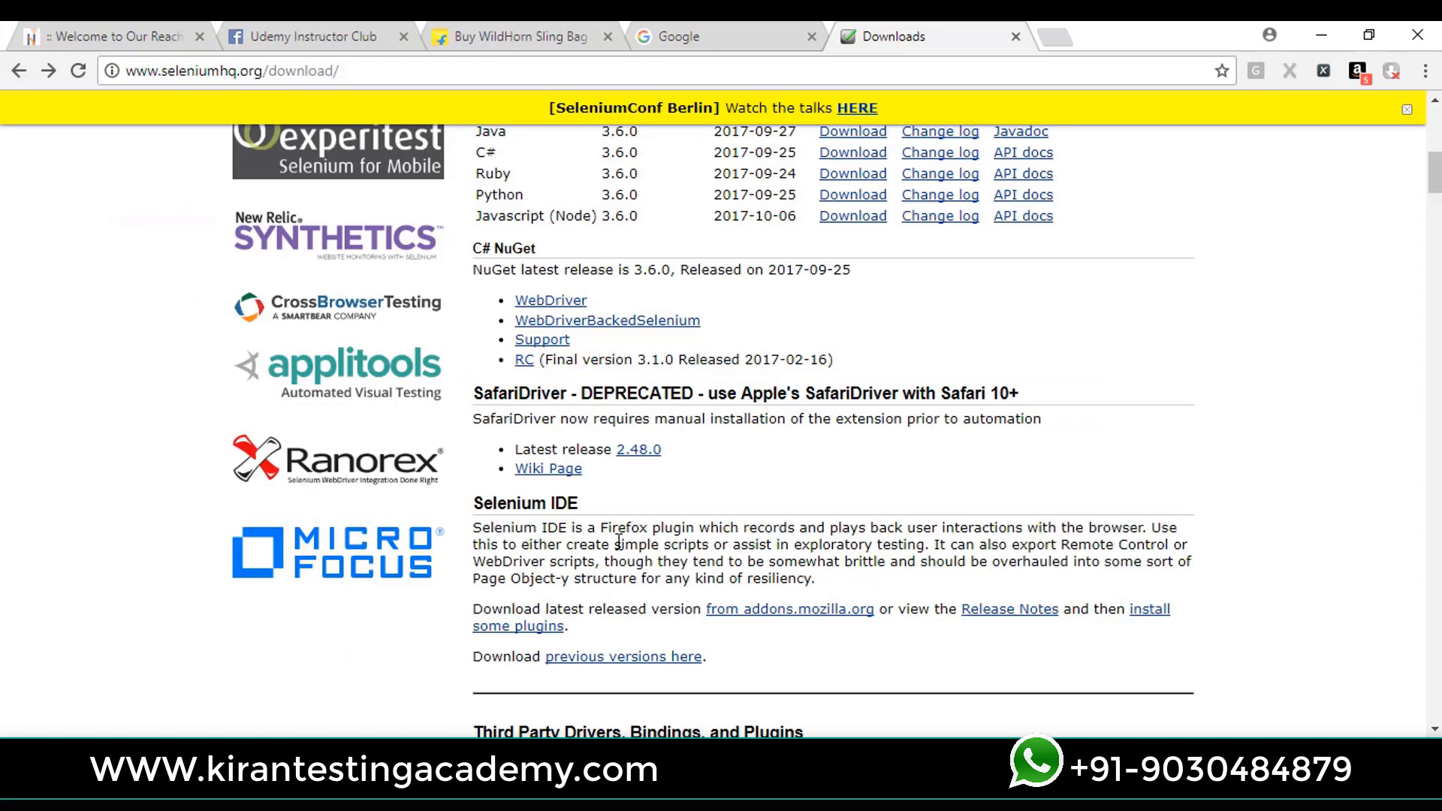
{"action": "mouse_move", "coordinate": [634, 386]}
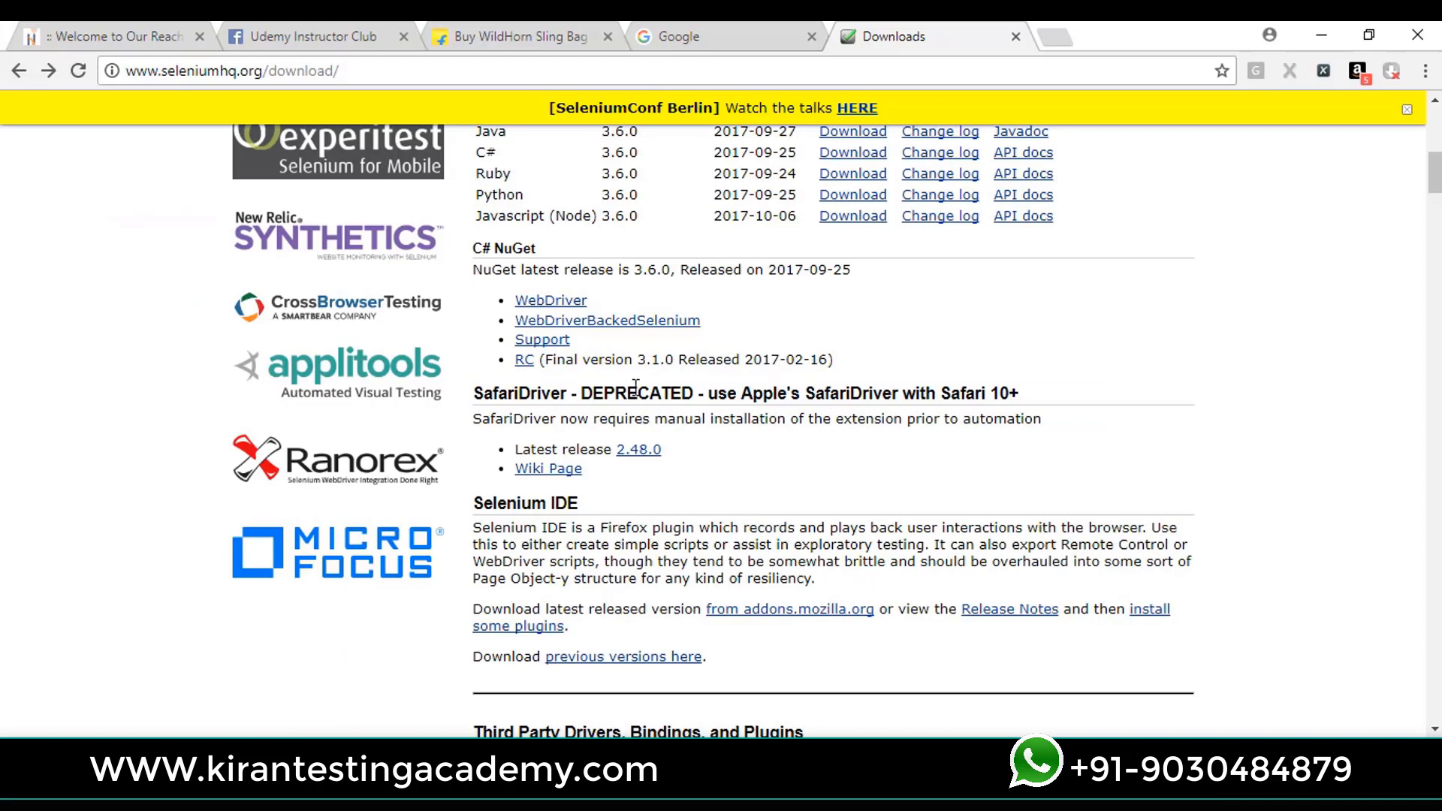
{"action": "mouse_move", "coordinate": [550, 397]}
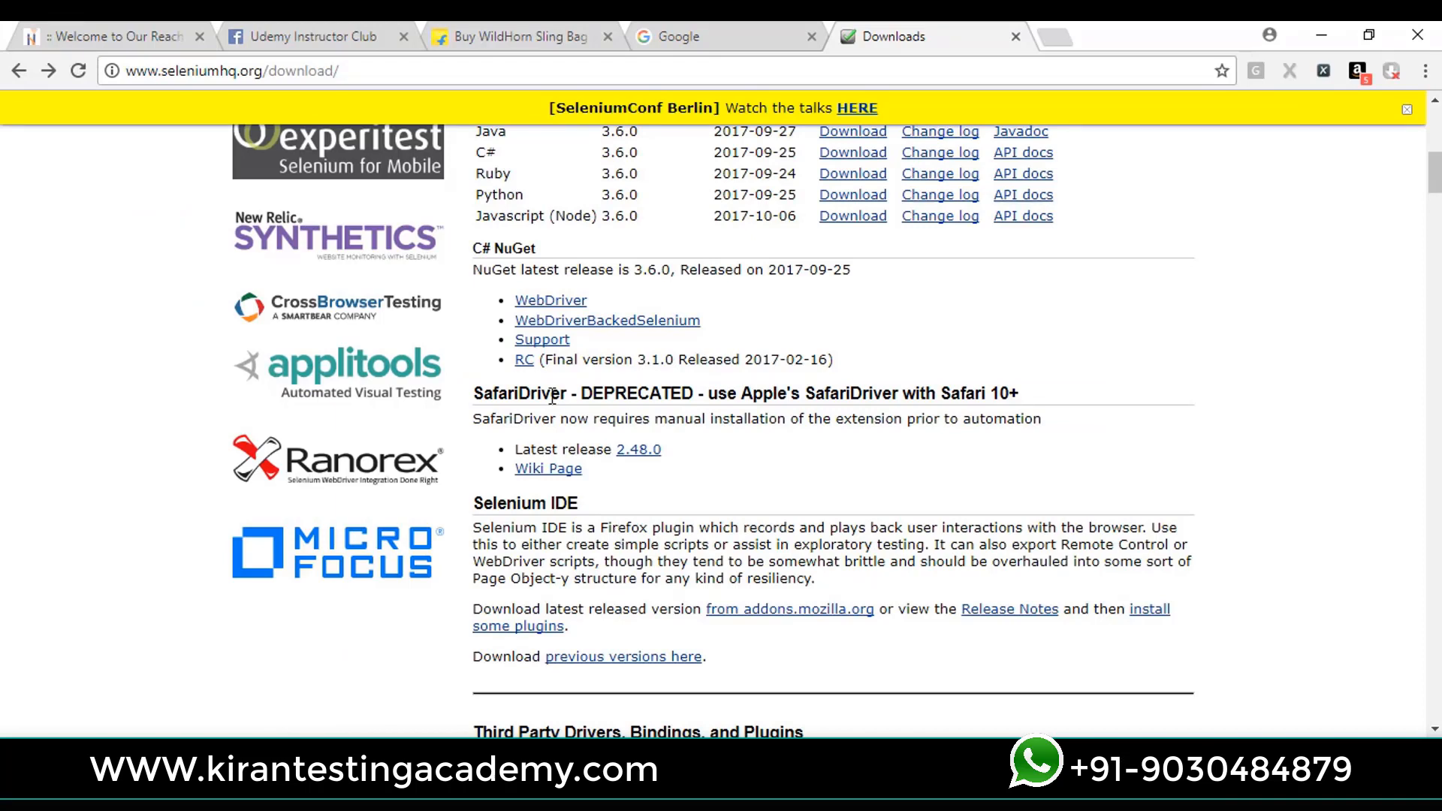
Step: Highlight the SafariDriver heading and its manual extension installation note on the downloads page
{"action": "double_click", "coordinate": [521, 393]}
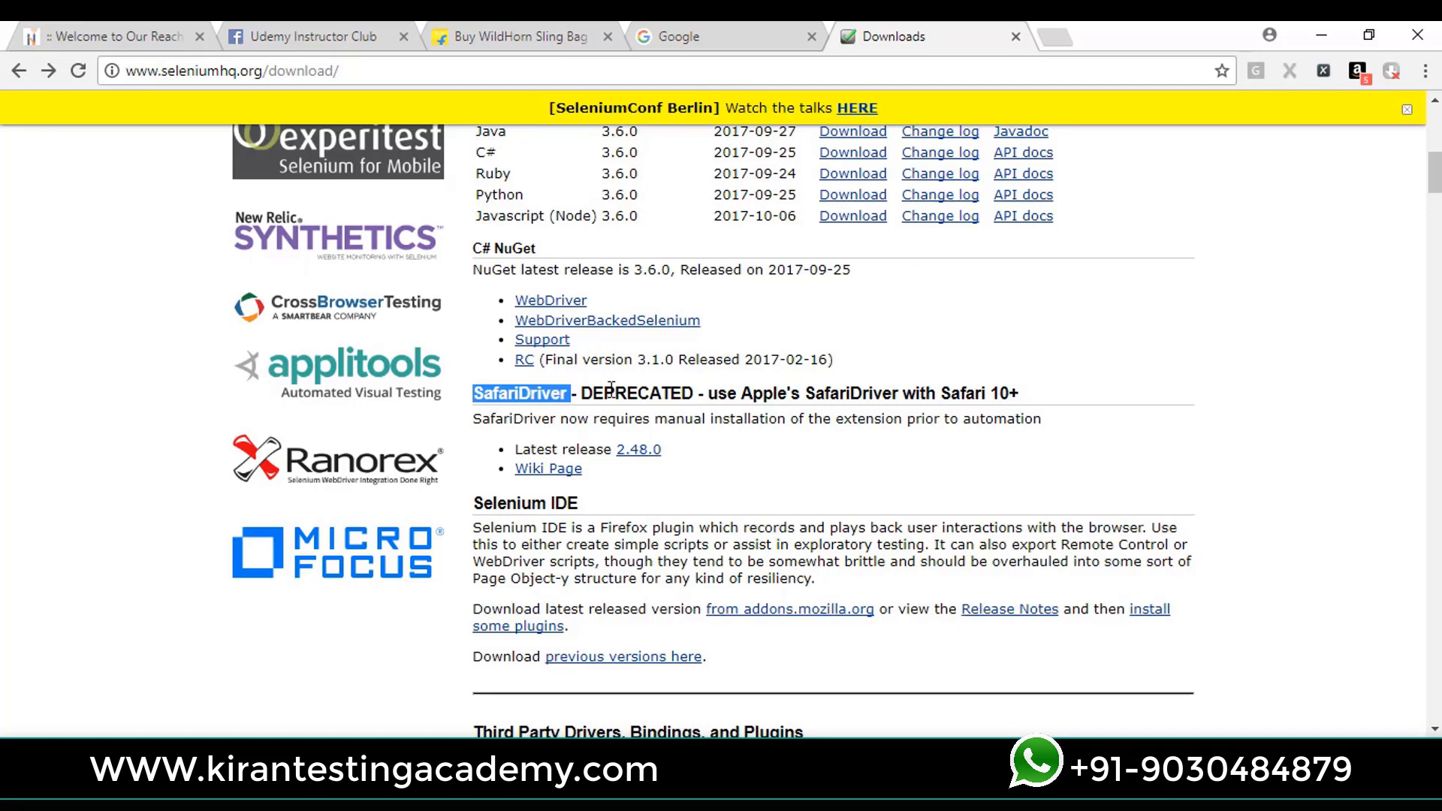
{"action": "double_click", "coordinate": [637, 392]}
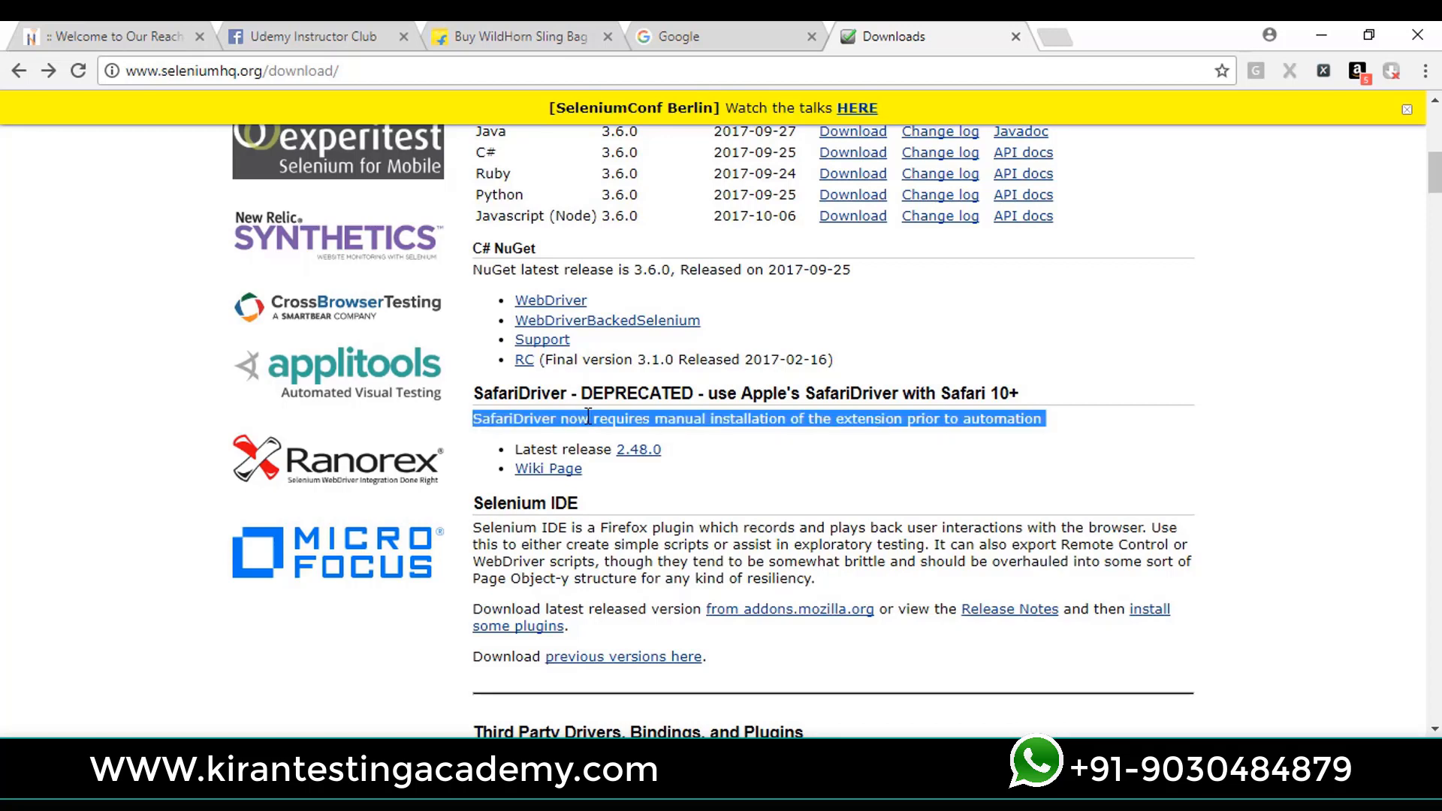
{"action": "mouse_move", "coordinate": [628, 473]}
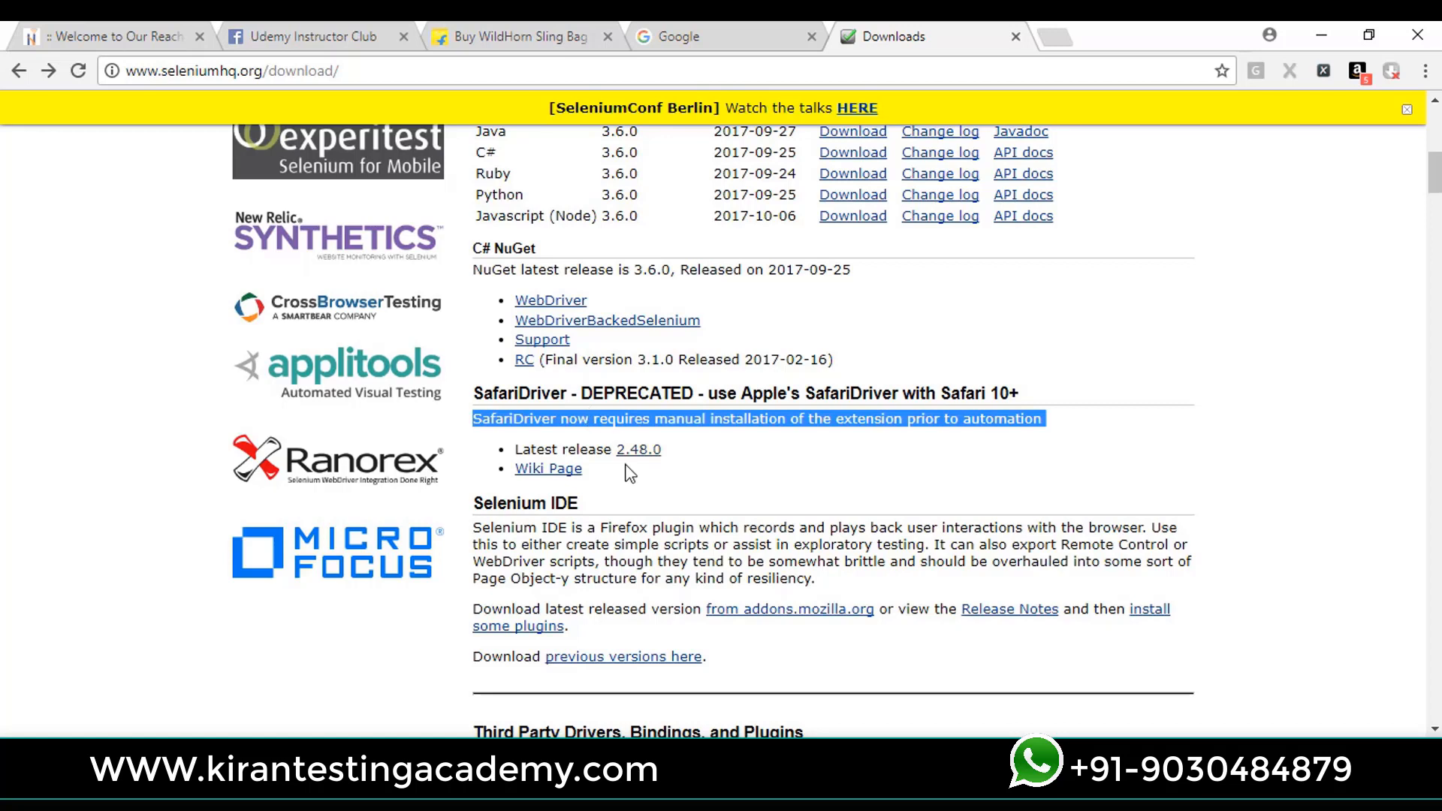
{"action": "mouse_move", "coordinate": [637, 449]}
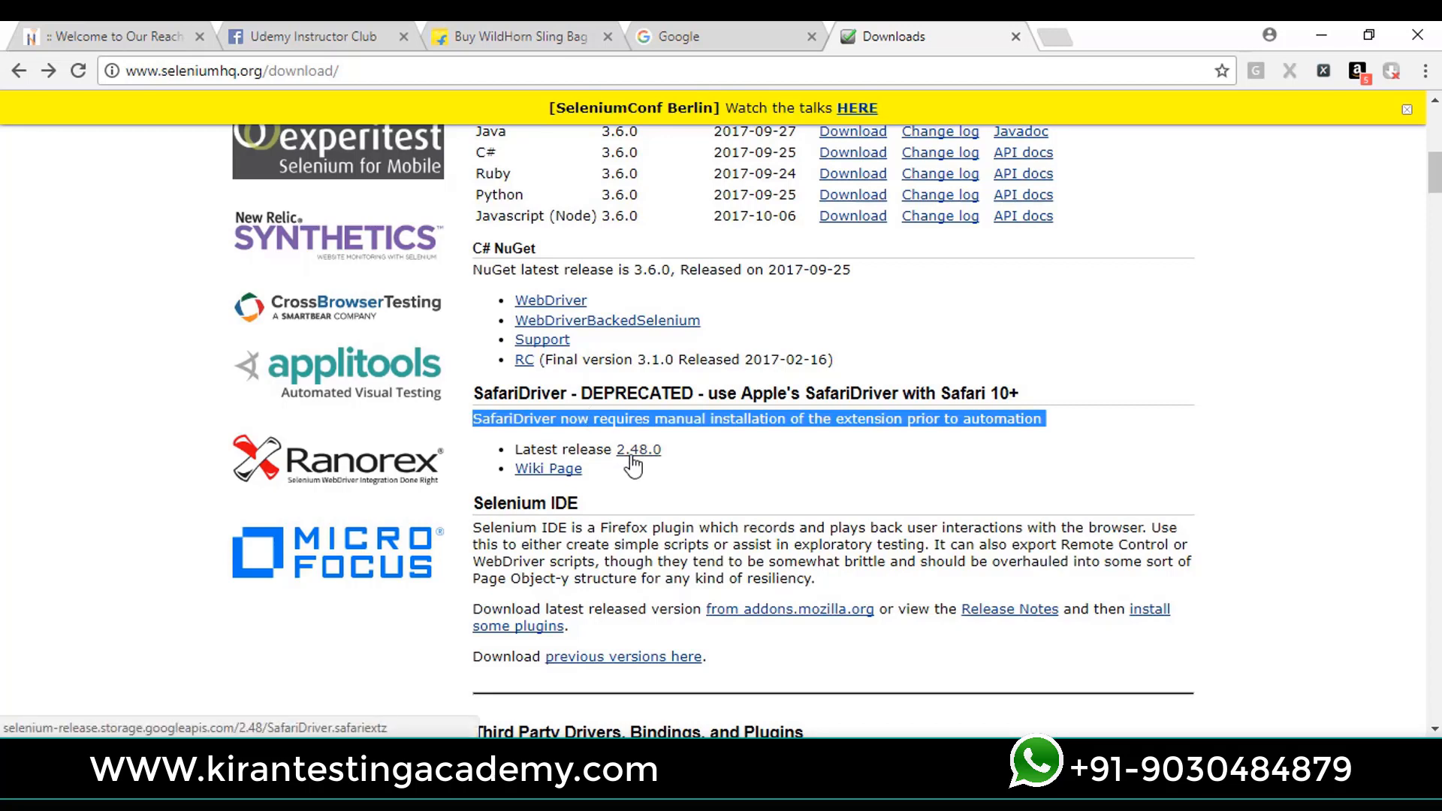
{"action": "mouse_move", "coordinate": [658, 497]}
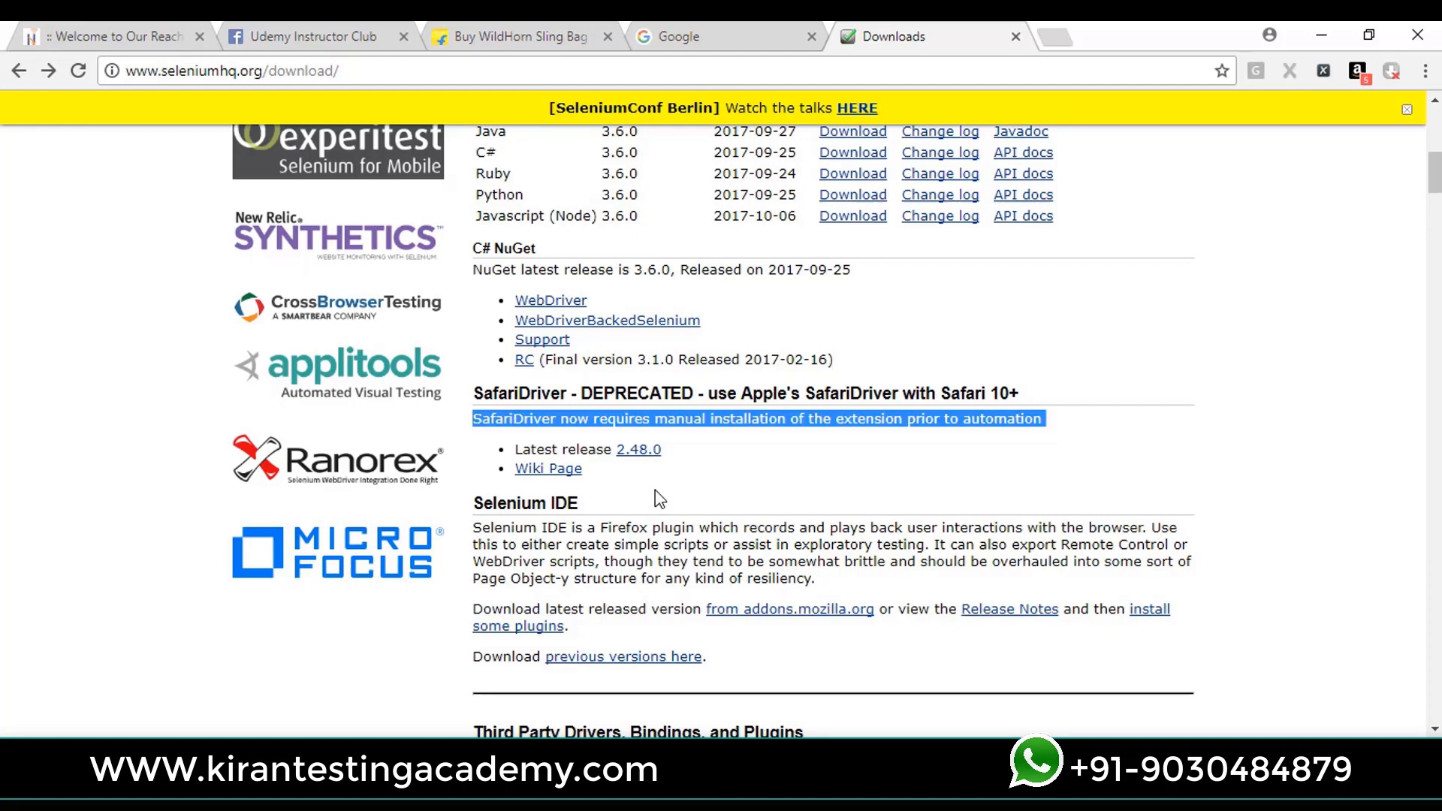
{"action": "mouse_move", "coordinate": [752, 538]}
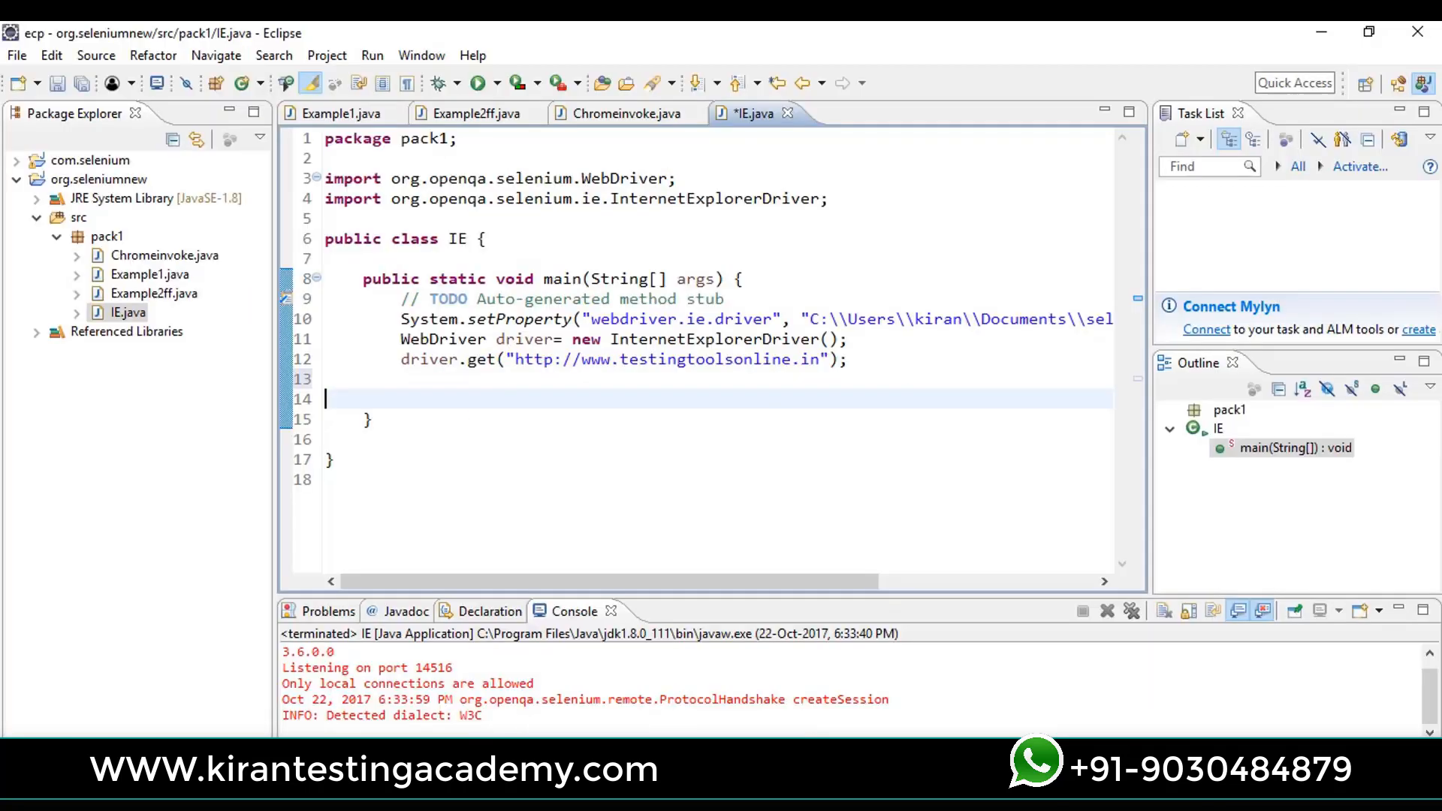
{"action": "mouse_move", "coordinate": [702, 424]}
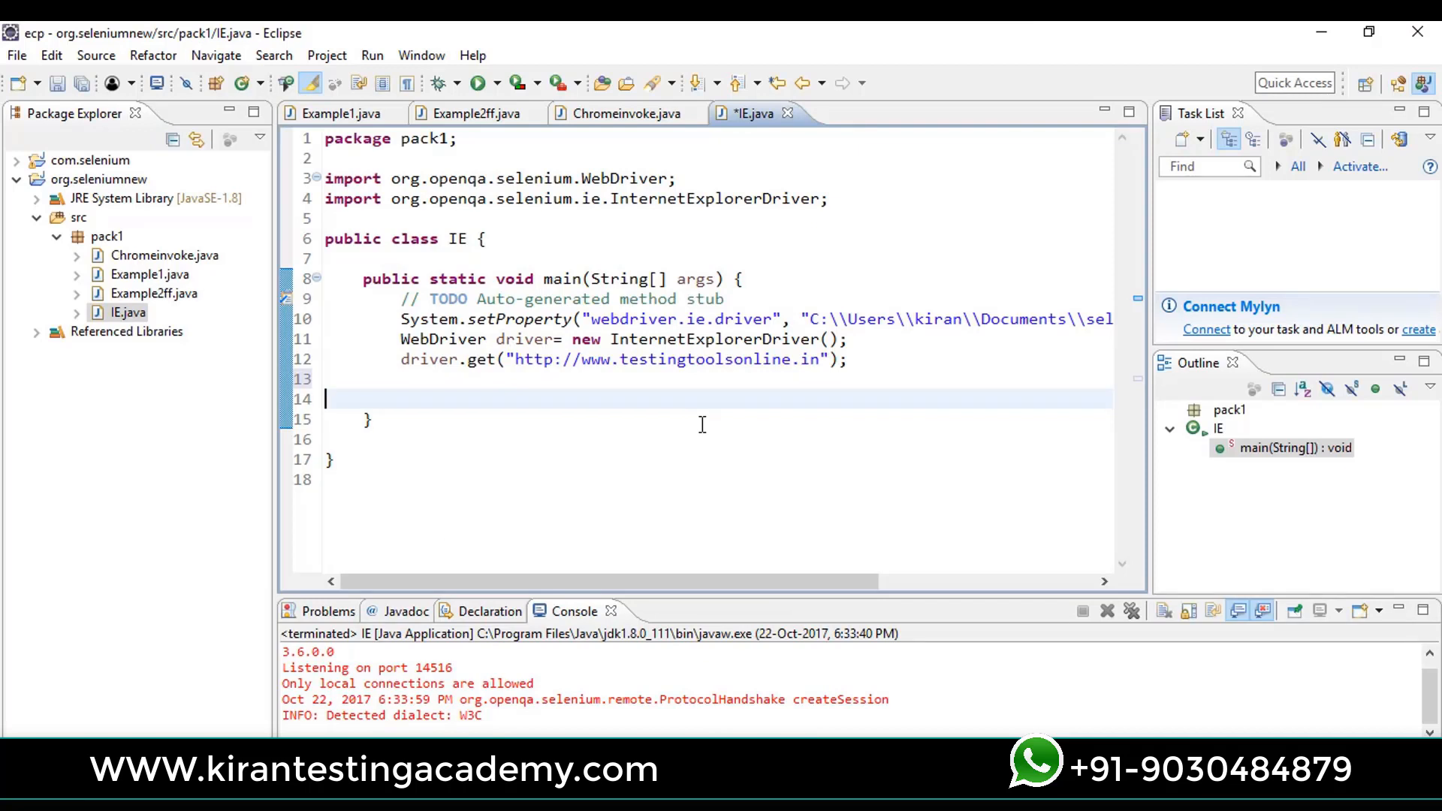
{"action": "mouse_move", "coordinate": [402, 318]}
{"action": "type", "text": "//"}
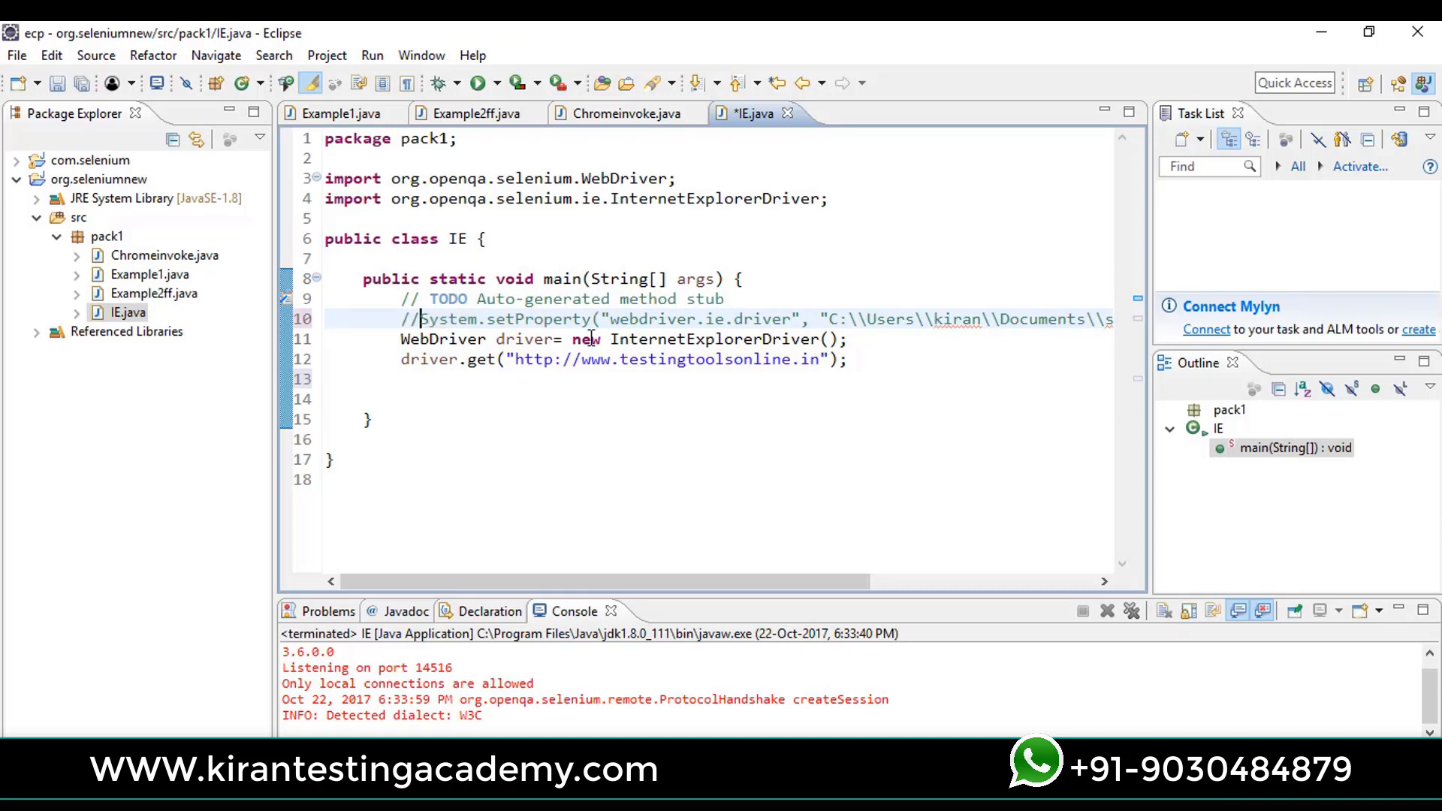
Step: Replace the InternetExplorerDriver construction with new SafariDriver() on the driver line
{"action": "double_click", "coordinate": [715, 338]}
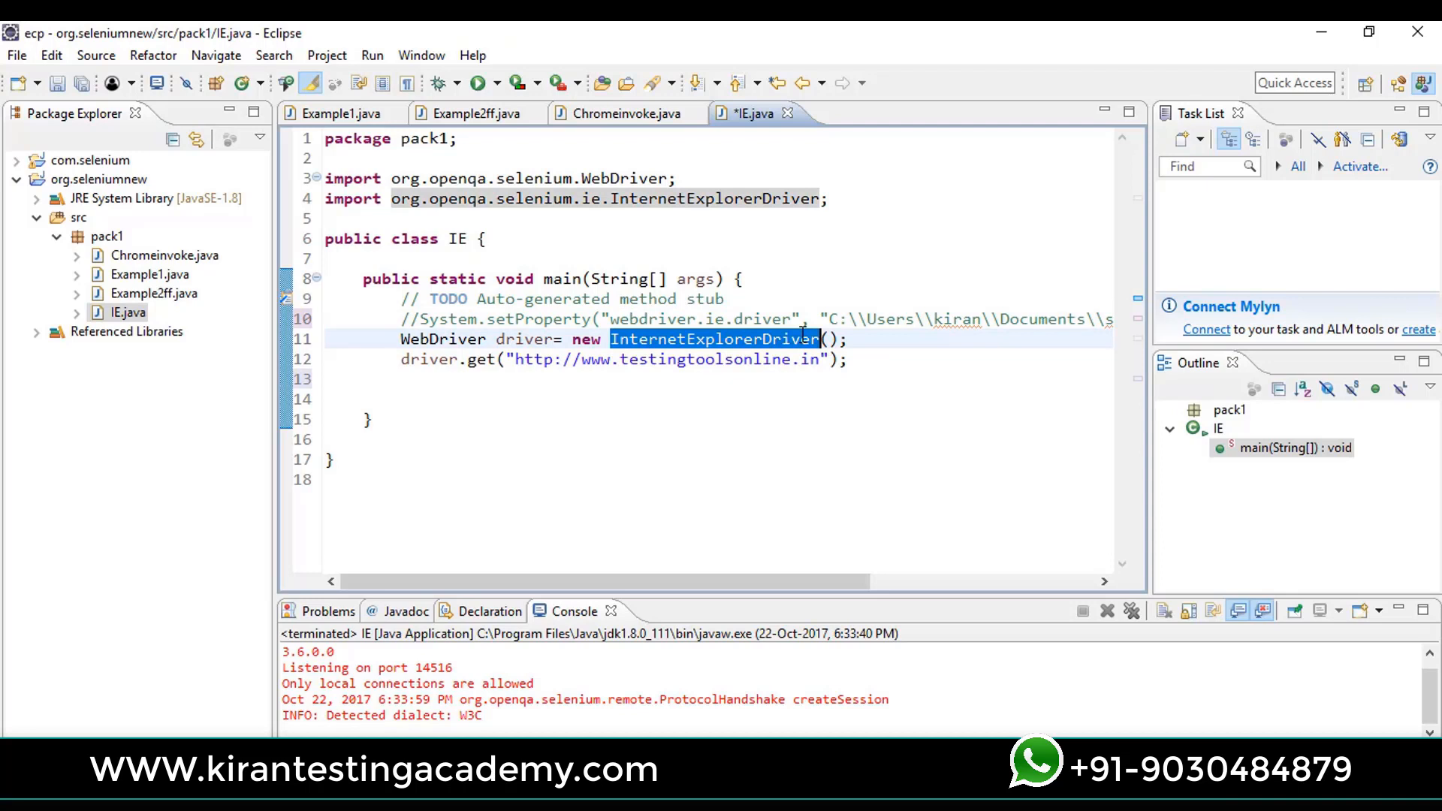
{"action": "left_click", "coordinate": [862, 339]}
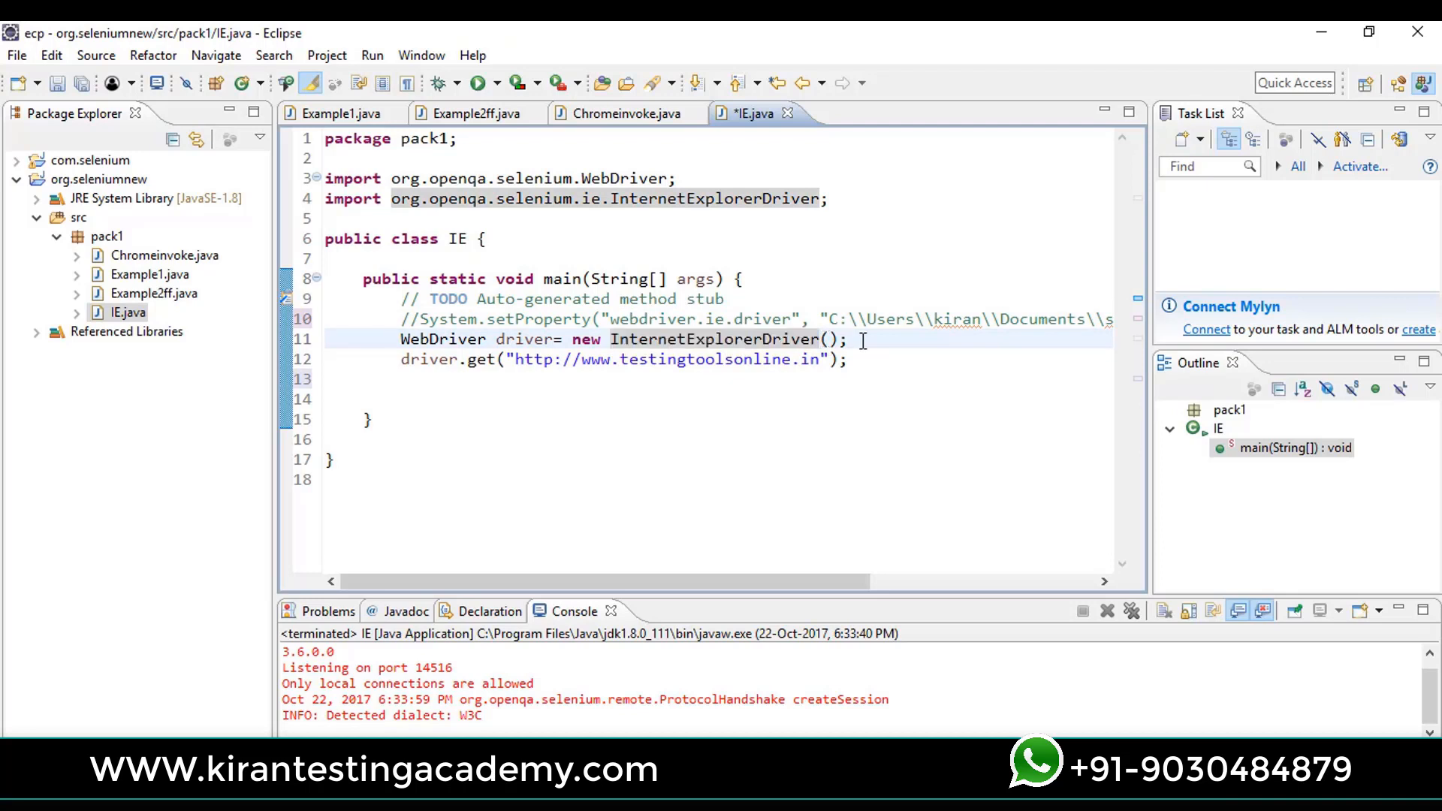
{"action": "key", "text": "Backspace"}
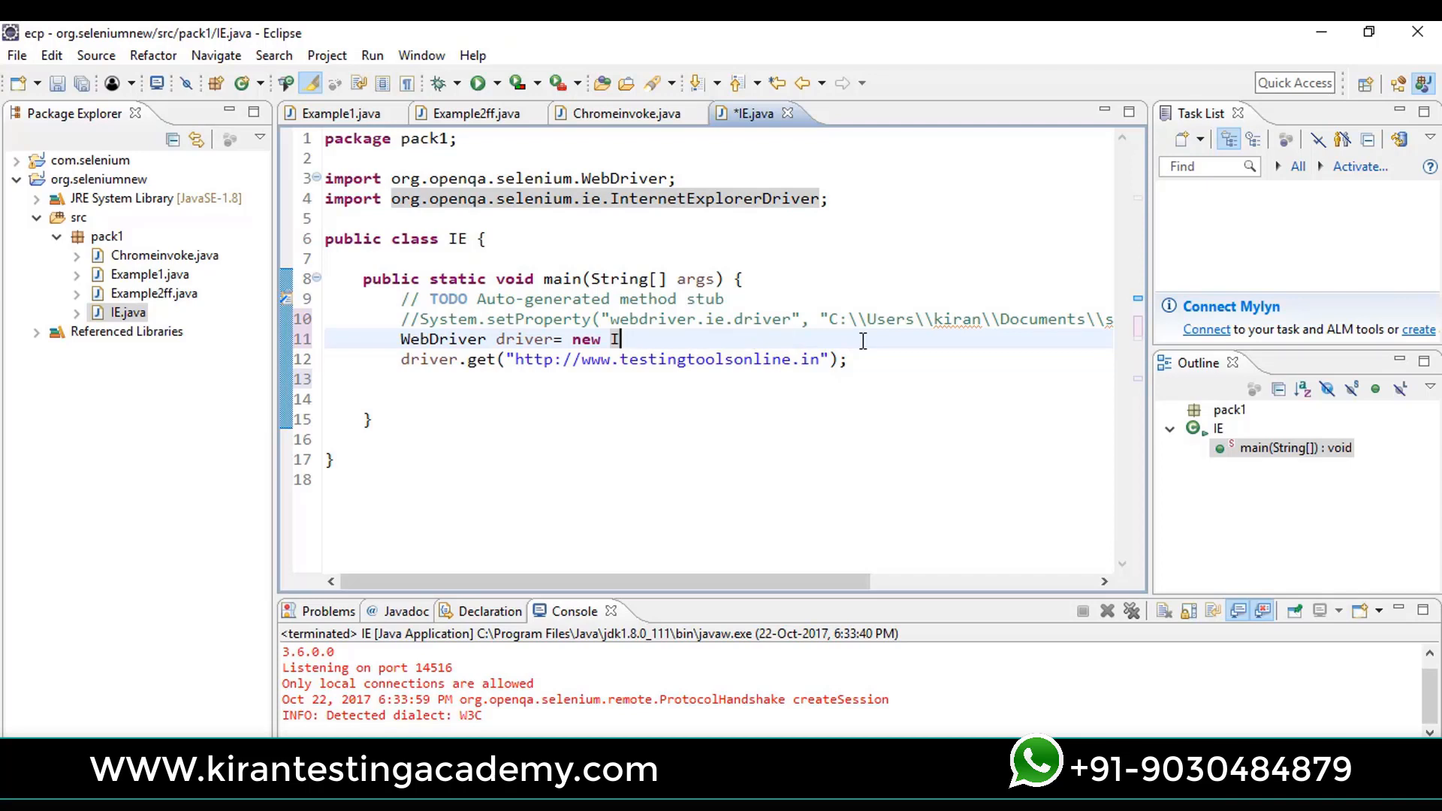
{"action": "type", "text": "safar"}
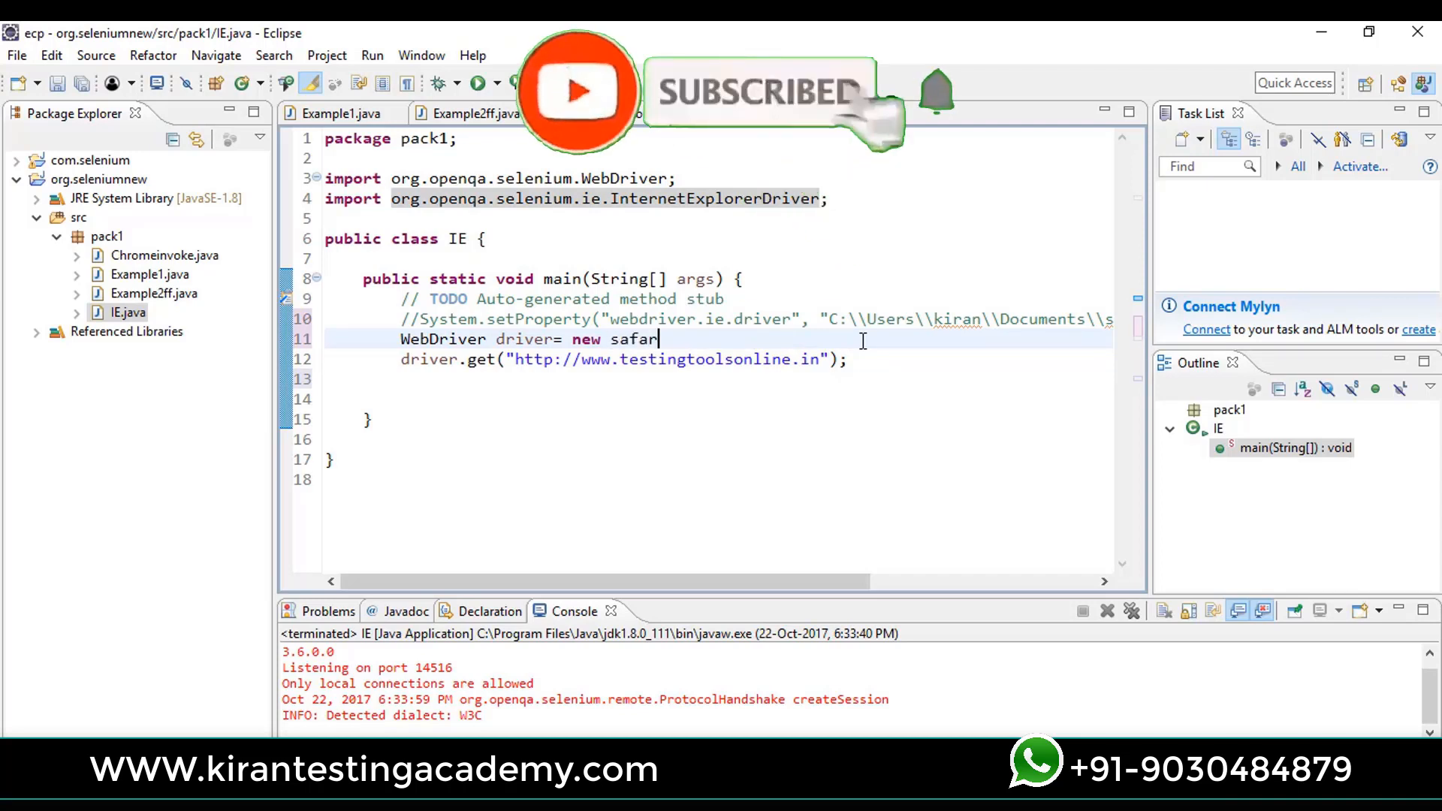
{"action": "type", "text": "idriver"}
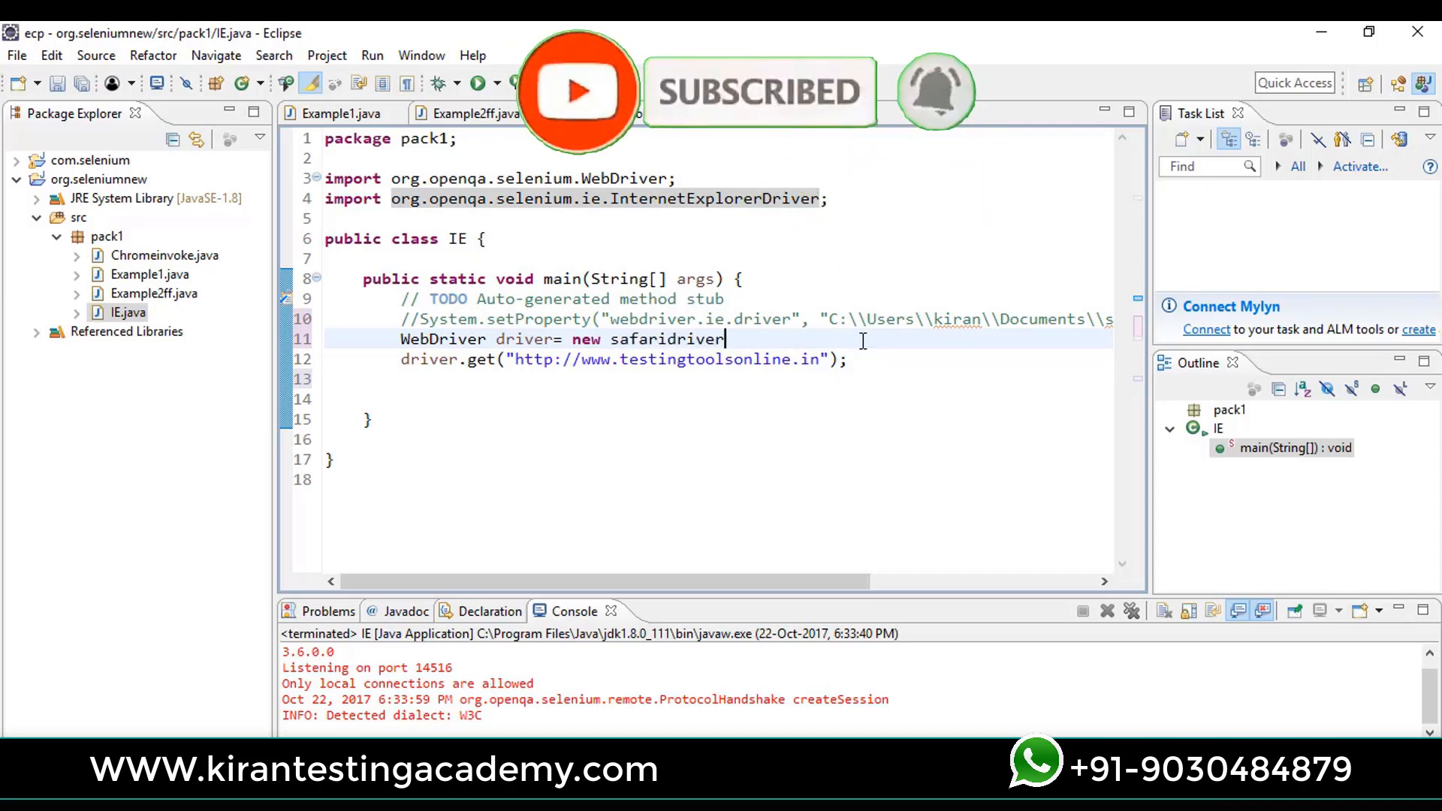
{"action": "type", "text": "();"}
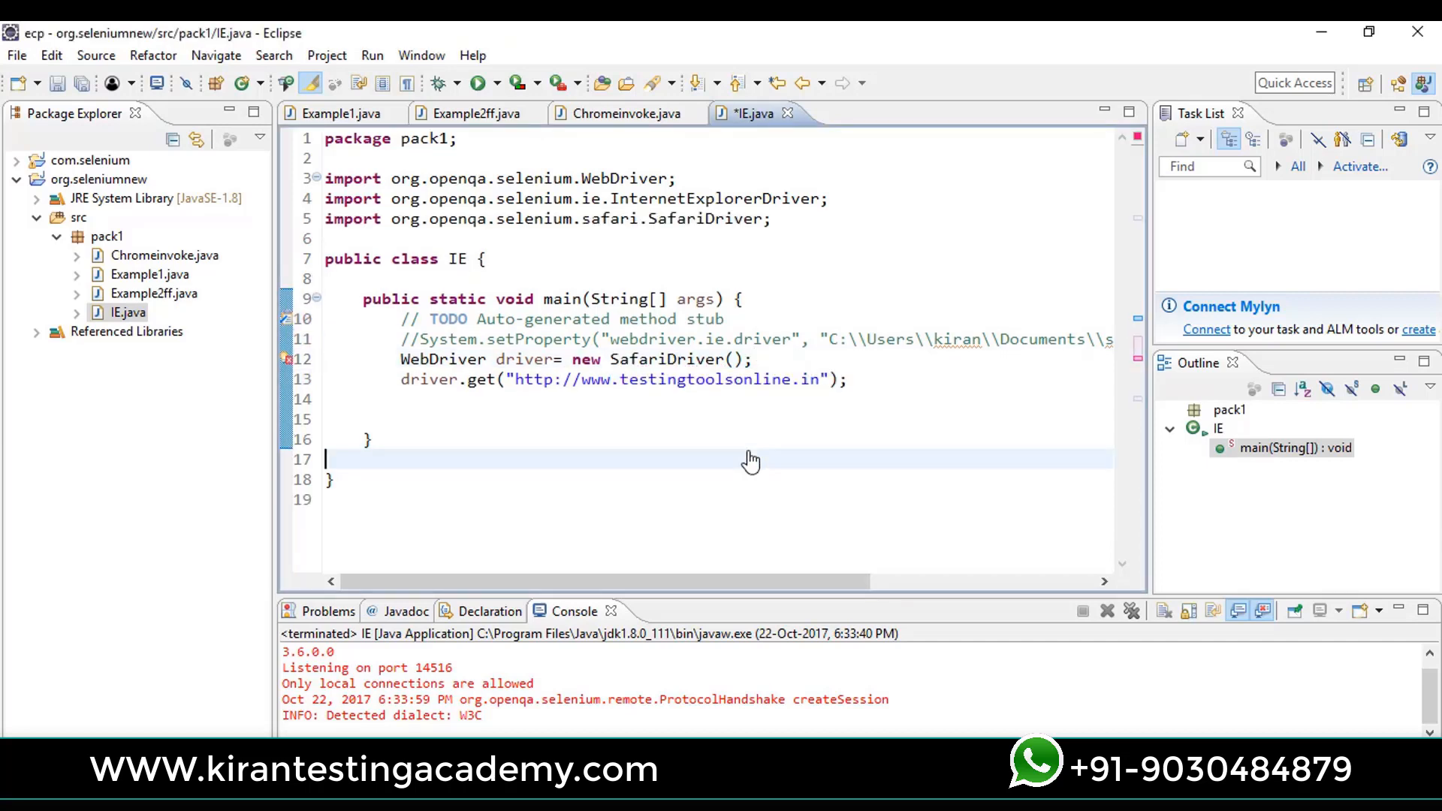
{"action": "mouse_move", "coordinate": [691, 359]}
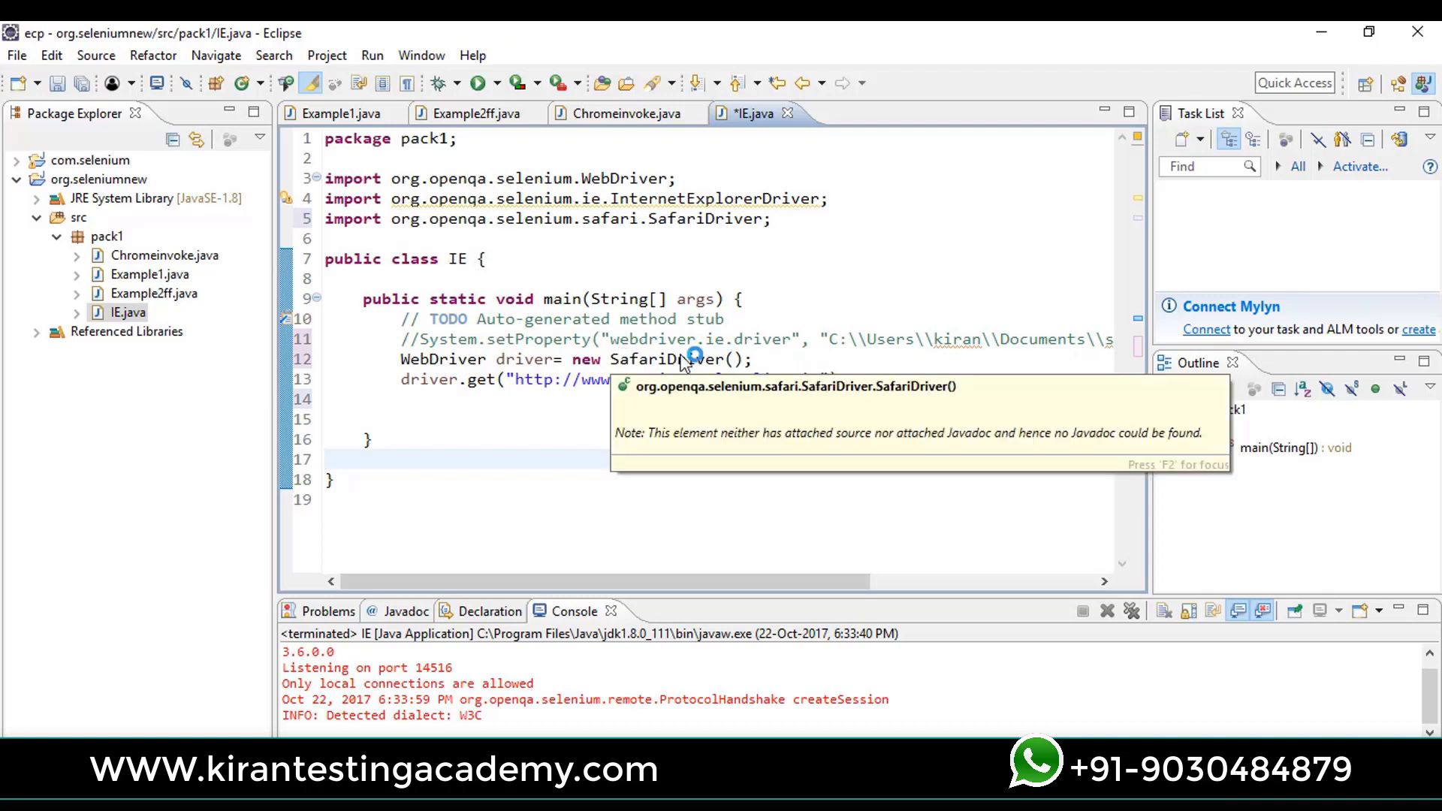